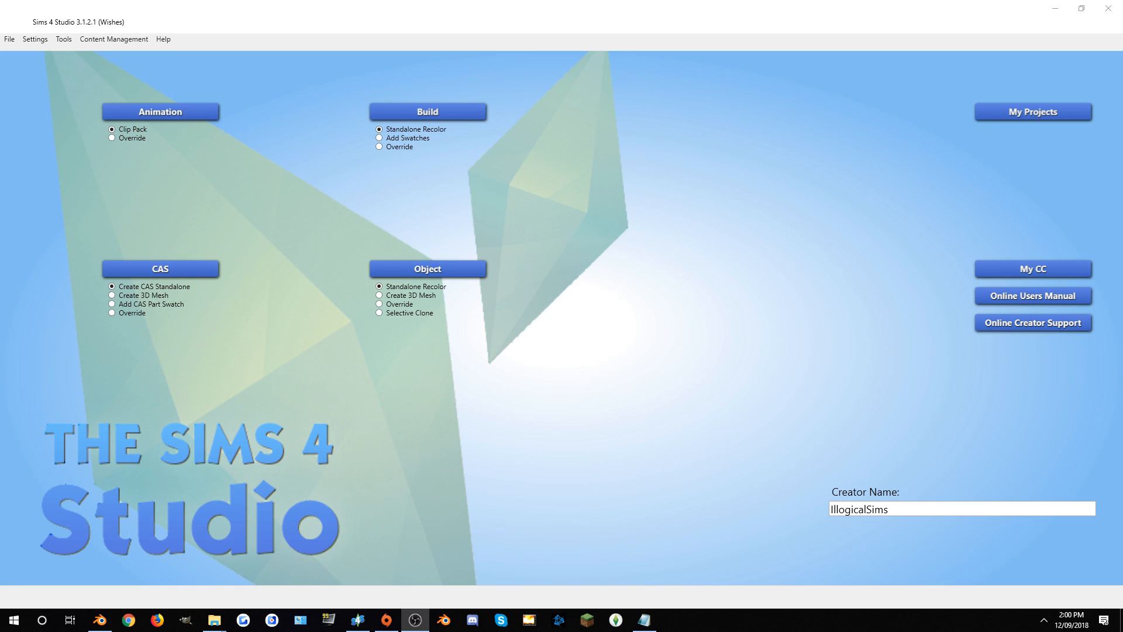
{"action": "mouse_move", "coordinate": [834, 391]}
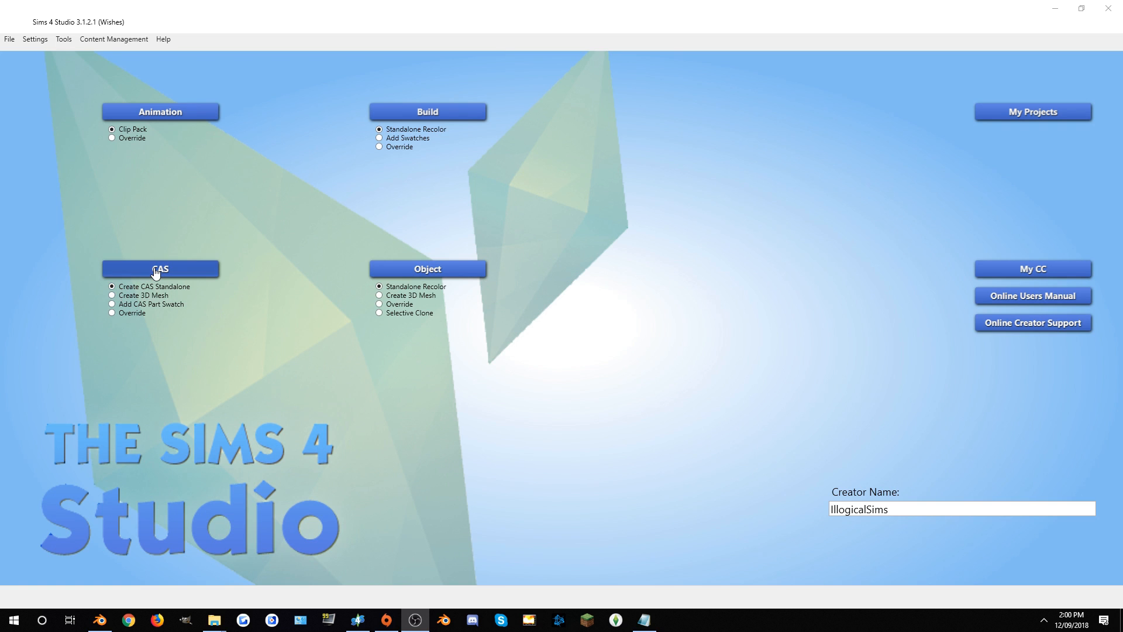
Start a standalone CAS item filtered to Clothing Body, Base Game, Female, Adult
{"action": "left_click", "coordinate": [161, 269]}
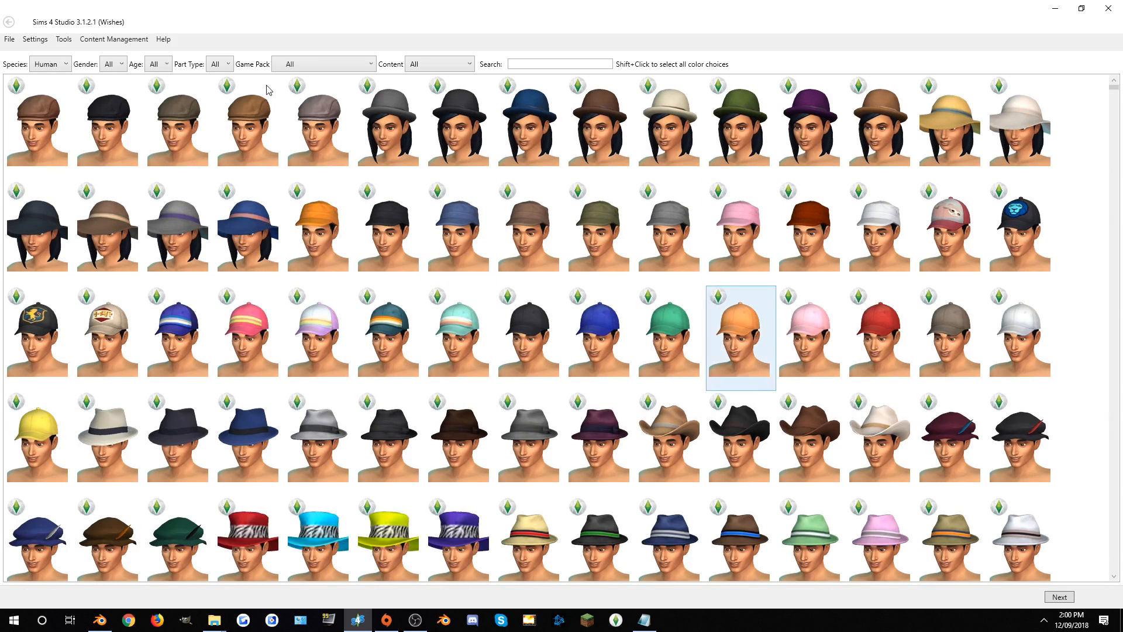
{"action": "left_click", "coordinate": [217, 63]}
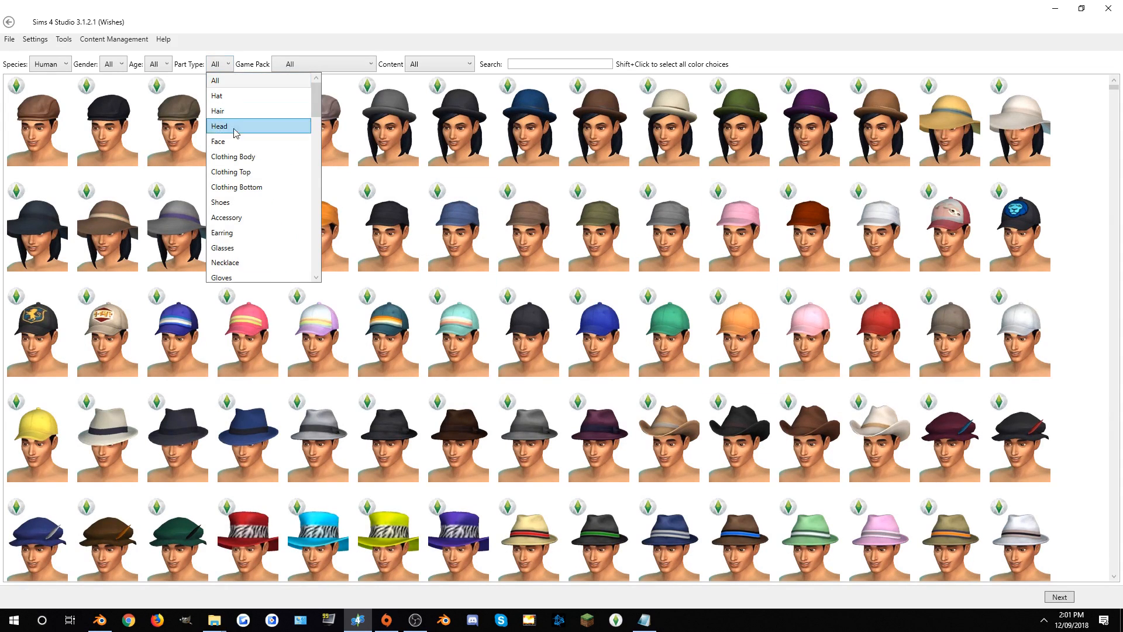
{"action": "left_click", "coordinate": [232, 156]}
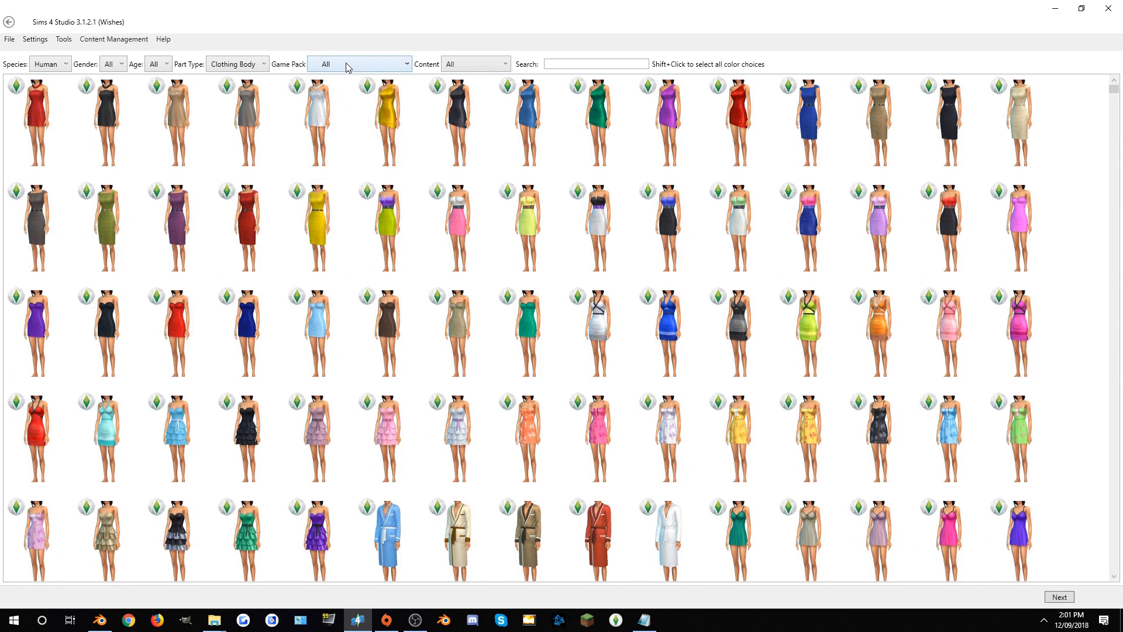
{"action": "left_click", "coordinate": [358, 64]}
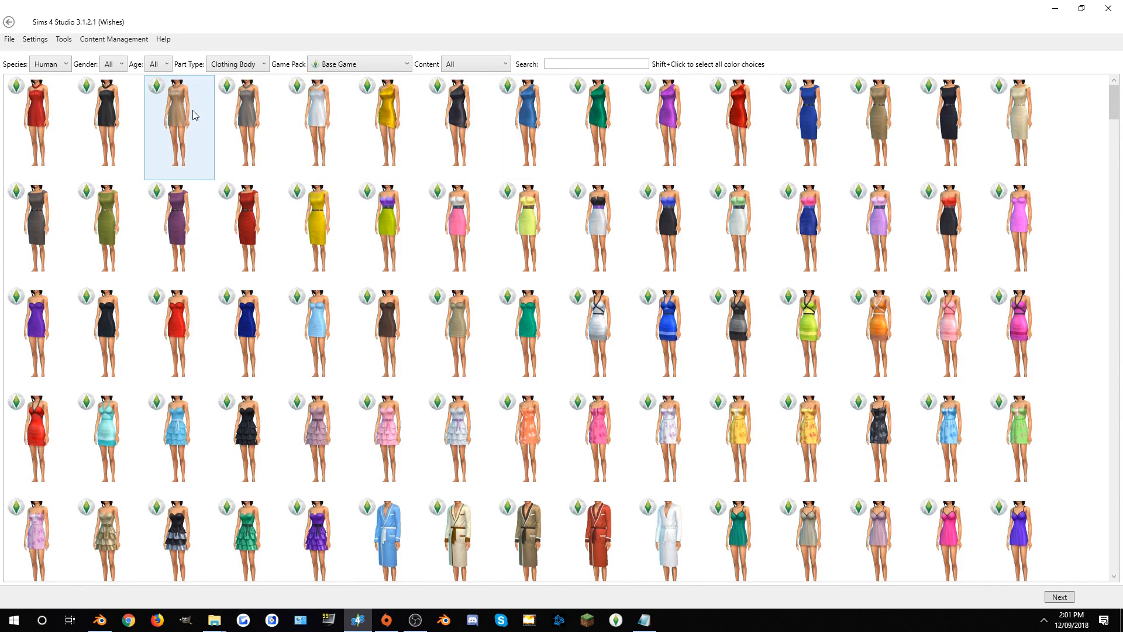
{"action": "left_click", "coordinate": [113, 63]}
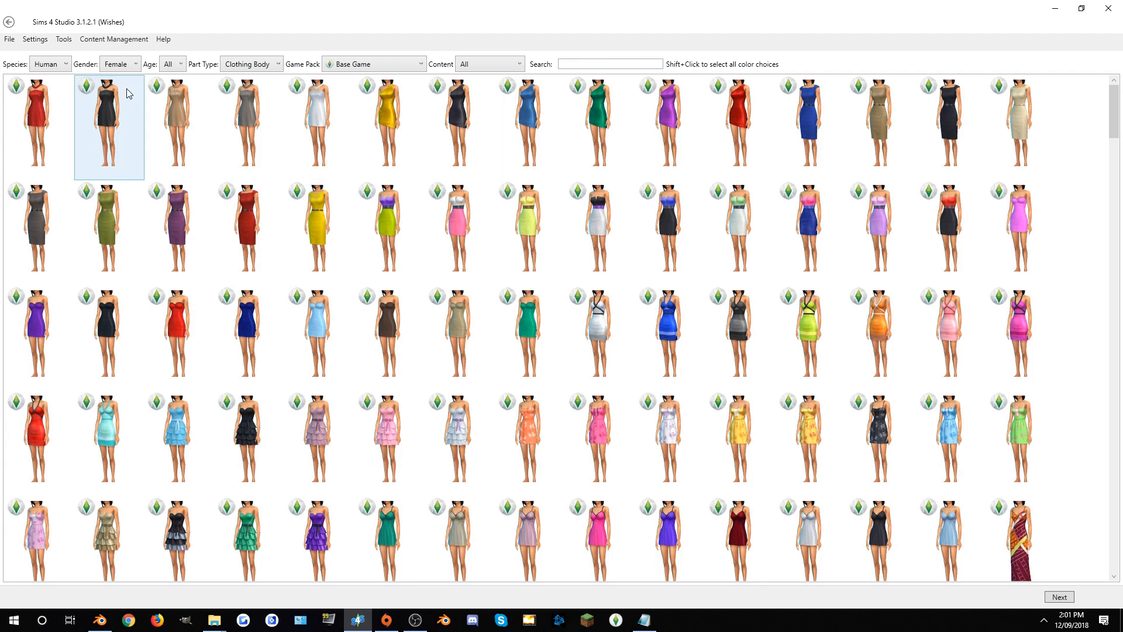
{"action": "left_click", "coordinate": [811, 337]}
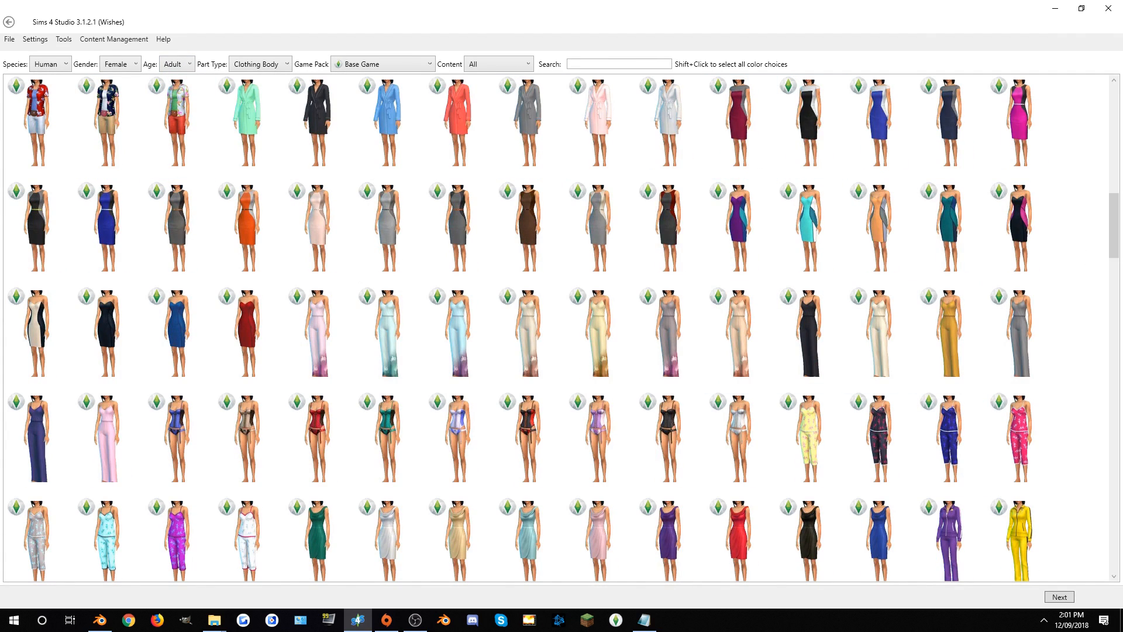
Choose the plain white women's one-piece swimsuit as the item to clone
{"action": "scroll", "scroll_direction": "down", "scroll_amount": 3}
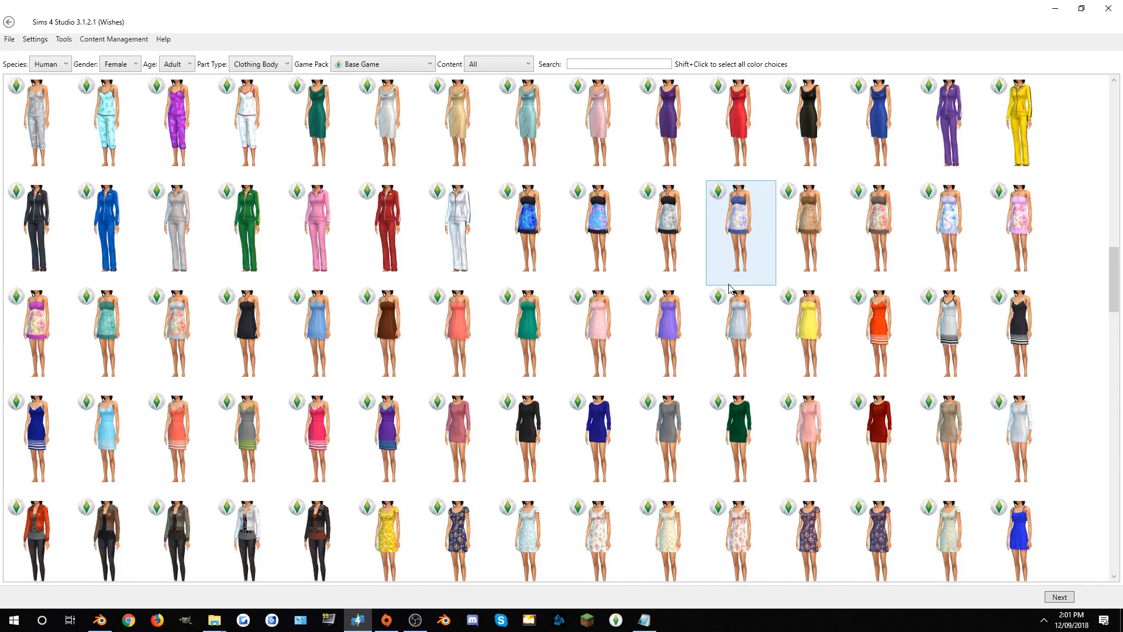
{"action": "scroll", "scroll_direction": "down", "scroll_amount": 3}
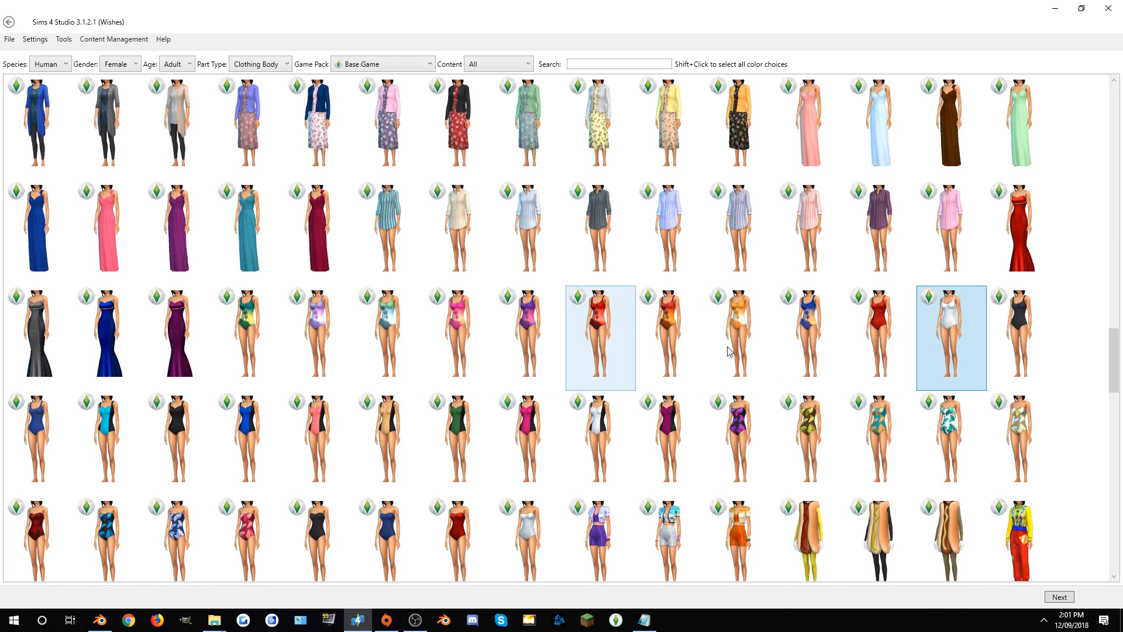
{"action": "left_click", "coordinate": [600, 336]}
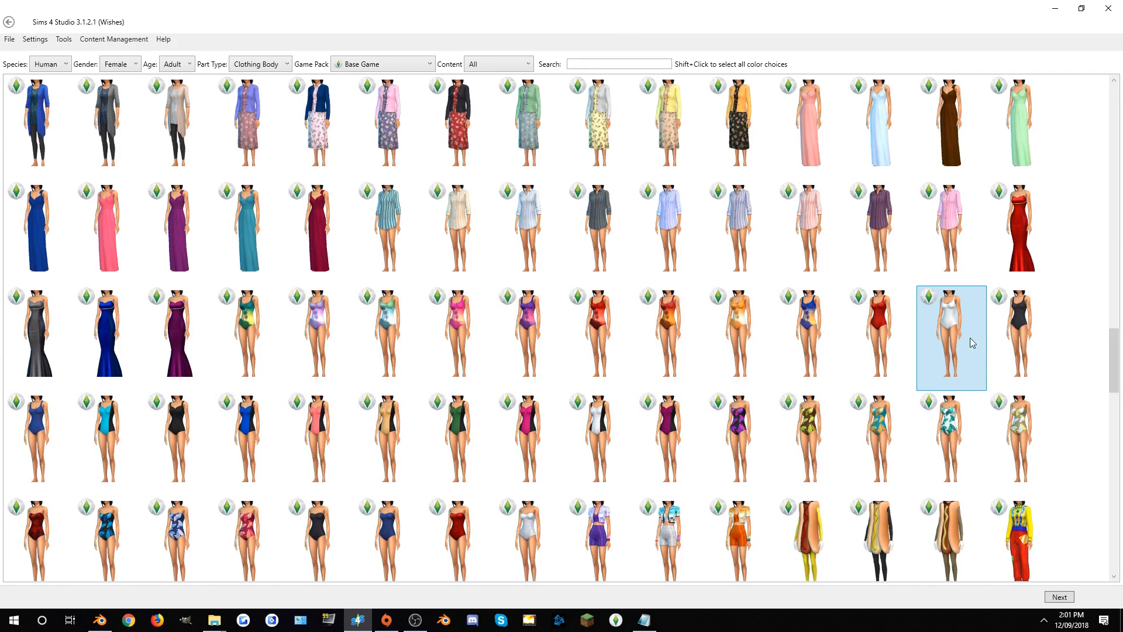
{"action": "mouse_move", "coordinate": [959, 339]}
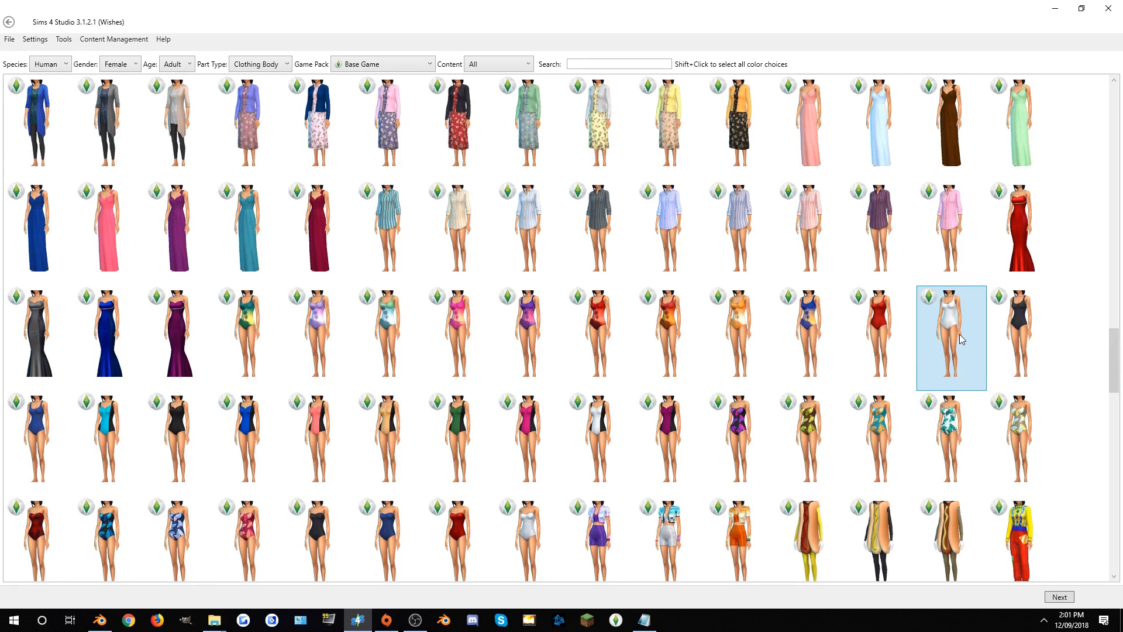
{"action": "mouse_move", "coordinate": [998, 331]}
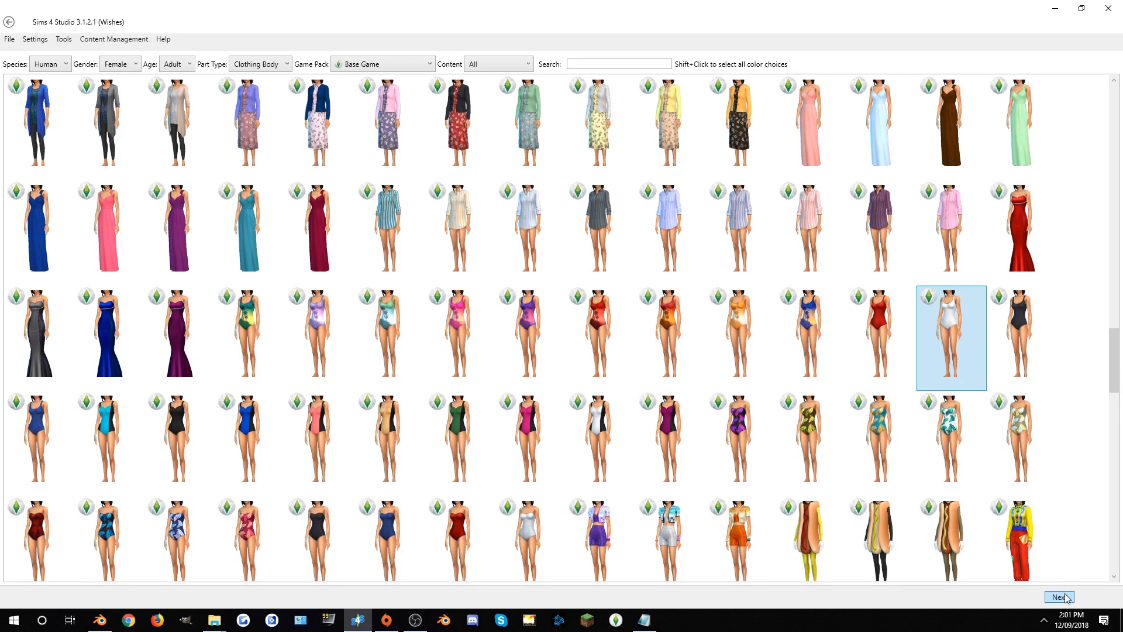
Save the cloned swimsuit as the Swimmers package and return to the start screen
{"action": "left_click", "coordinate": [1058, 597]}
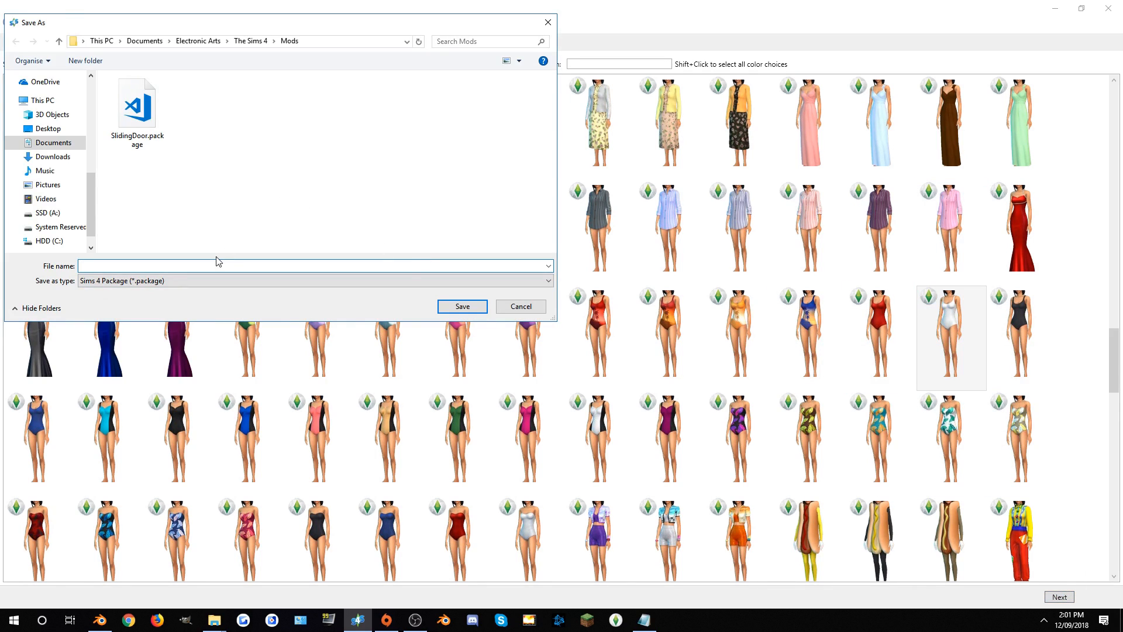
{"action": "type", "text": "Simmers"}
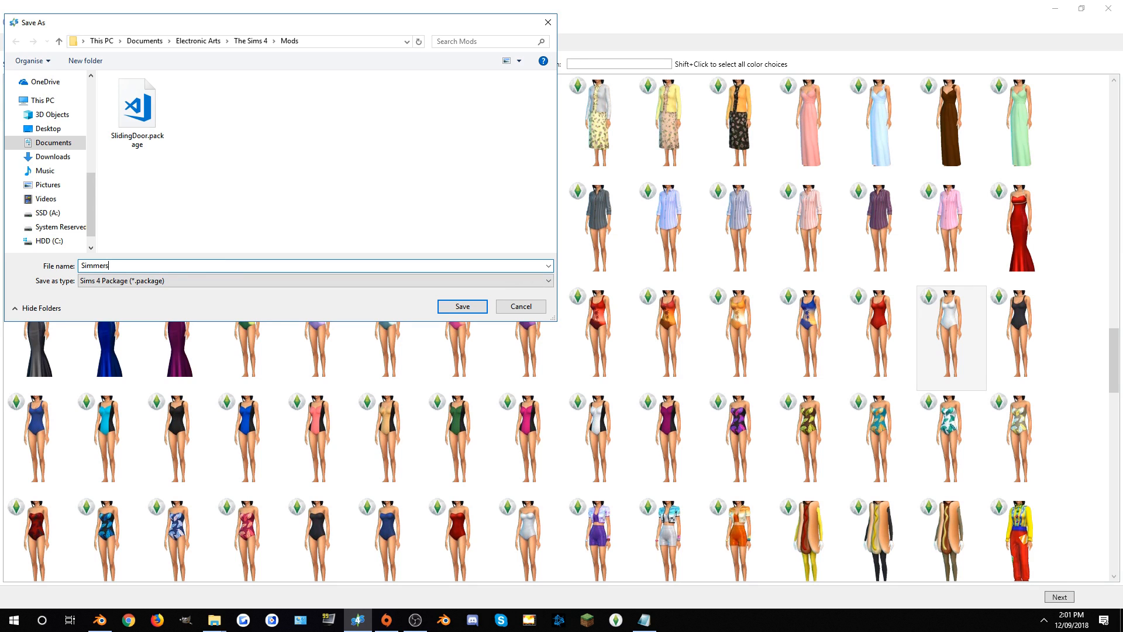
{"action": "type", "text": "Swi"}
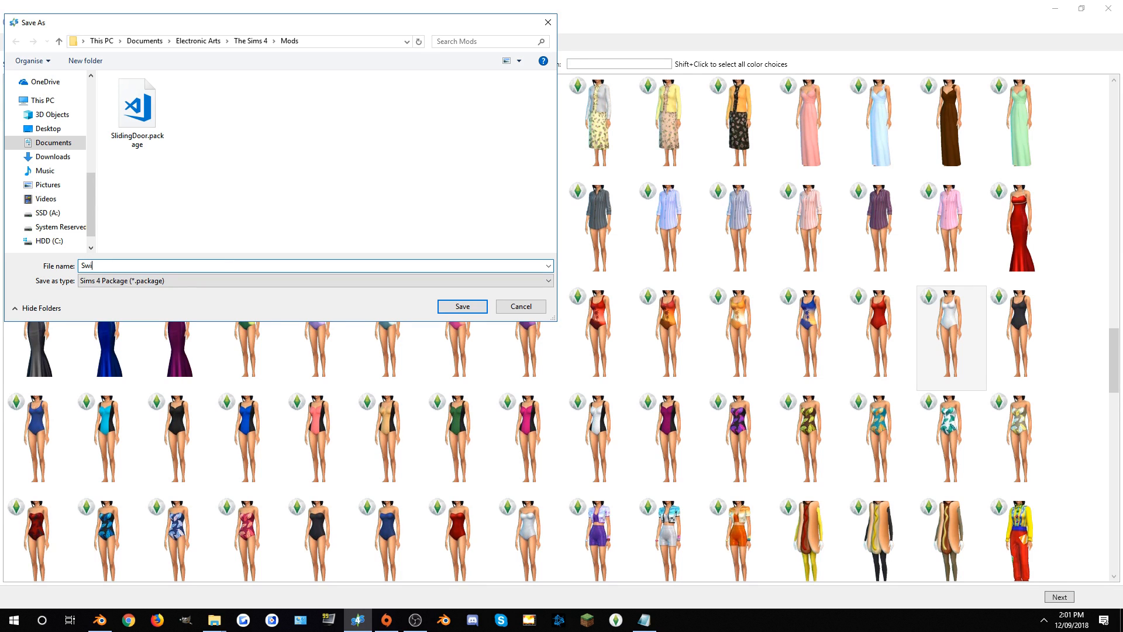
{"action": "left_click", "coordinate": [462, 306]}
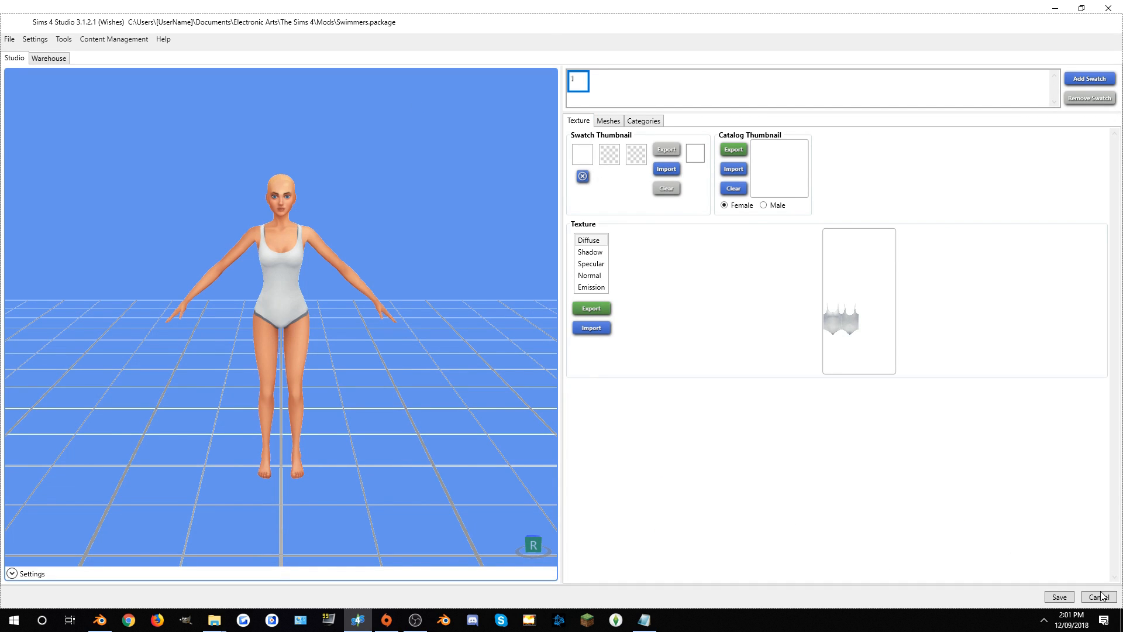
{"action": "left_click", "coordinate": [1098, 597]}
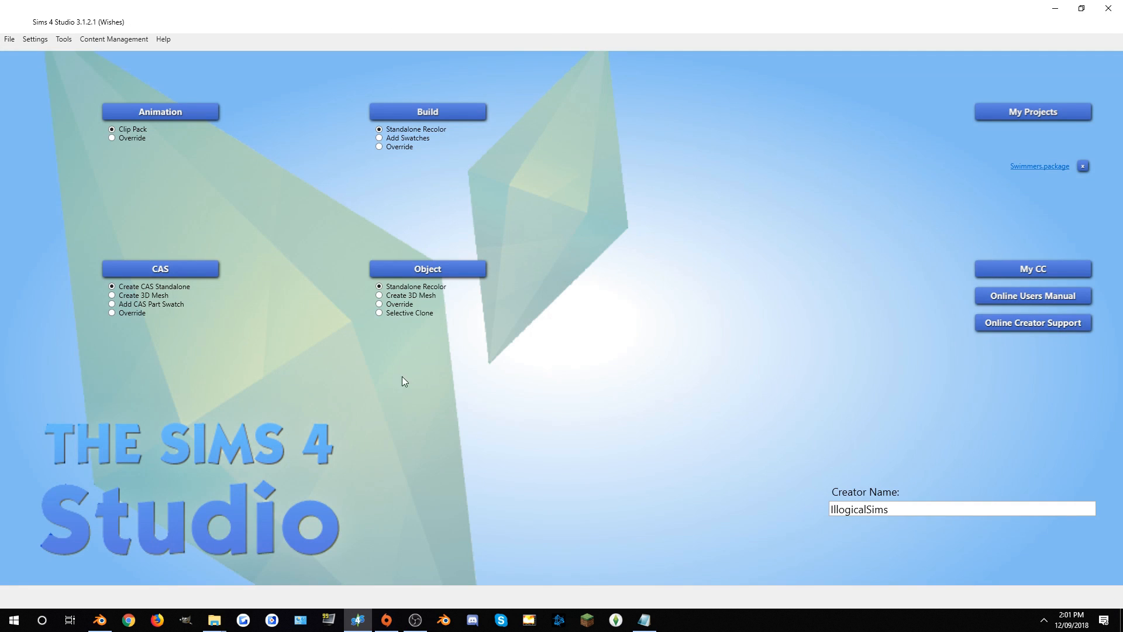
Start another CAS item filtered to Clothing Bottom from Seasons and choose the white shorts
{"action": "left_click", "coordinate": [160, 269]}
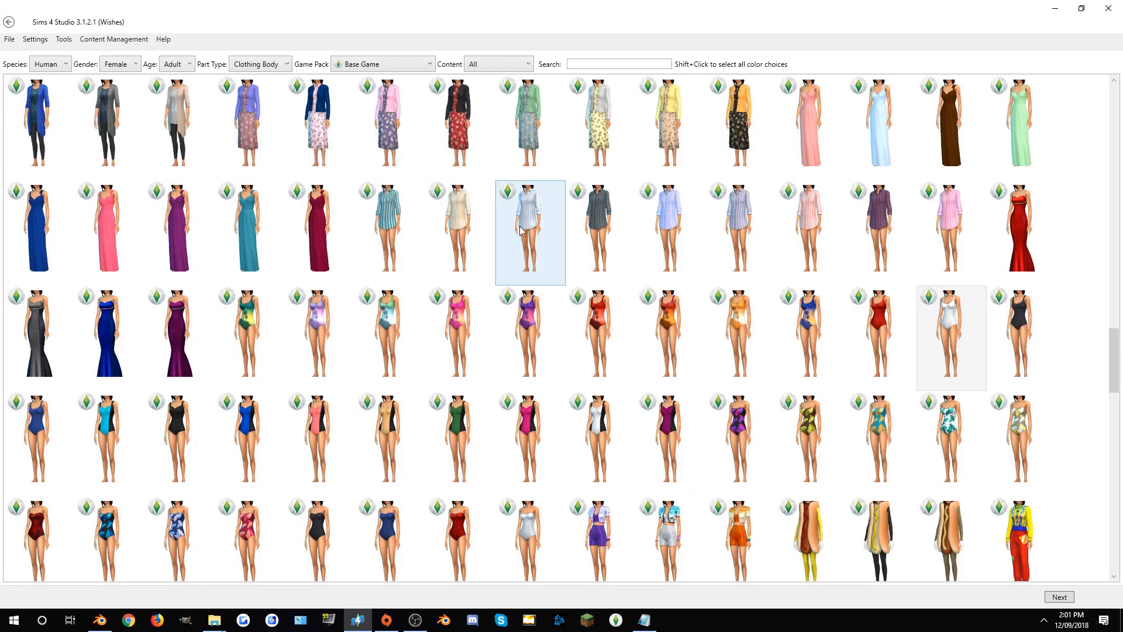
{"action": "left_click", "coordinate": [259, 64]}
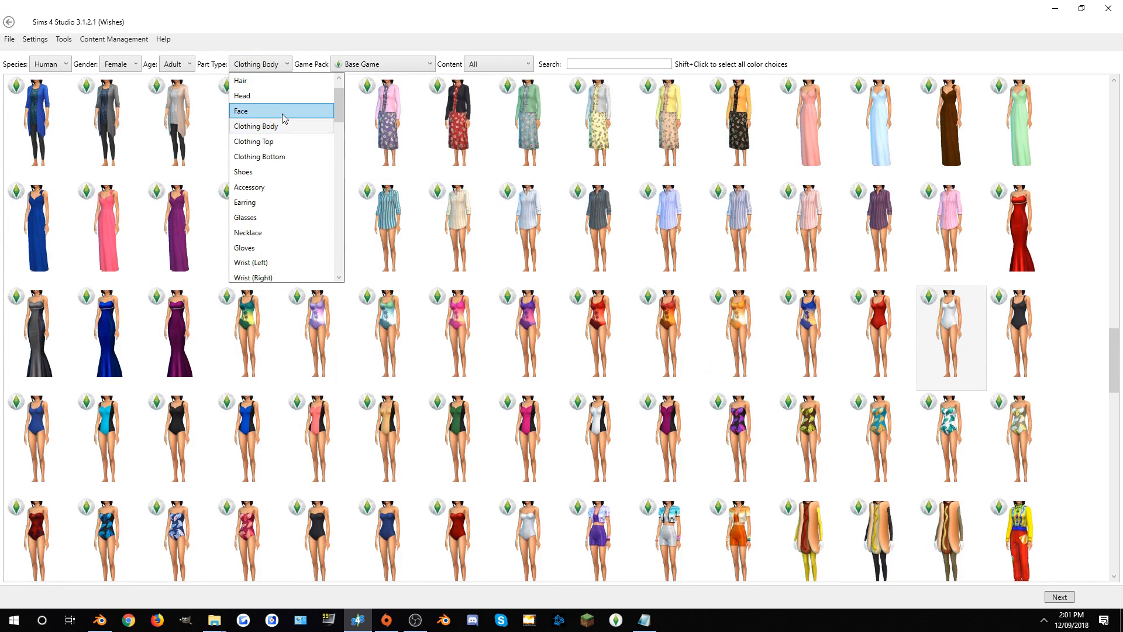
{"action": "left_click", "coordinate": [260, 156]}
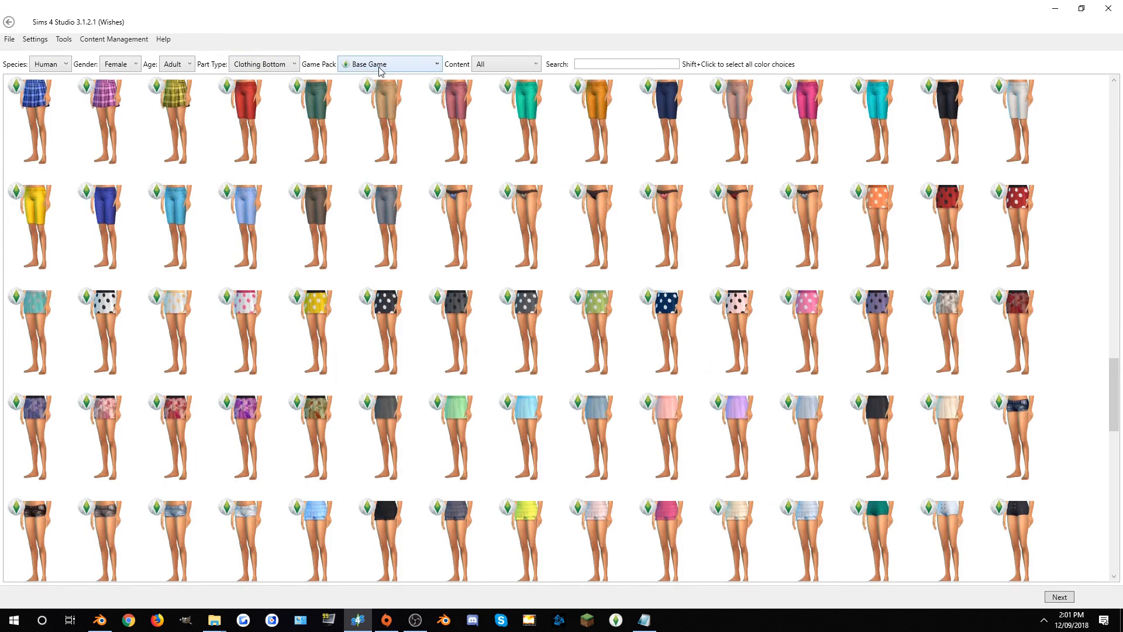
{"action": "left_click", "coordinate": [389, 63]}
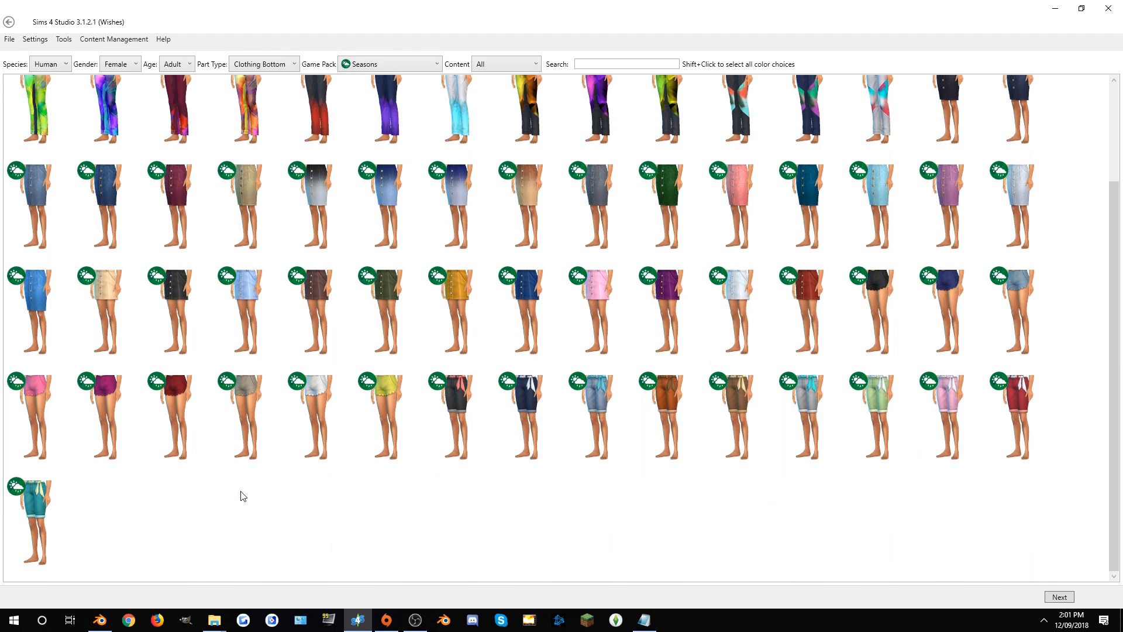
{"action": "left_click", "coordinate": [318, 417]}
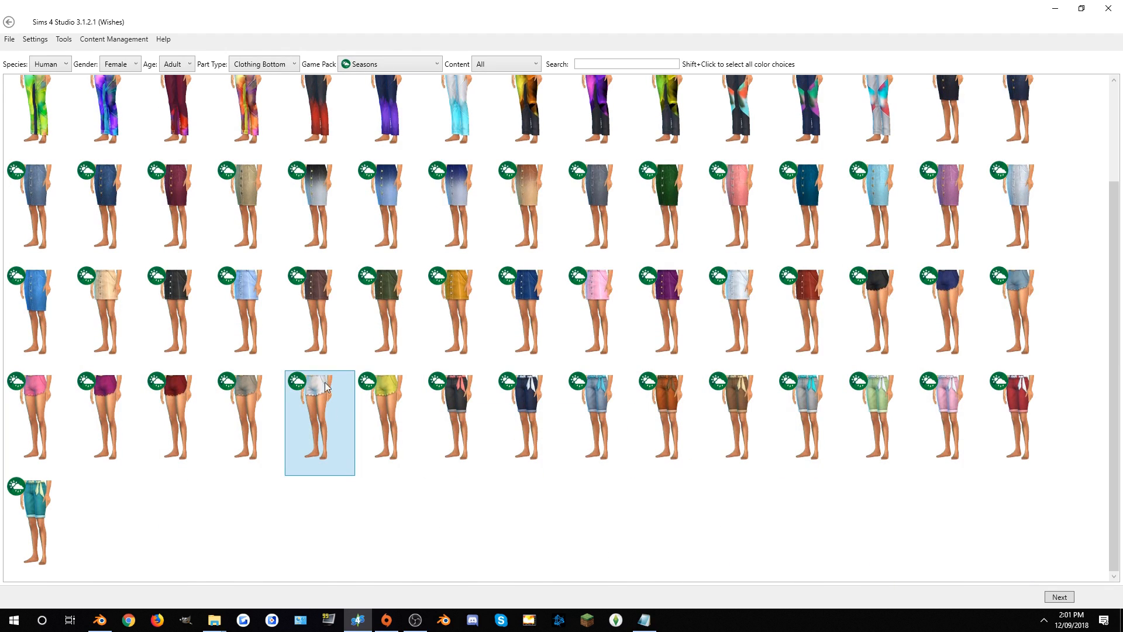
{"action": "mouse_move", "coordinate": [426, 361]}
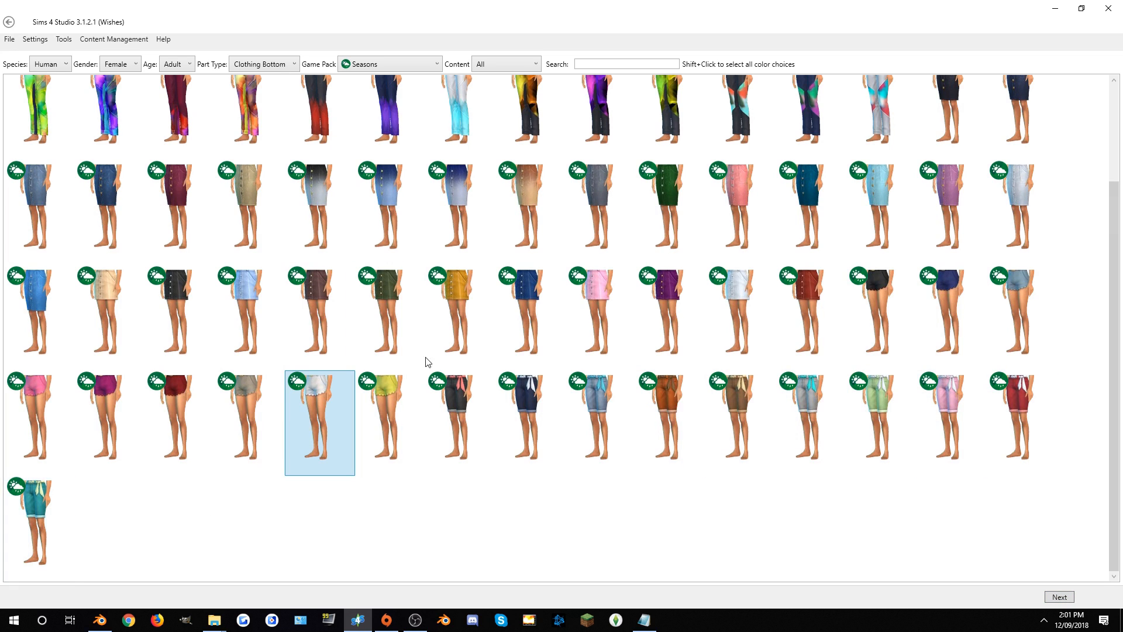
Save the cloned shorts as the Shorts package
{"action": "left_click", "coordinate": [389, 422]}
{"action": "type", "text": "Sh"}
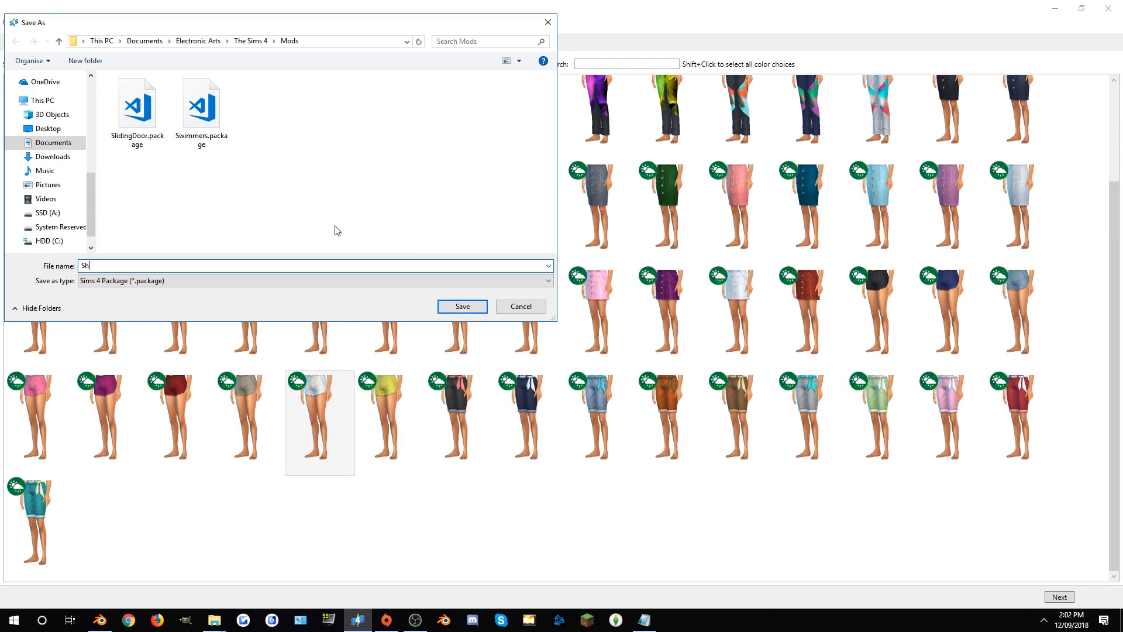
{"action": "left_click", "coordinate": [461, 305]}
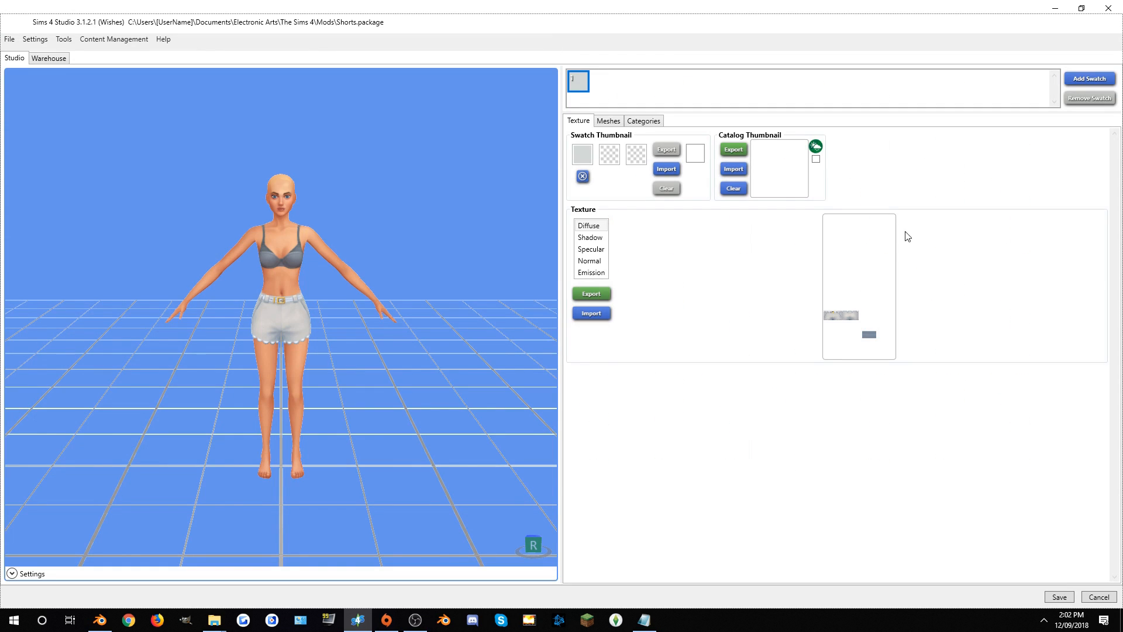
{"action": "mouse_move", "coordinate": [652, 243]}
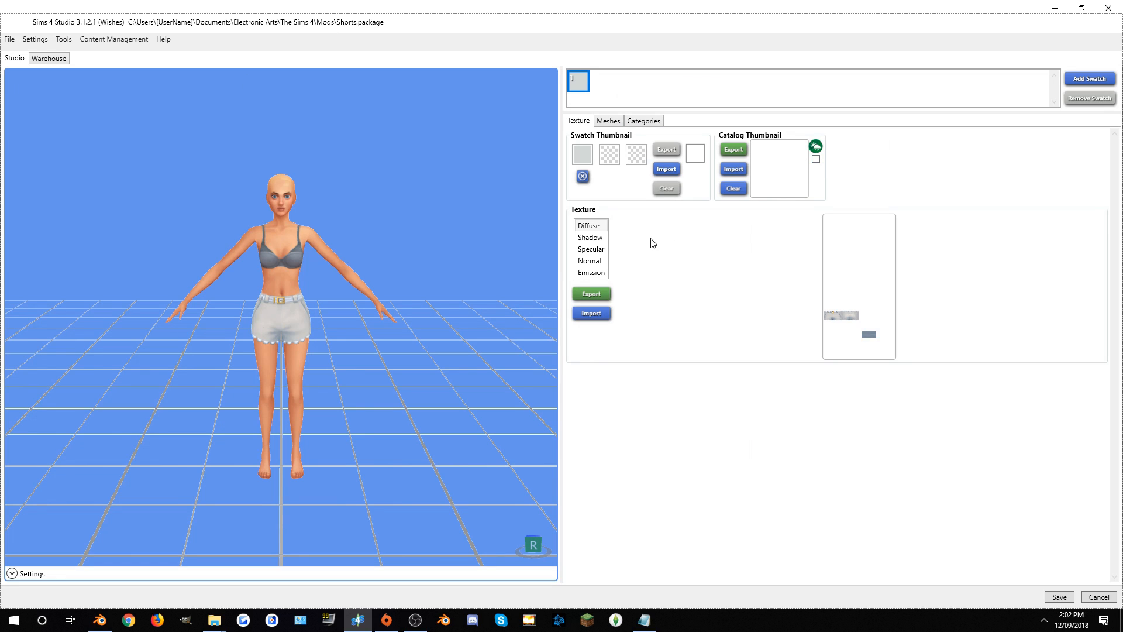
{"action": "mouse_move", "coordinate": [608, 120]}
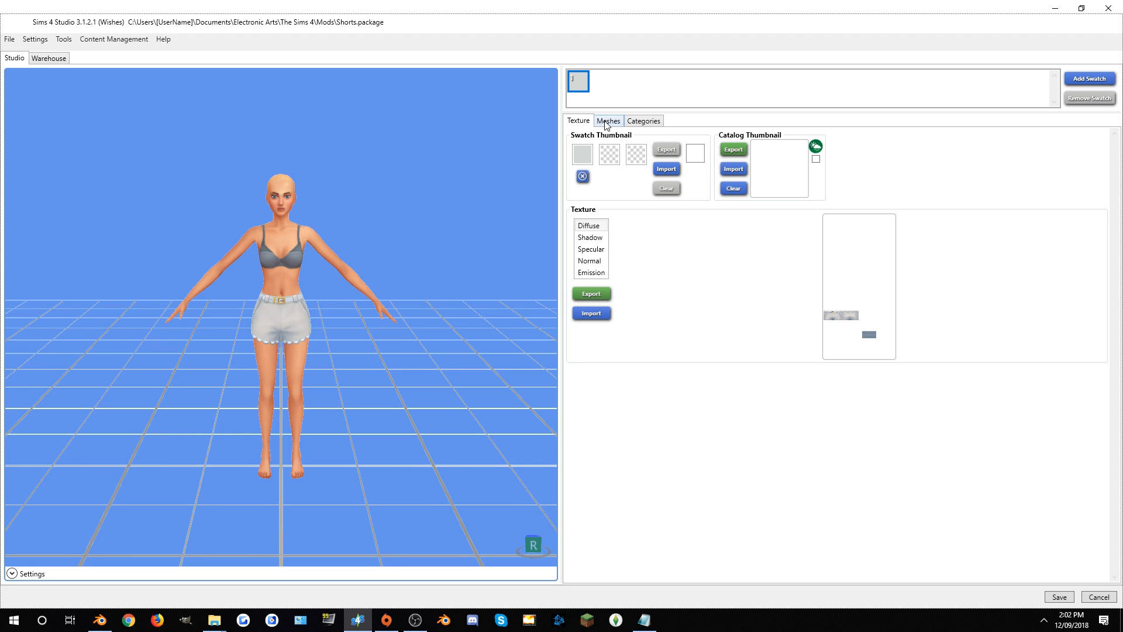
Export the shorts mesh as a .blend file and reopen the Swimmers package's mesh details
{"action": "left_click", "coordinate": [607, 121]}
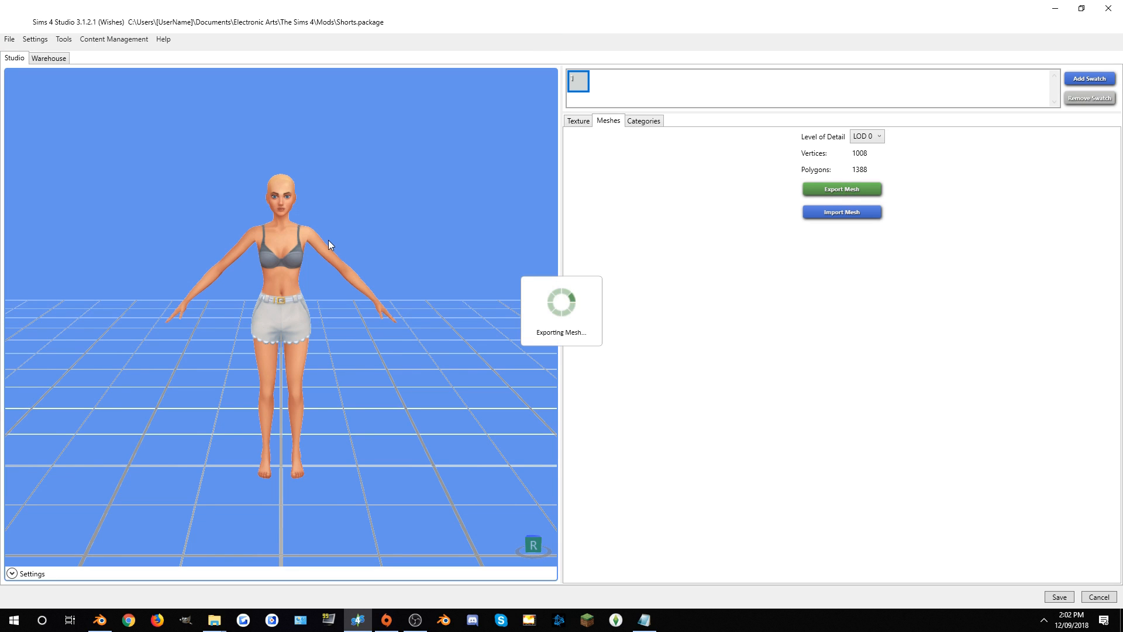
{"action": "mouse_move", "coordinate": [903, 419]}
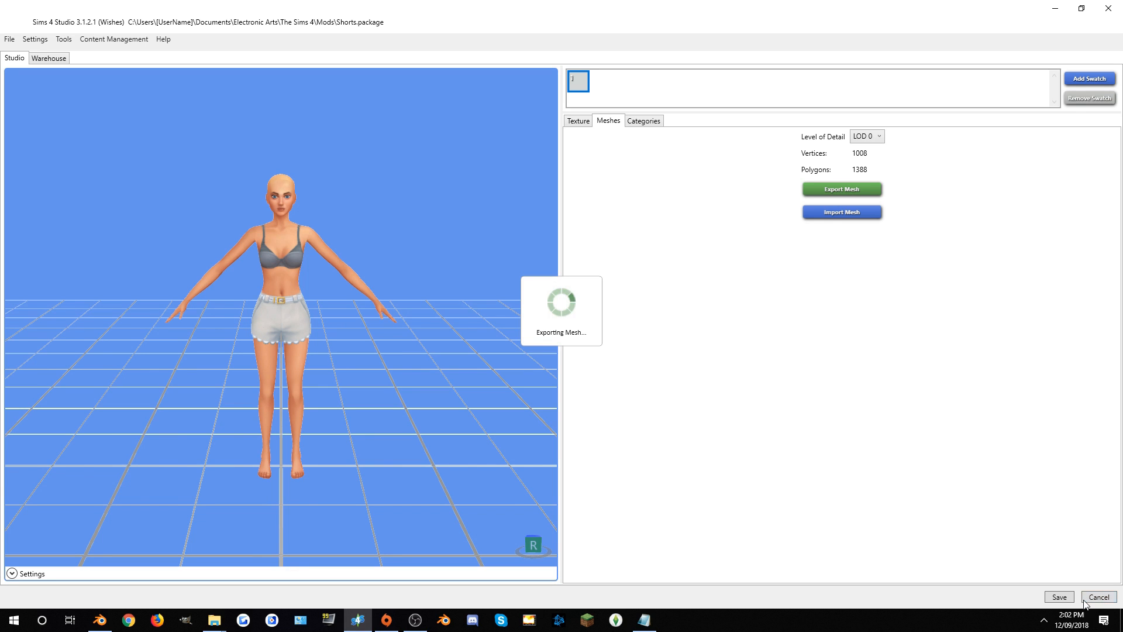
{"action": "left_click", "coordinate": [1098, 596]}
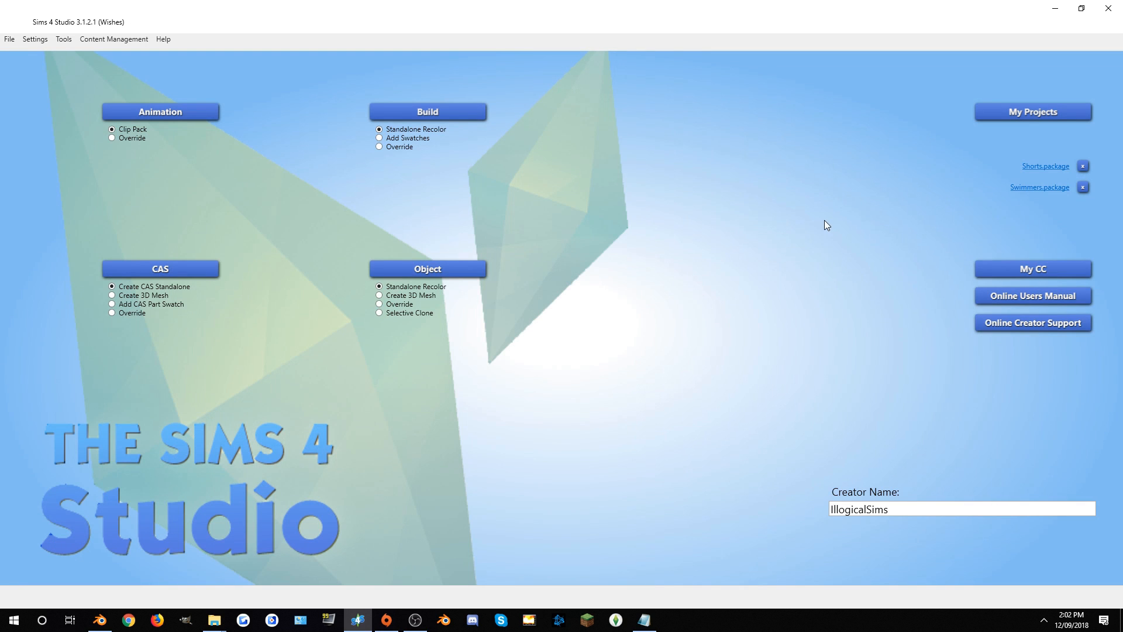
{"action": "left_click", "coordinate": [1039, 187]}
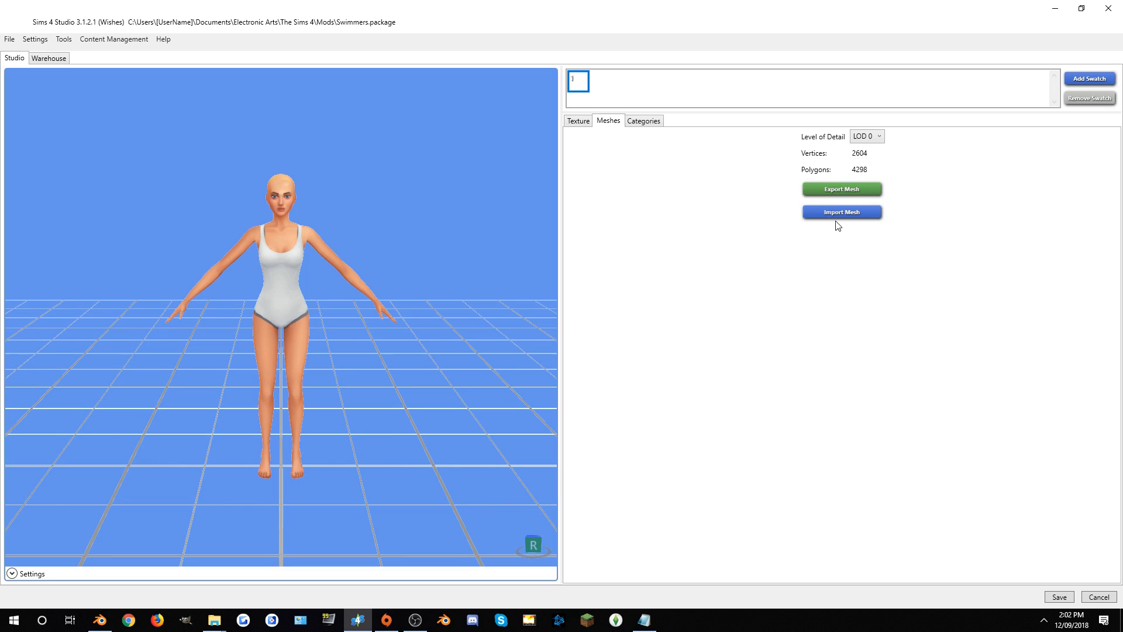
{"action": "left_click", "coordinate": [841, 188]}
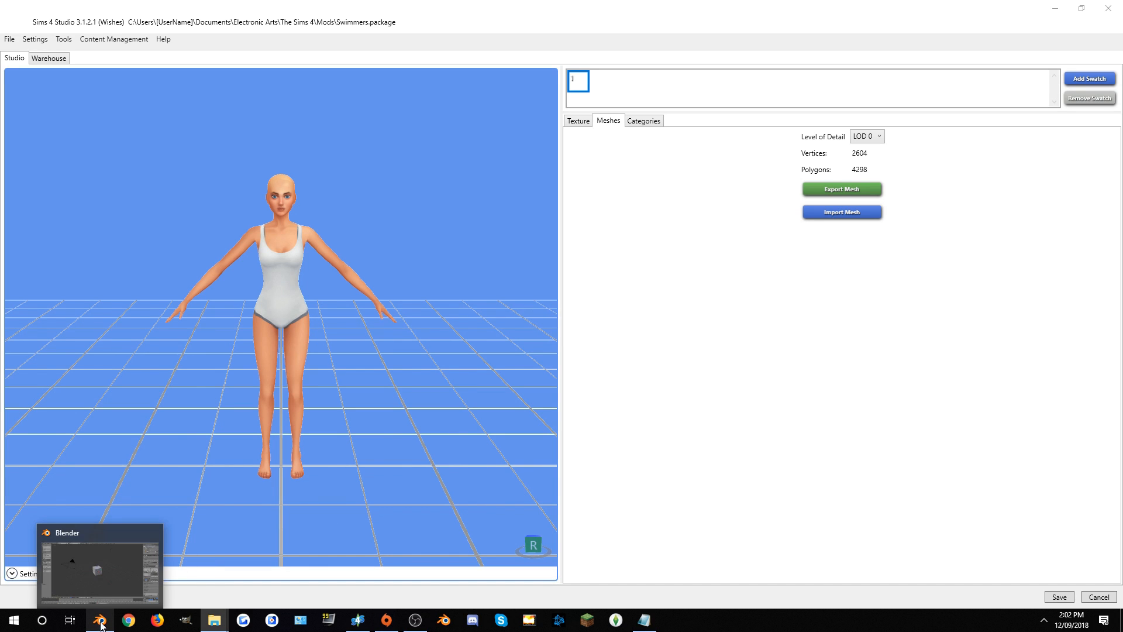
Switch to Blender and load the exported Shorts.blend file
{"action": "left_click", "coordinate": [99, 620]}
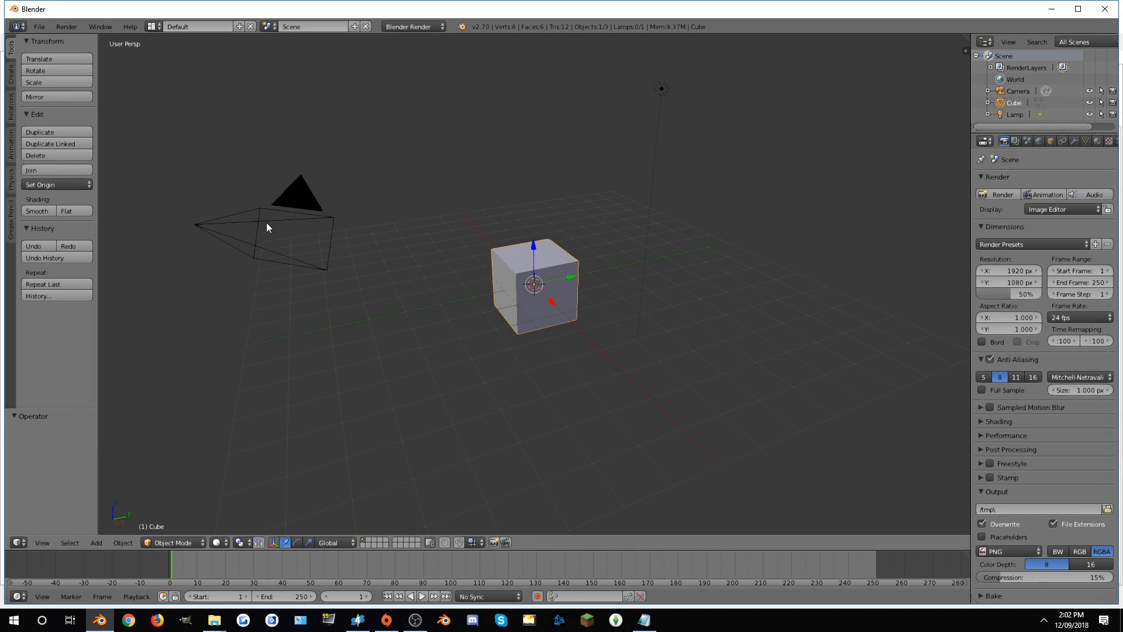
{"action": "left_click", "coordinate": [39, 27]}
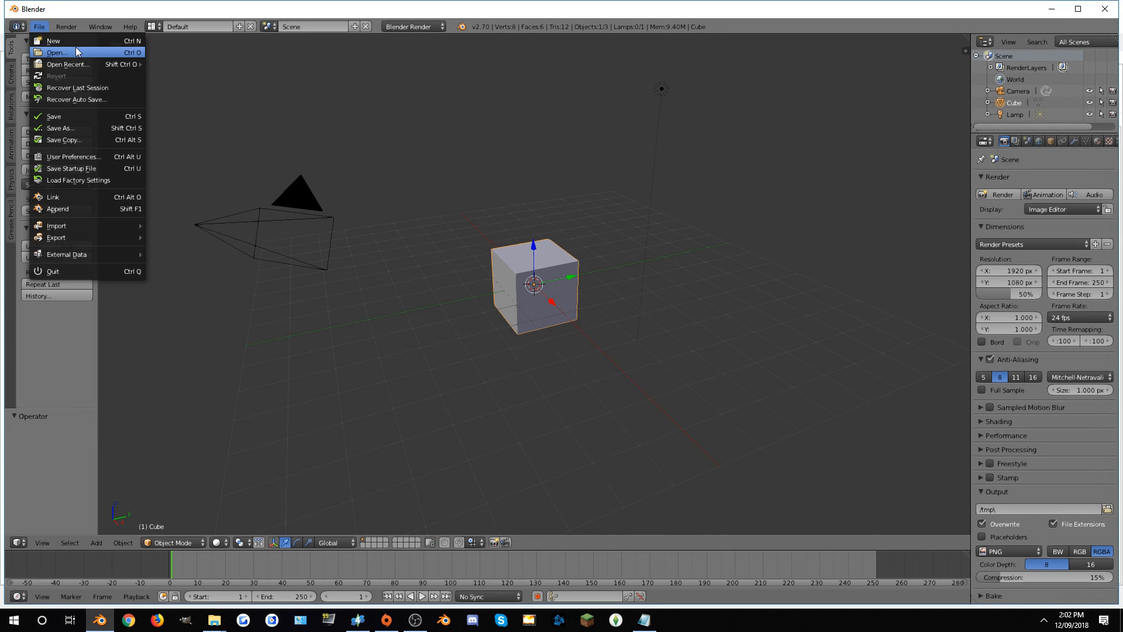
{"action": "left_click", "coordinate": [56, 51]}
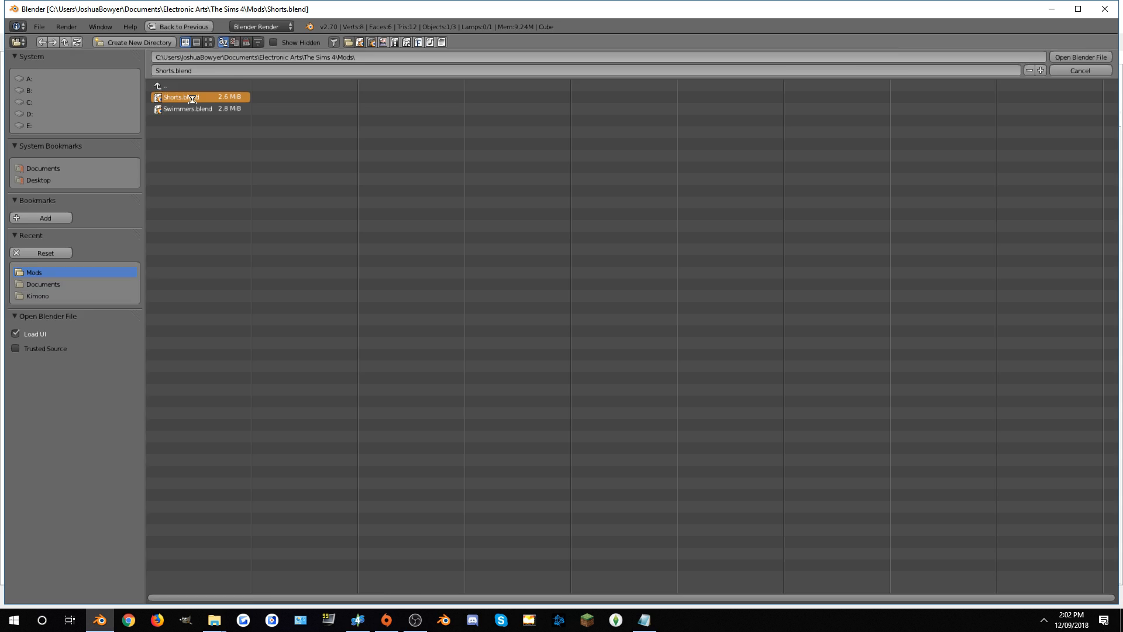
{"action": "double_click", "coordinate": [185, 97]}
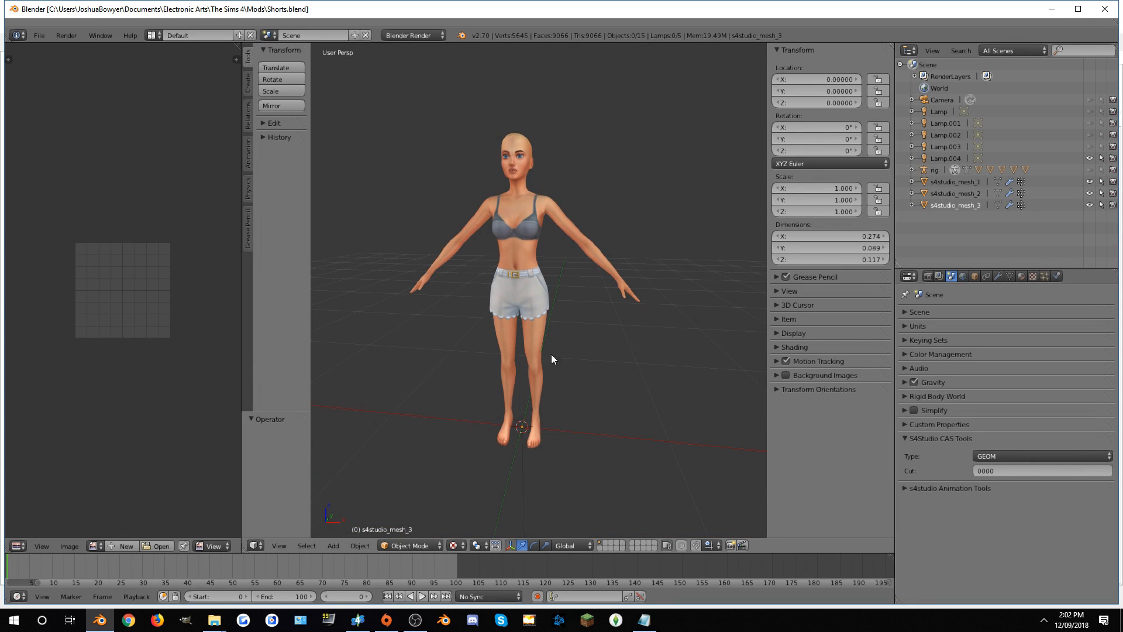
{"action": "mouse_move", "coordinate": [665, 382]}
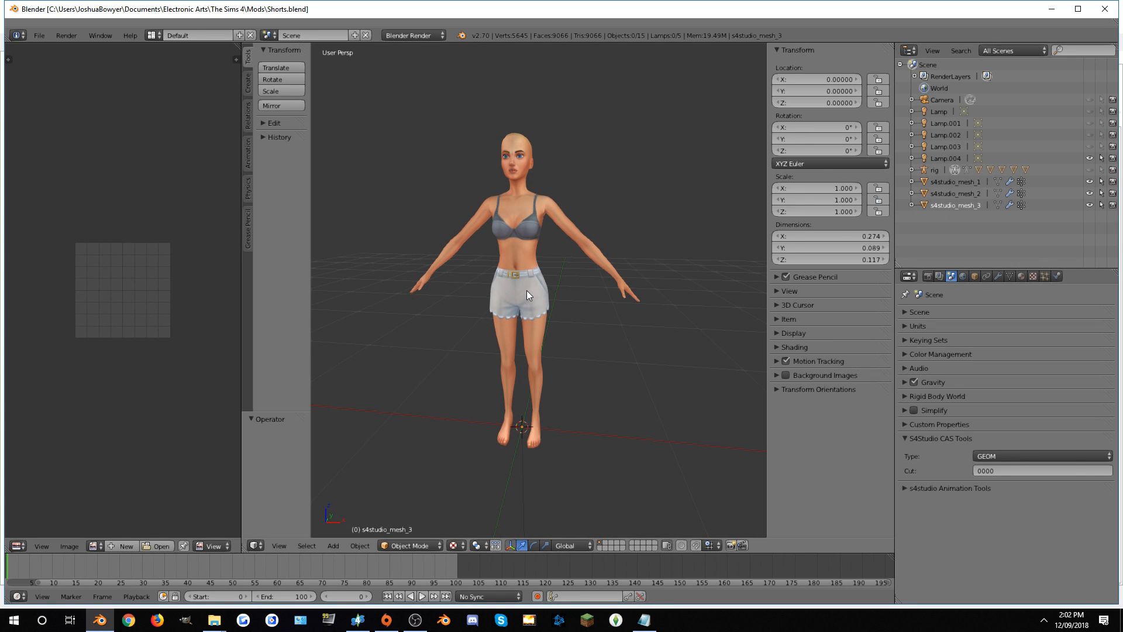
Identify s4studio_mesh_2 as the shorts mesh and bring up the recent files list
{"action": "left_click", "coordinate": [956, 193]}
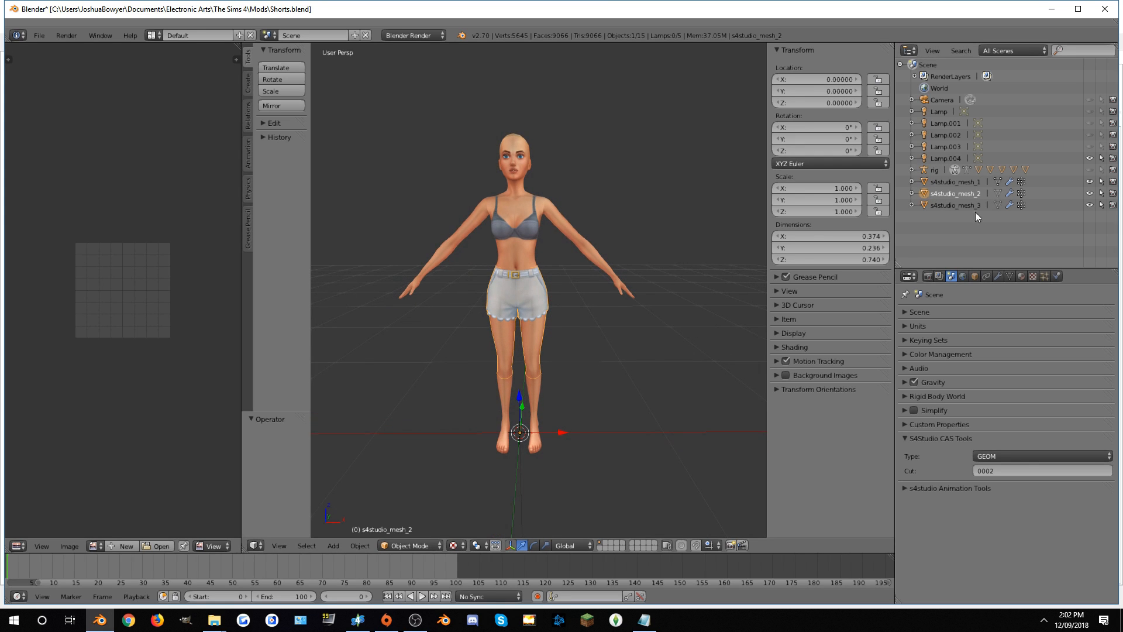
{"action": "left_click", "coordinate": [912, 194]}
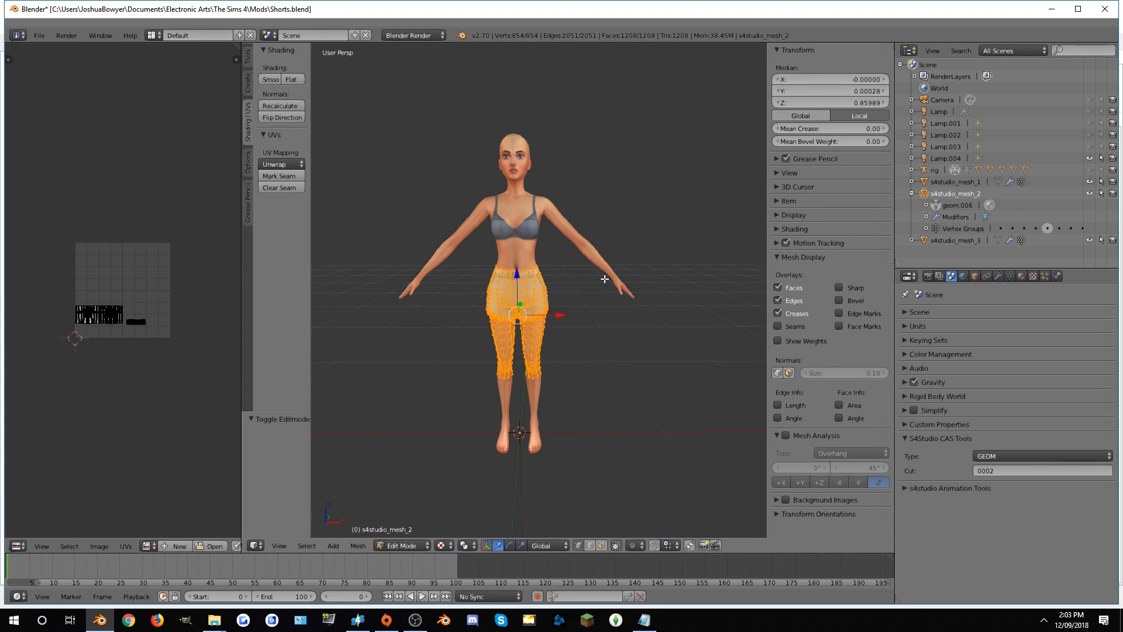
{"action": "mouse_move", "coordinate": [960, 215]}
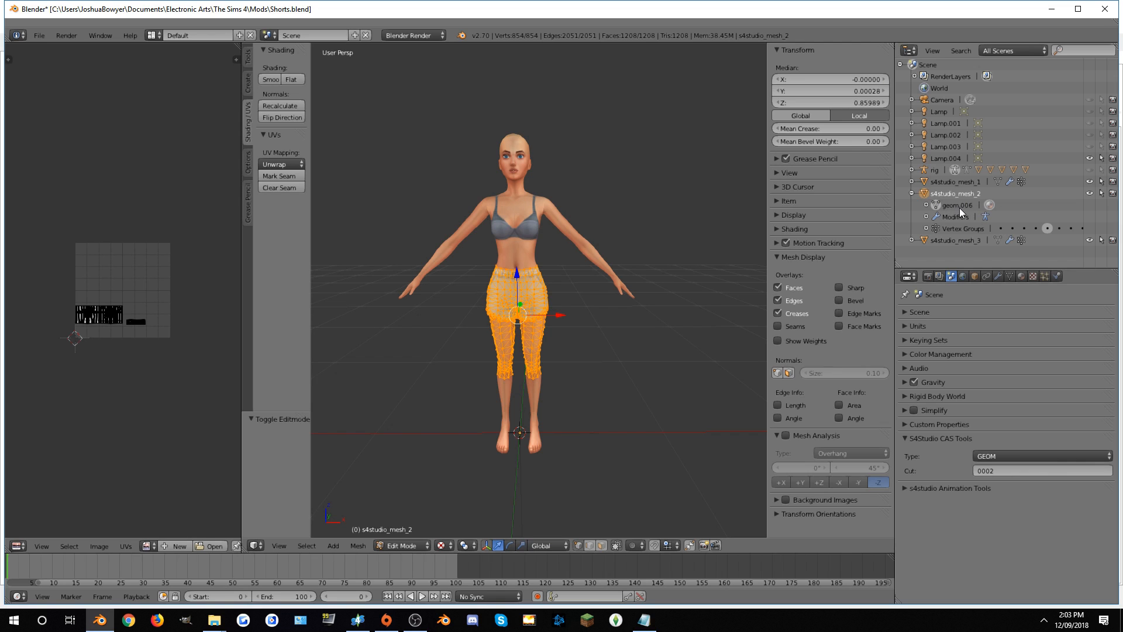
{"action": "mouse_move", "coordinate": [590, 314]}
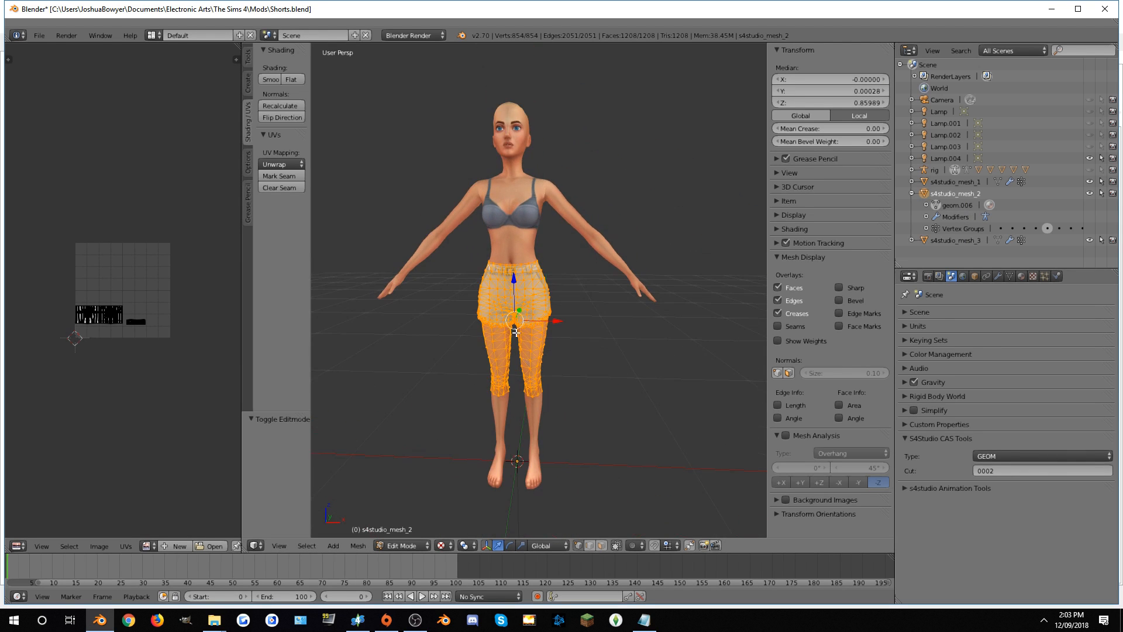
{"action": "left_click", "coordinate": [39, 36]}
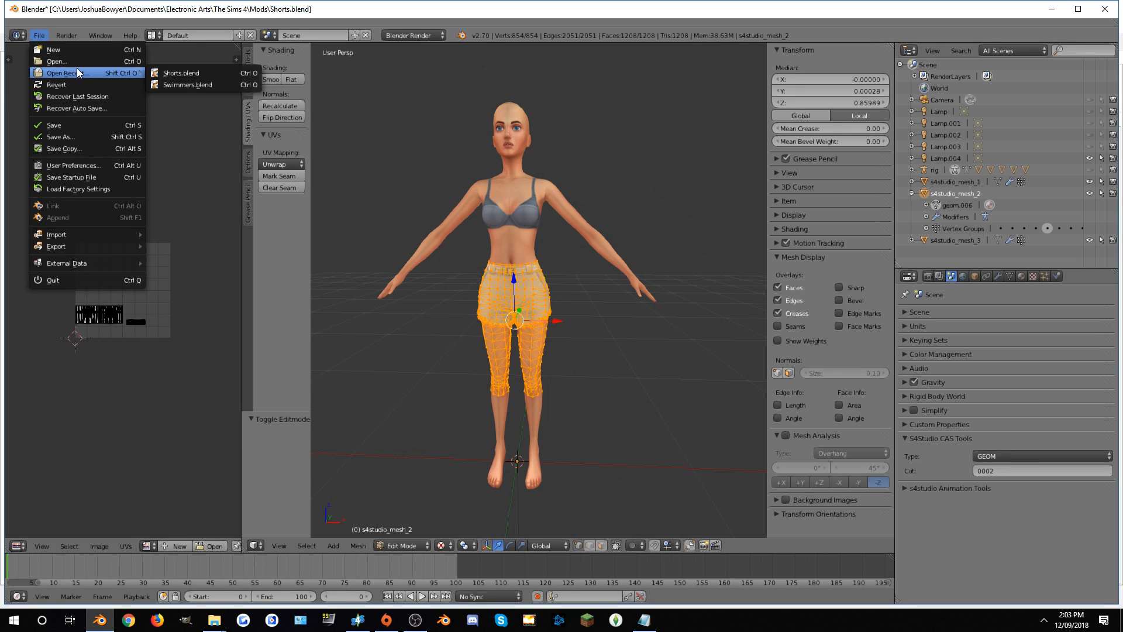
Switch to Swimmers.blend and append s4studio_mesh_2 from Shorts.blend so the model wears the shorts
{"action": "left_click", "coordinate": [188, 86]}
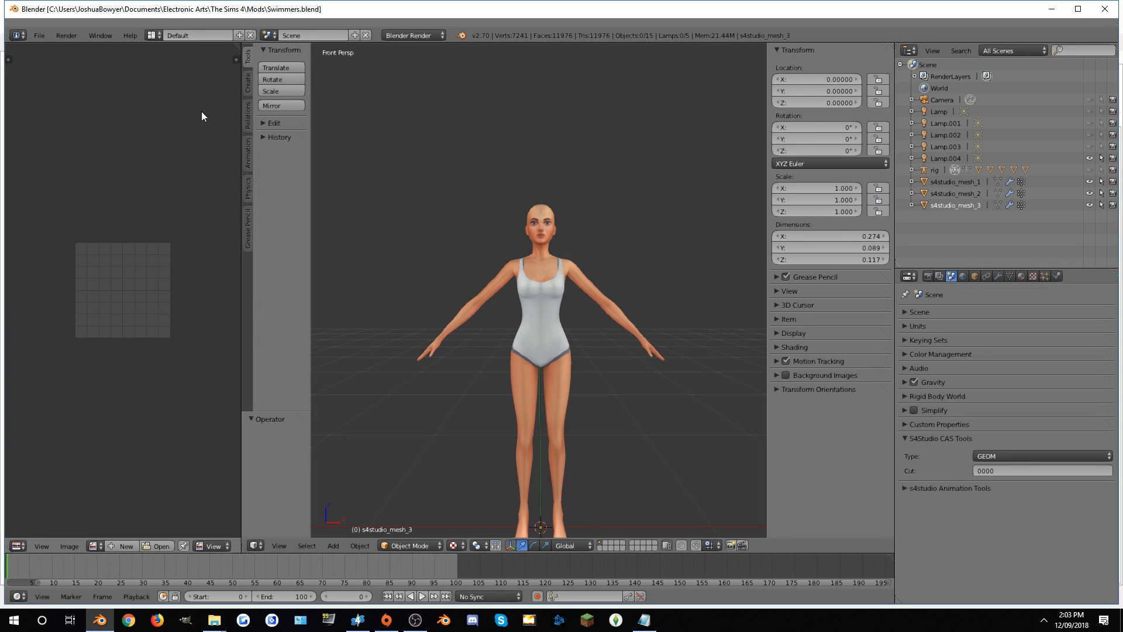
{"action": "left_click_drag", "start_coordinate": [544, 301], "coordinate": [567, 372]}
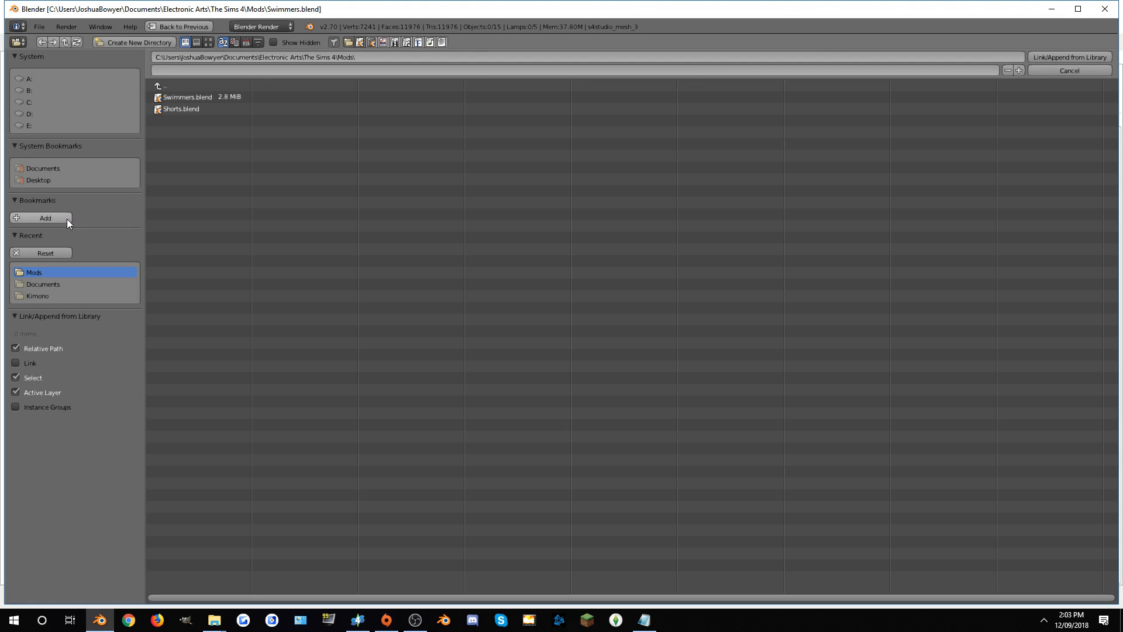
{"action": "double_click", "coordinate": [181, 108]}
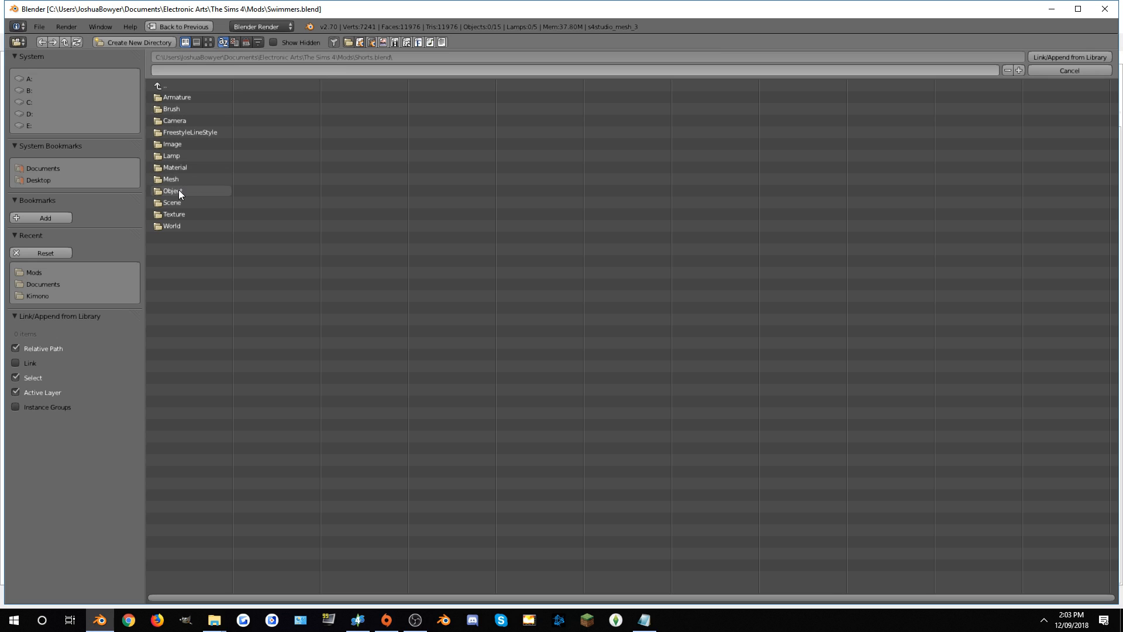
{"action": "double_click", "coordinate": [174, 190]}
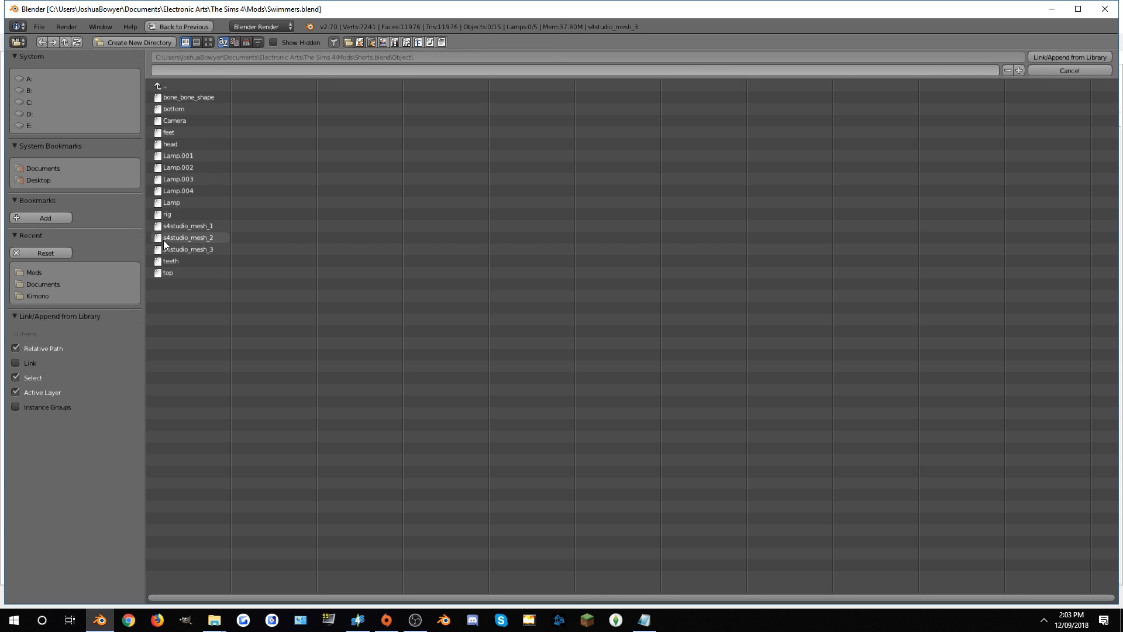
{"action": "mouse_move", "coordinate": [203, 244]}
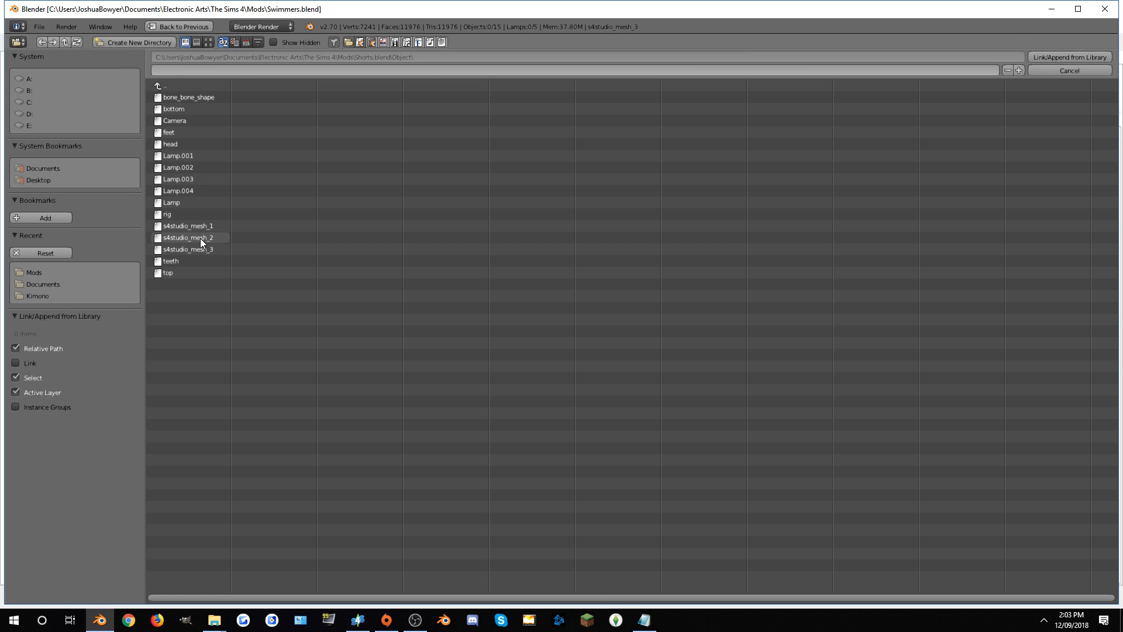
{"action": "double_click", "coordinate": [188, 237]}
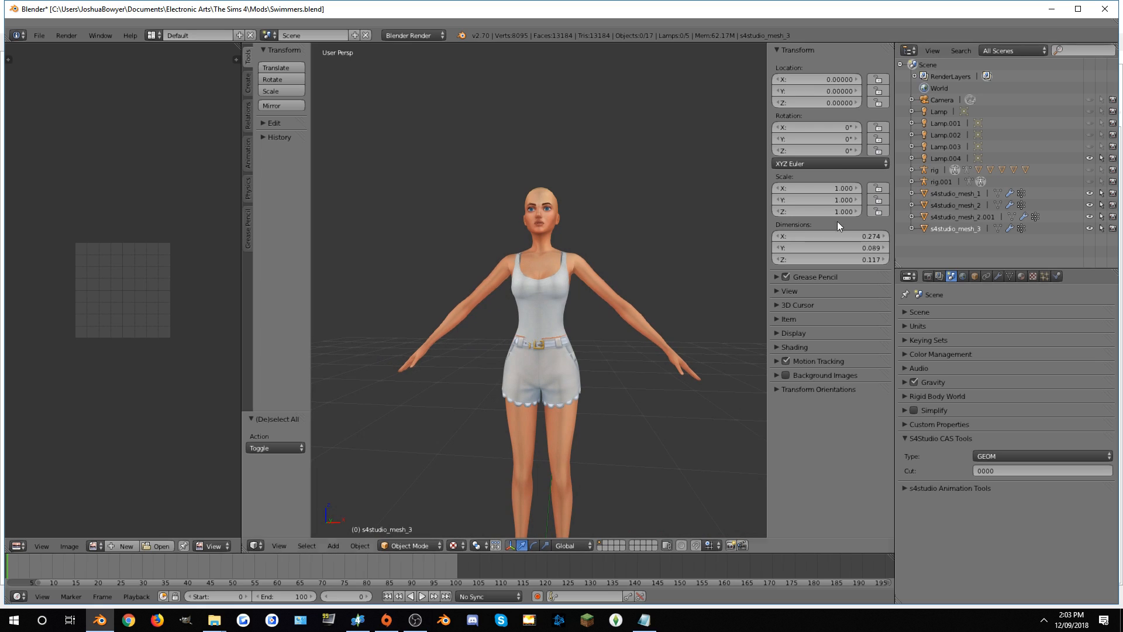
{"action": "mouse_move", "coordinate": [551, 398]}
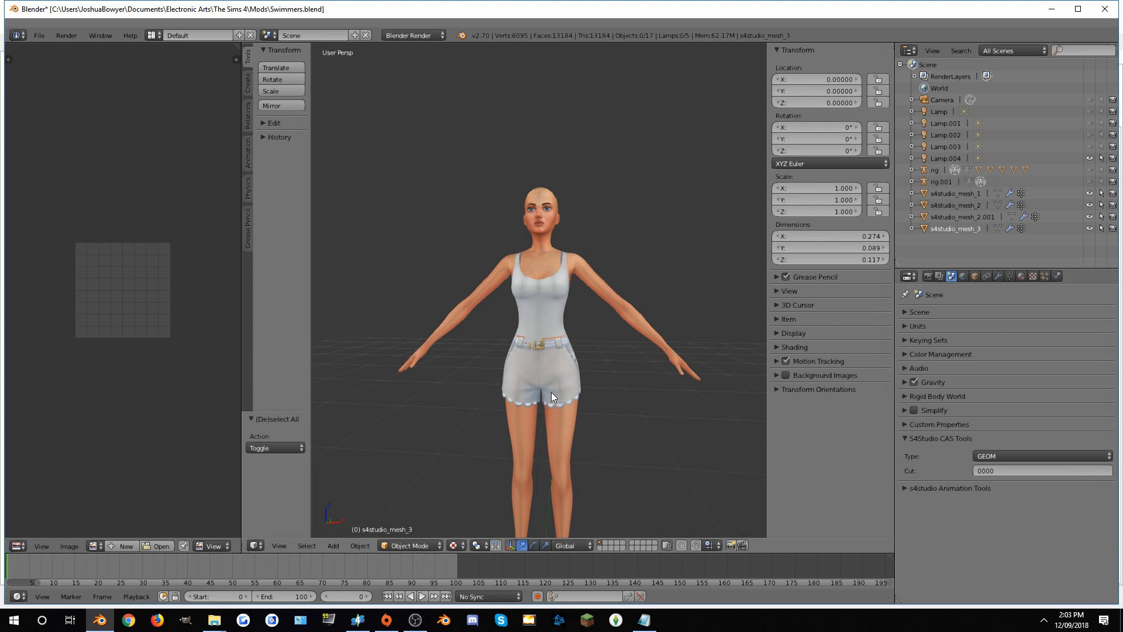
{"action": "mouse_move", "coordinate": [640, 372]}
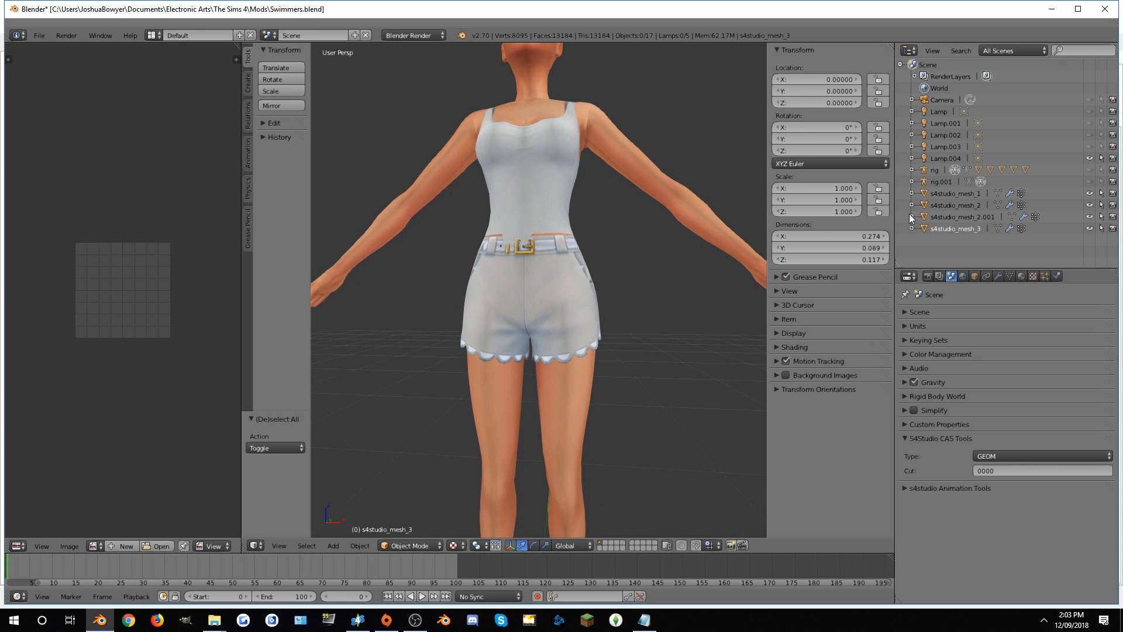
Delete the leg and belt vertices from appended s4studio_mesh_2.001, leaving only the shorts
{"action": "left_click", "coordinate": [913, 217]}
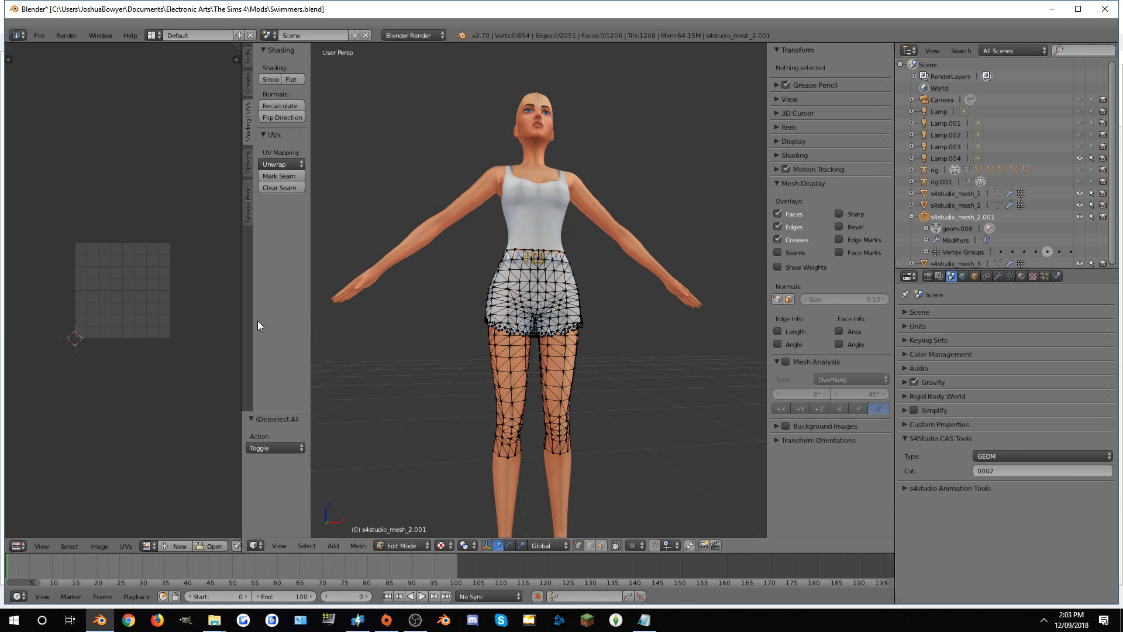
{"action": "left_click_drag", "start_coordinate": [255, 312], "coordinate": [355, 311]}
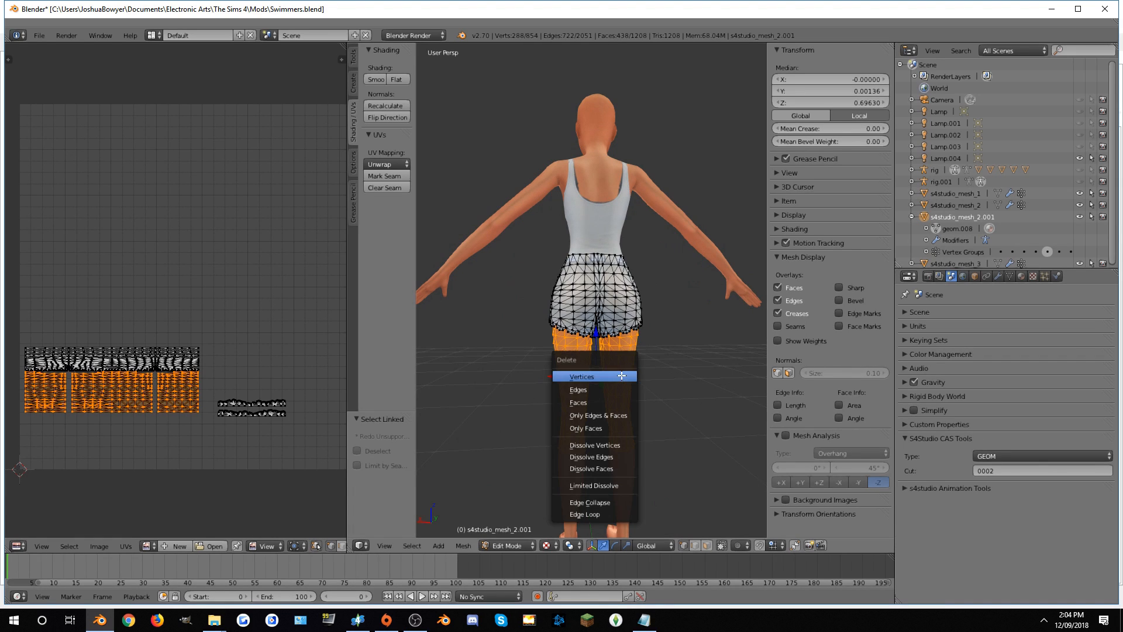
{"action": "left_click", "coordinate": [581, 375]}
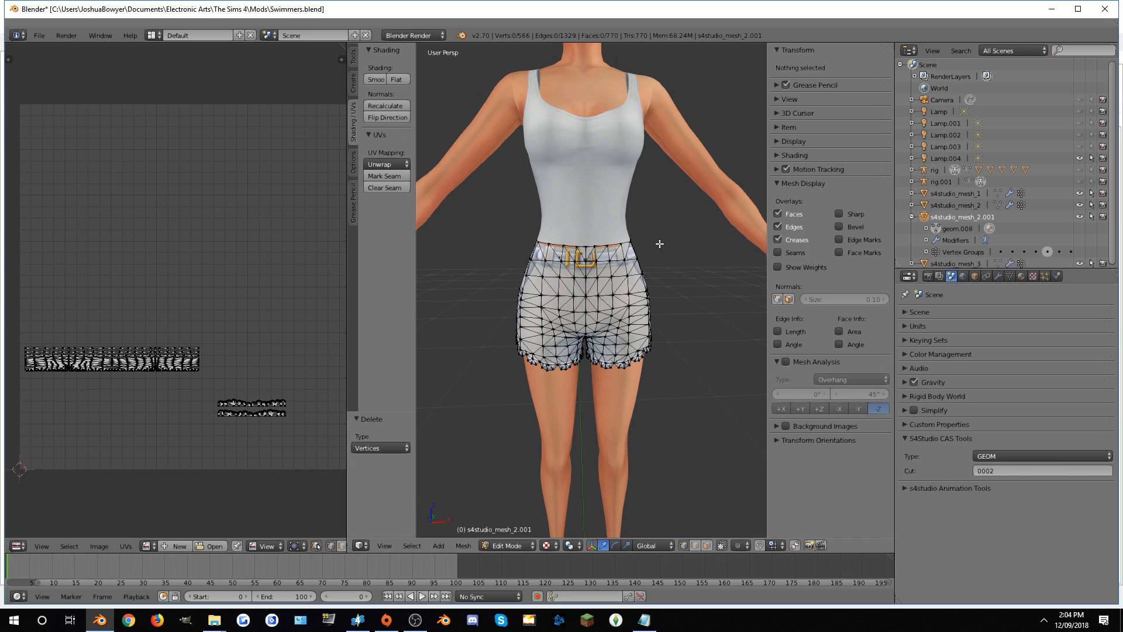
{"action": "mouse_move", "coordinate": [511, 270]}
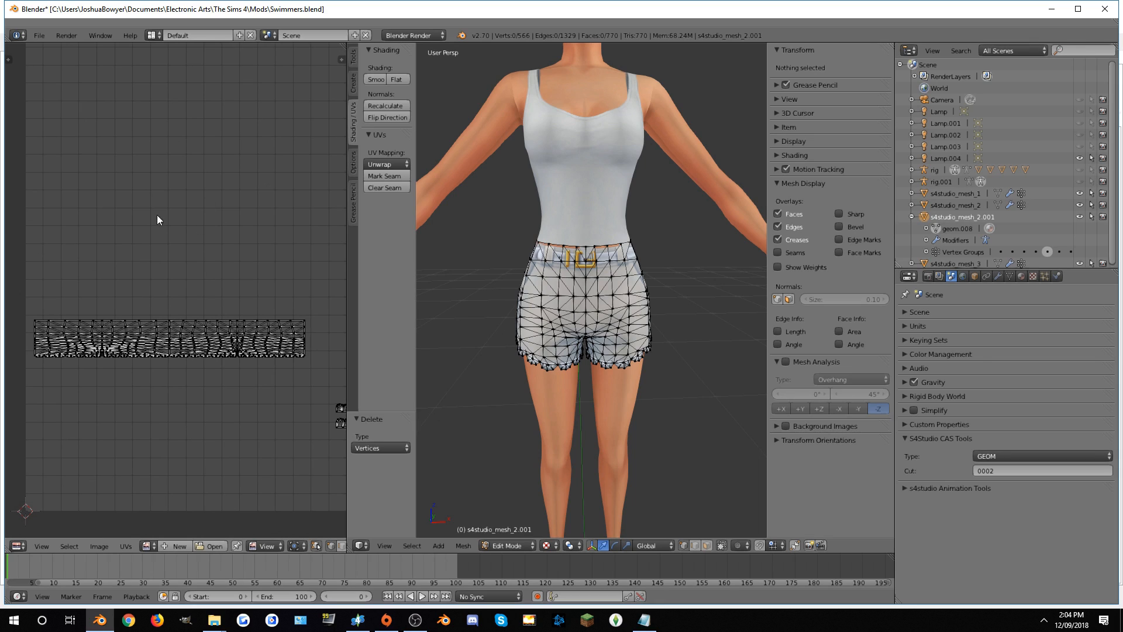
{"action": "mouse_move", "coordinate": [28, 313]}
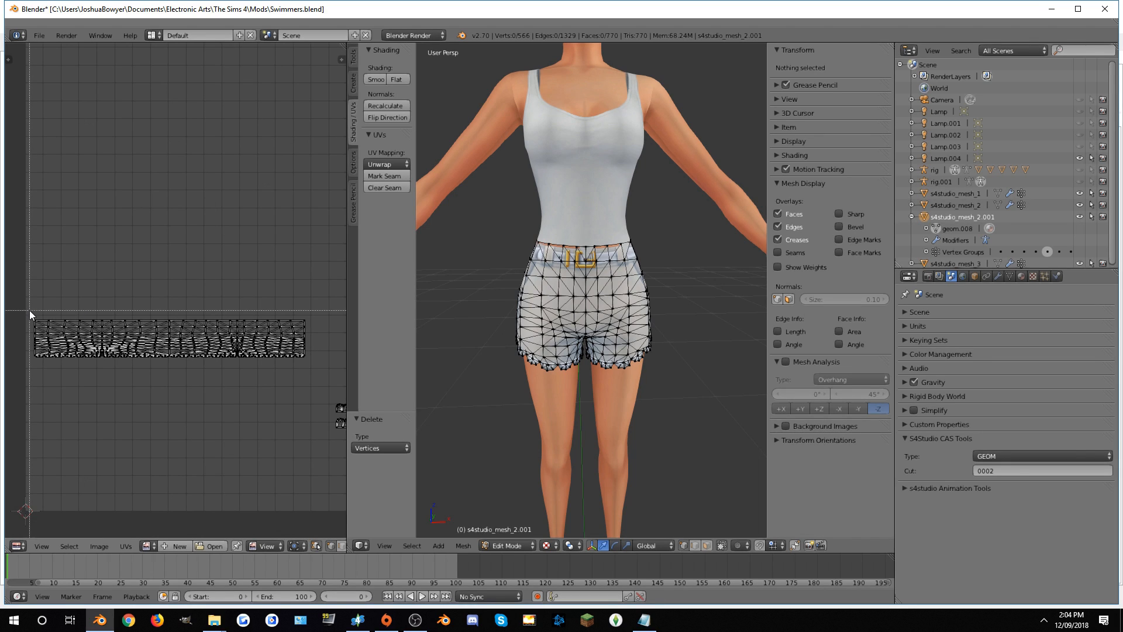
{"action": "left_click_drag", "start_coordinate": [28, 309], "coordinate": [247, 323]}
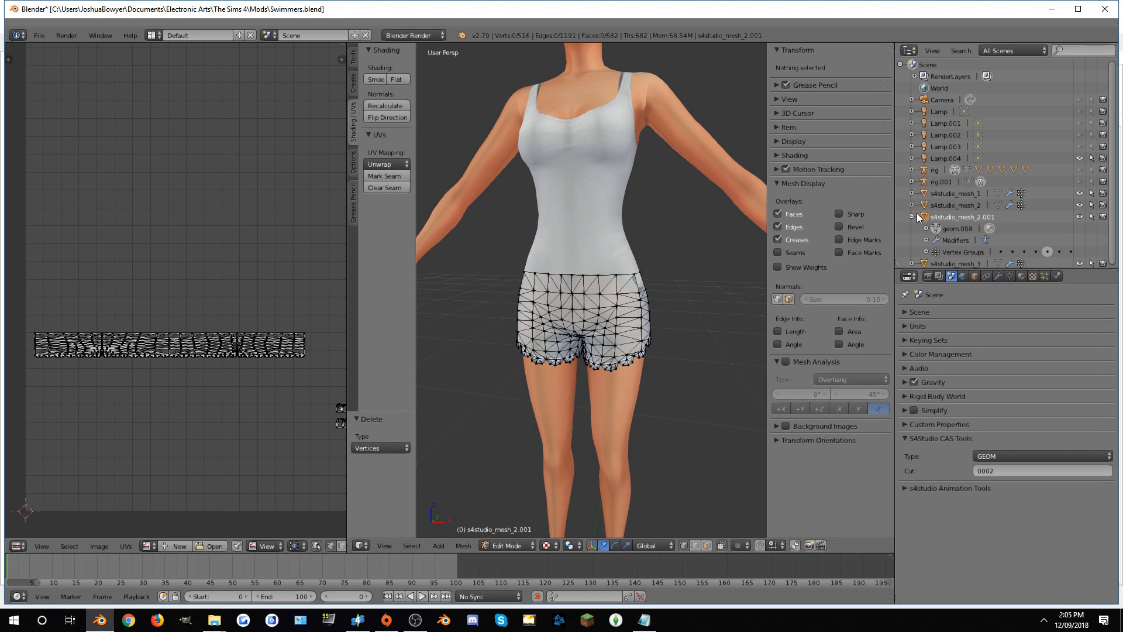
{"action": "mouse_move", "coordinate": [932, 209]}
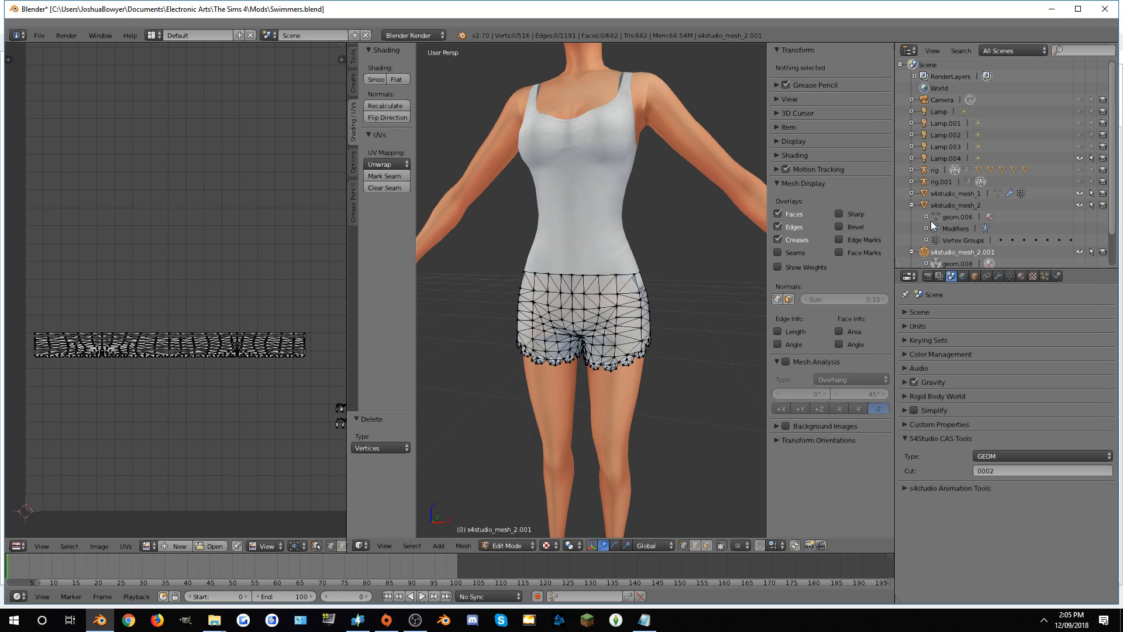
Delete the swimsuit body's hip vertices hidden beneath the shorts
{"action": "left_click", "coordinate": [954, 205]}
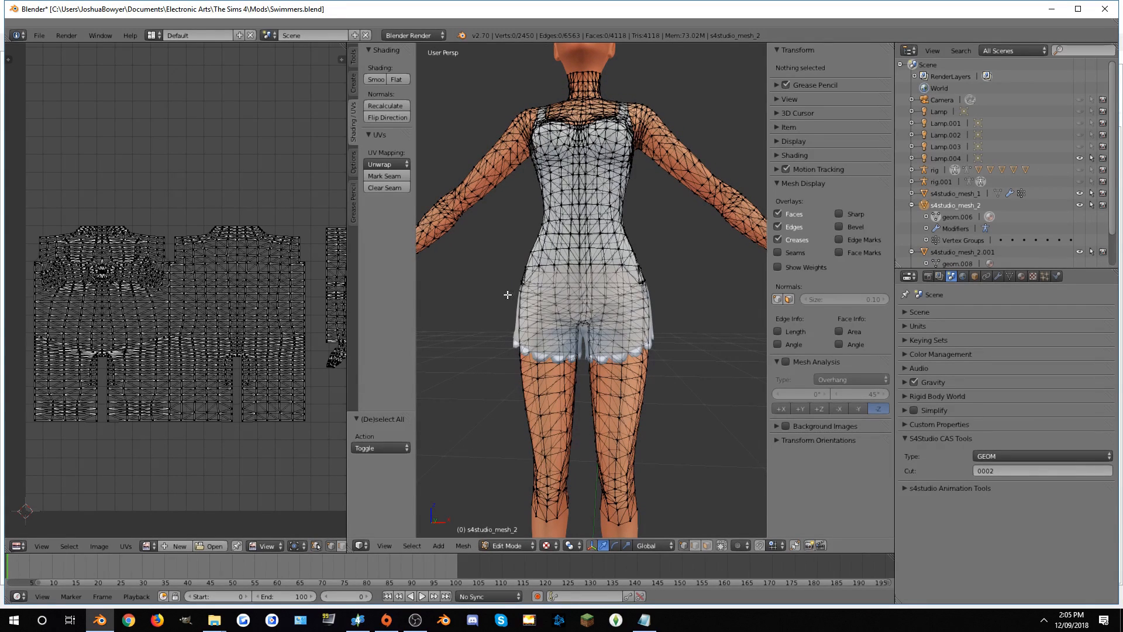
{"action": "mouse_move", "coordinate": [681, 319]}
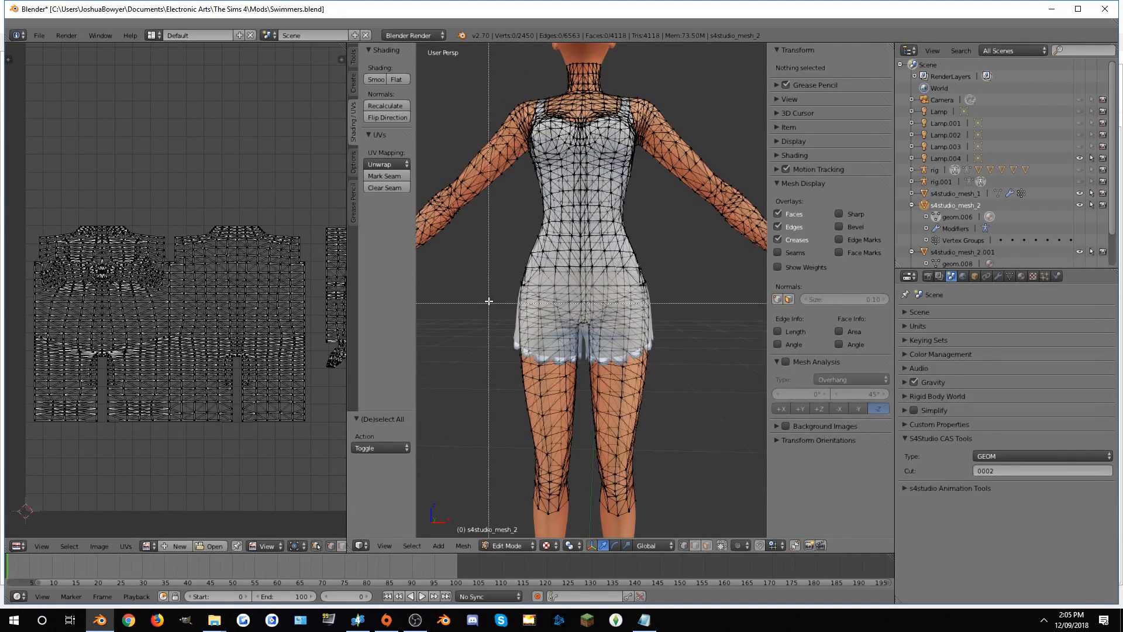
{"action": "left_click_drag", "start_coordinate": [491, 300], "coordinate": [679, 331]}
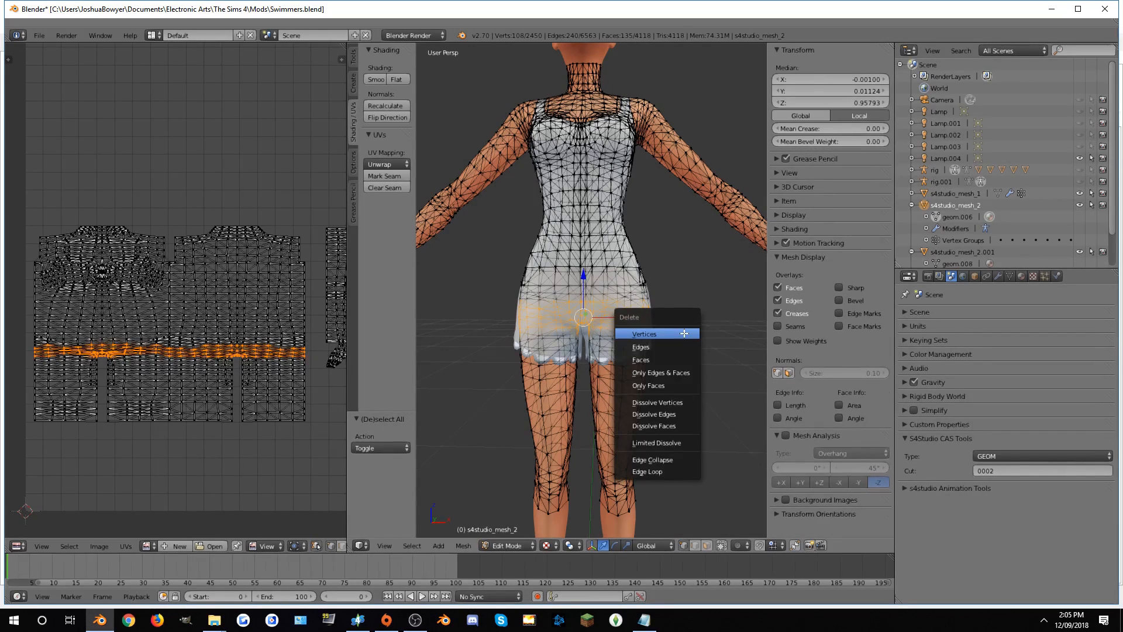
{"action": "left_click", "coordinate": [644, 333]}
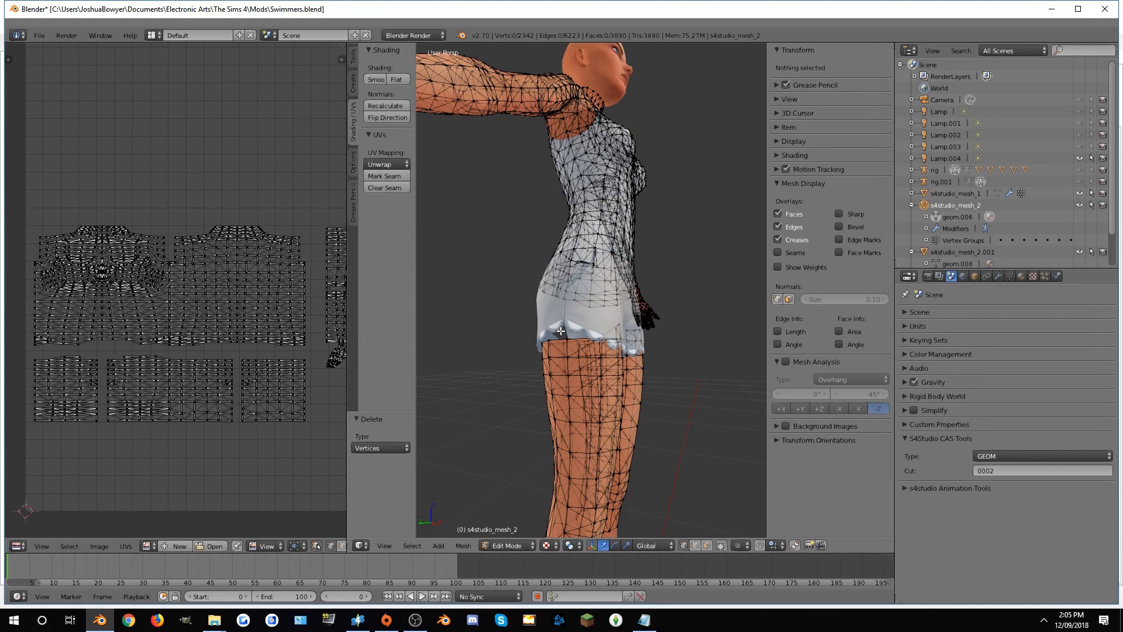
{"action": "mouse_move", "coordinate": [520, 346]}
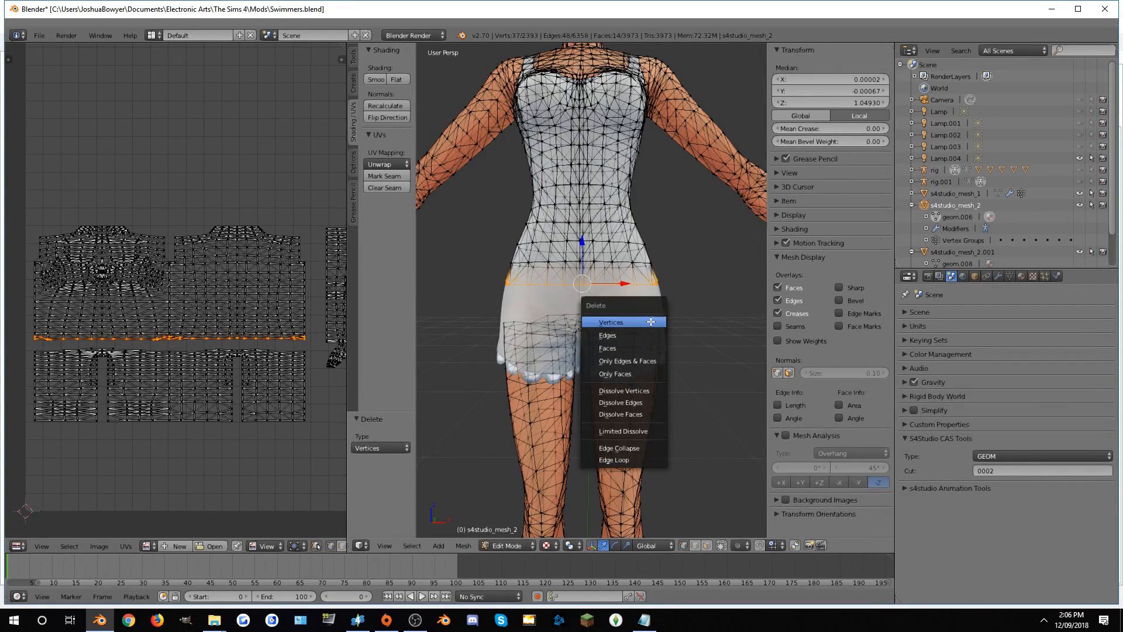
{"action": "left_click", "coordinate": [611, 321]}
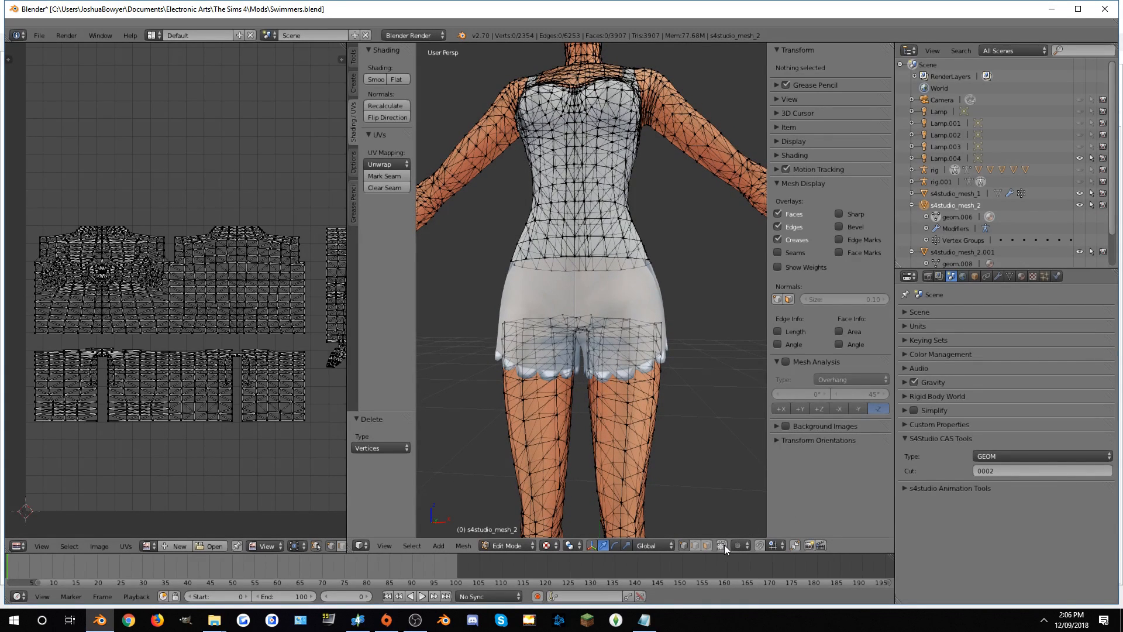
{"action": "mouse_move", "coordinate": [723, 547]}
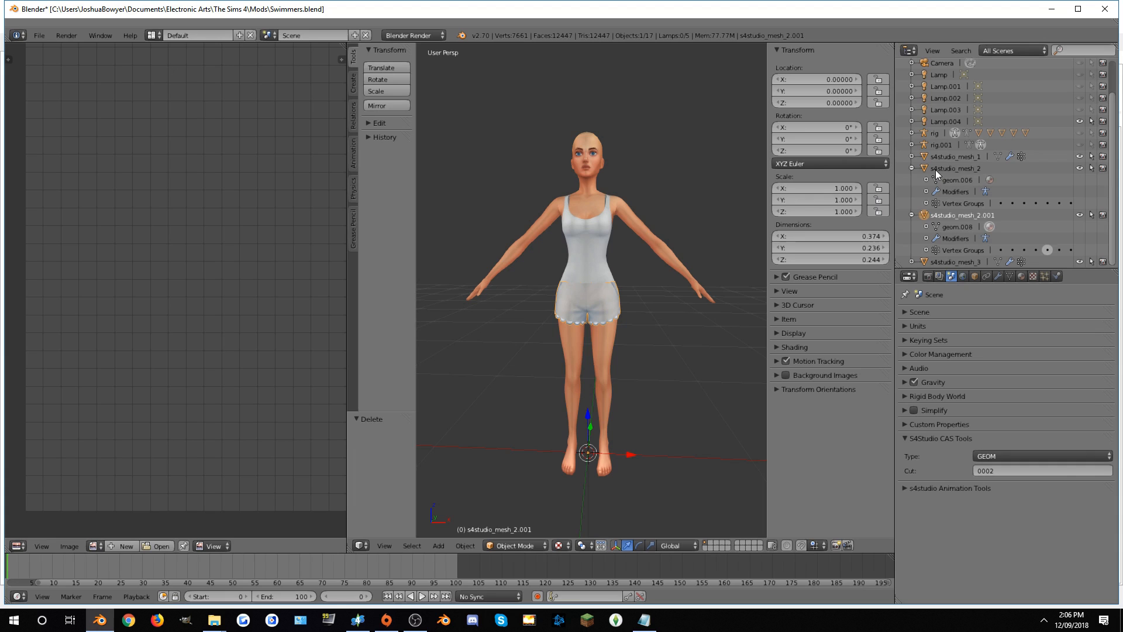
Select s4studio_mesh_2 and s4studio_mesh_2.001 together and join them with Ctrl+J
{"action": "left_click", "coordinate": [956, 167]}
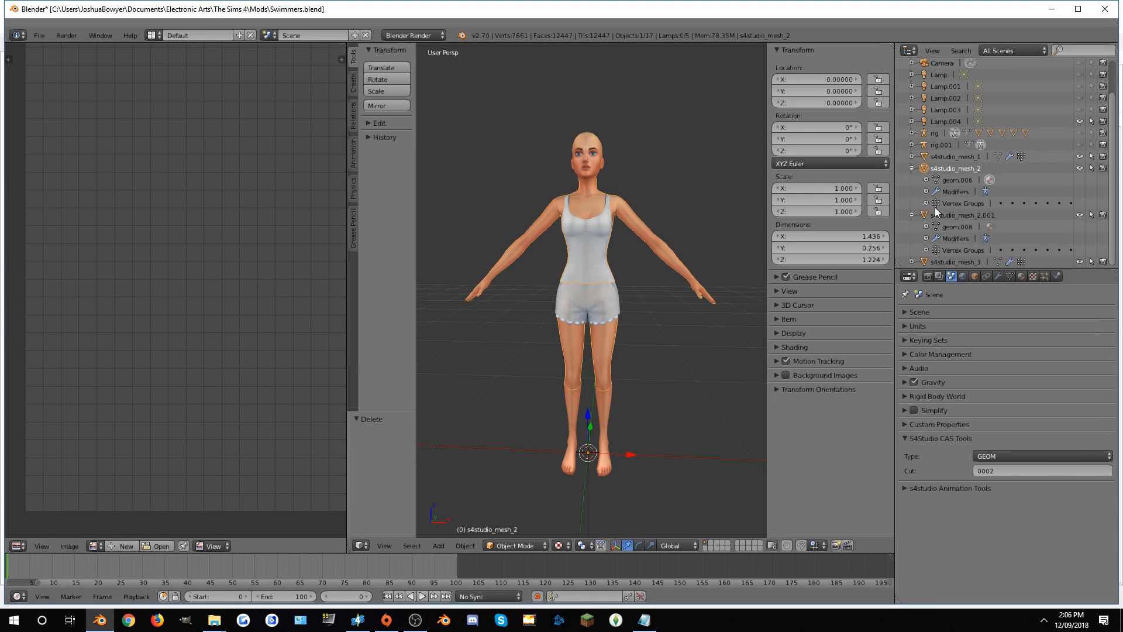
{"action": "mouse_move", "coordinate": [935, 219]}
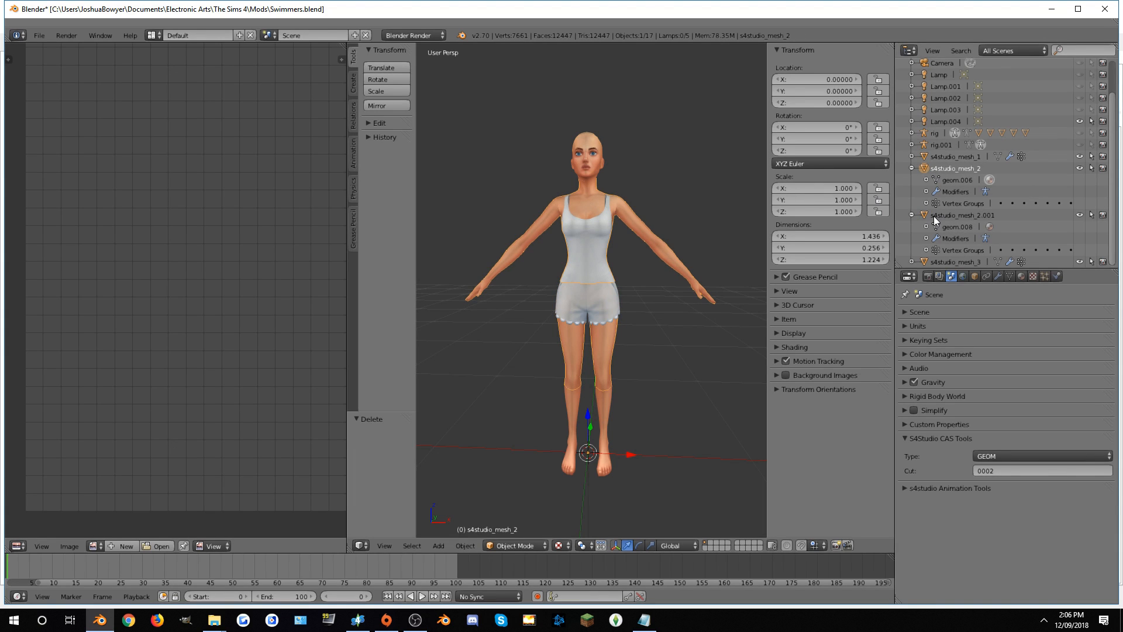
{"action": "left_click", "coordinate": [964, 215]}
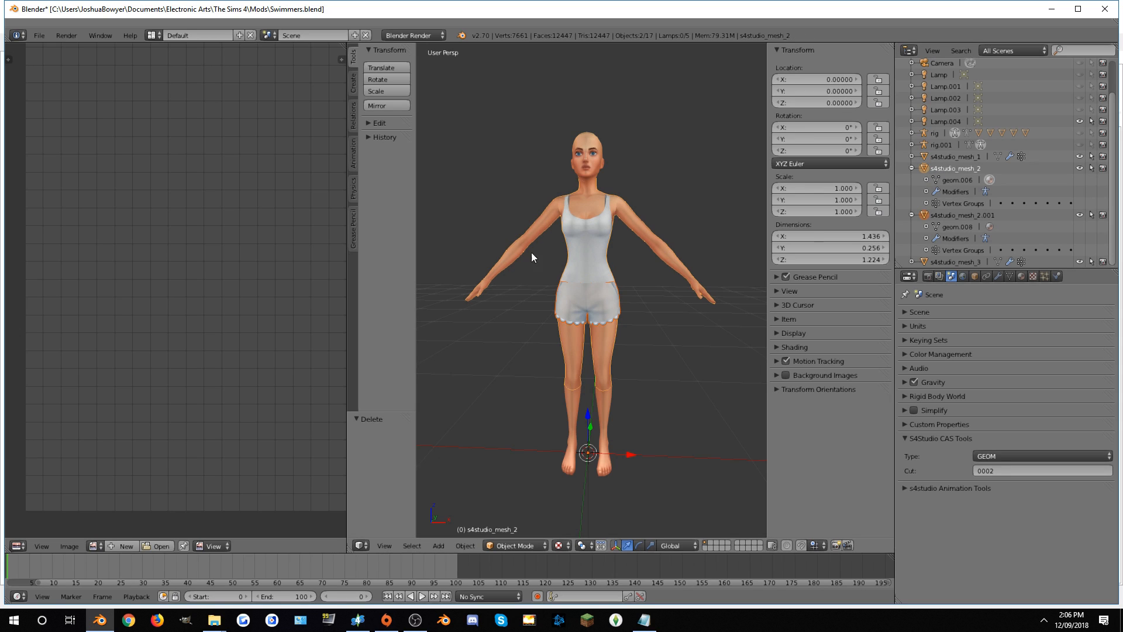
{"action": "mouse_move", "coordinate": [676, 269]}
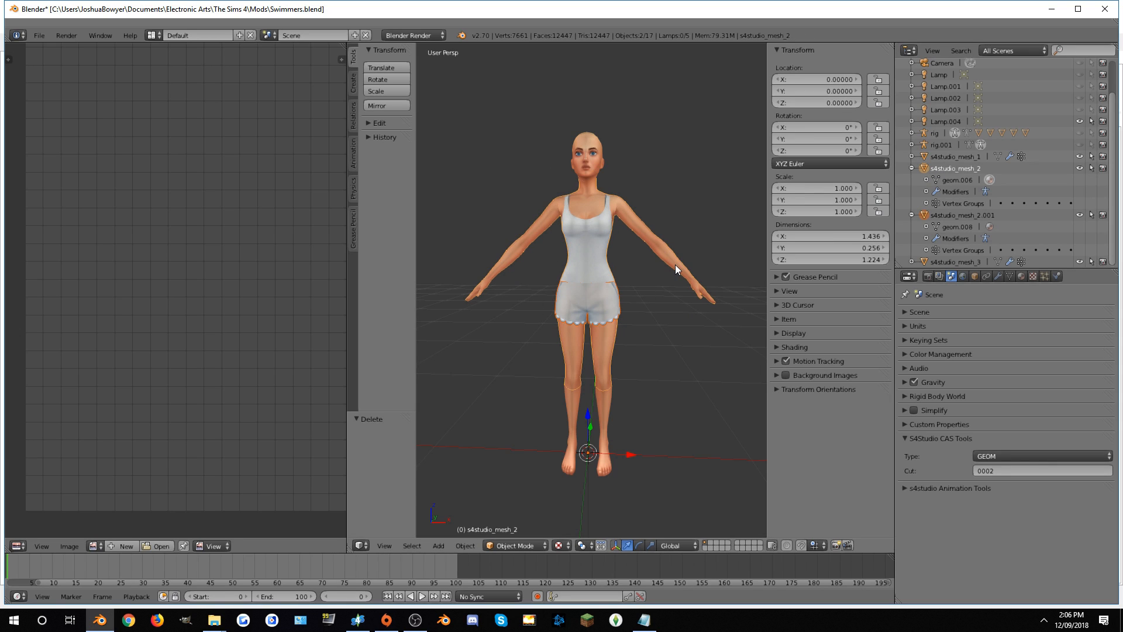
{"action": "mouse_move", "coordinate": [653, 277]}
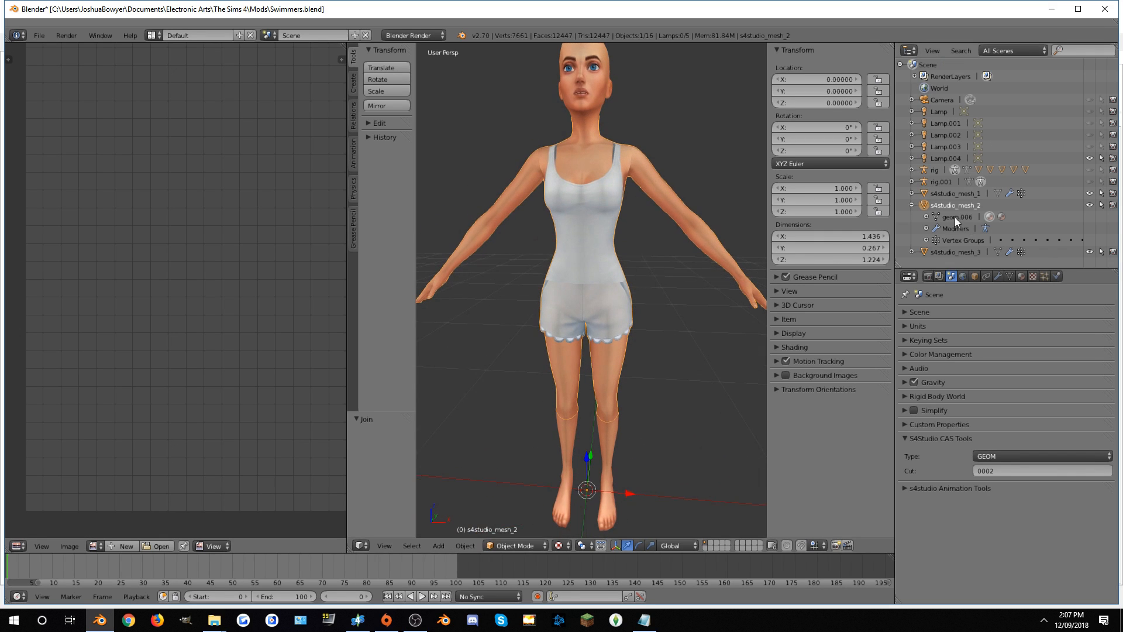
Merge the seam vertices At First and remove doubles across the whole joined mesh
{"action": "key", "text": "Tab"}
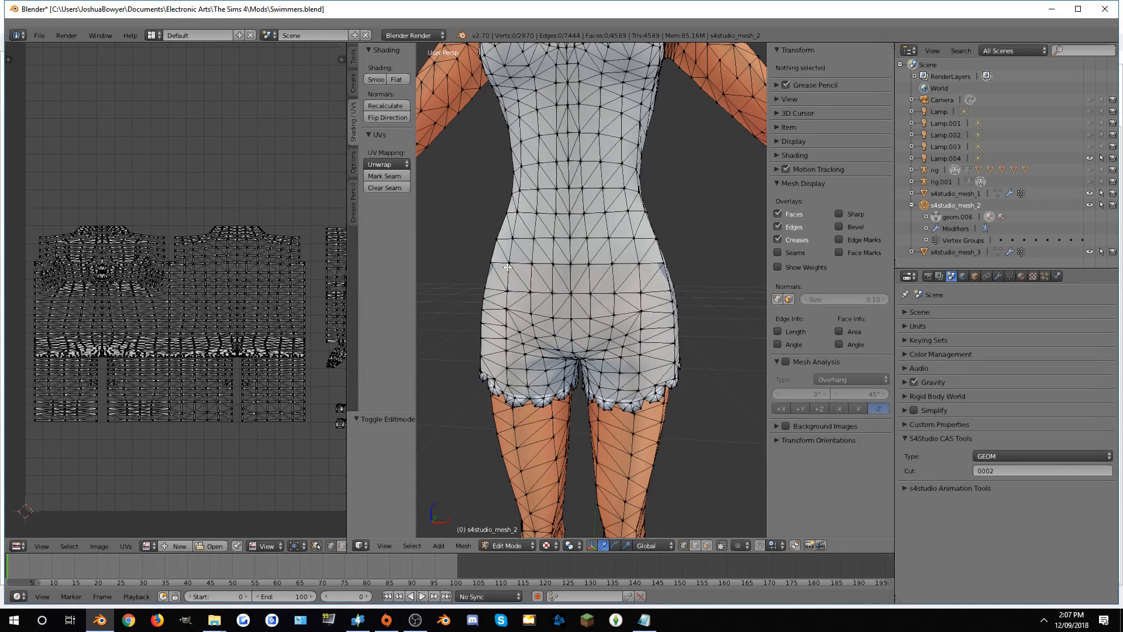
{"action": "mouse_move", "coordinate": [579, 266]}
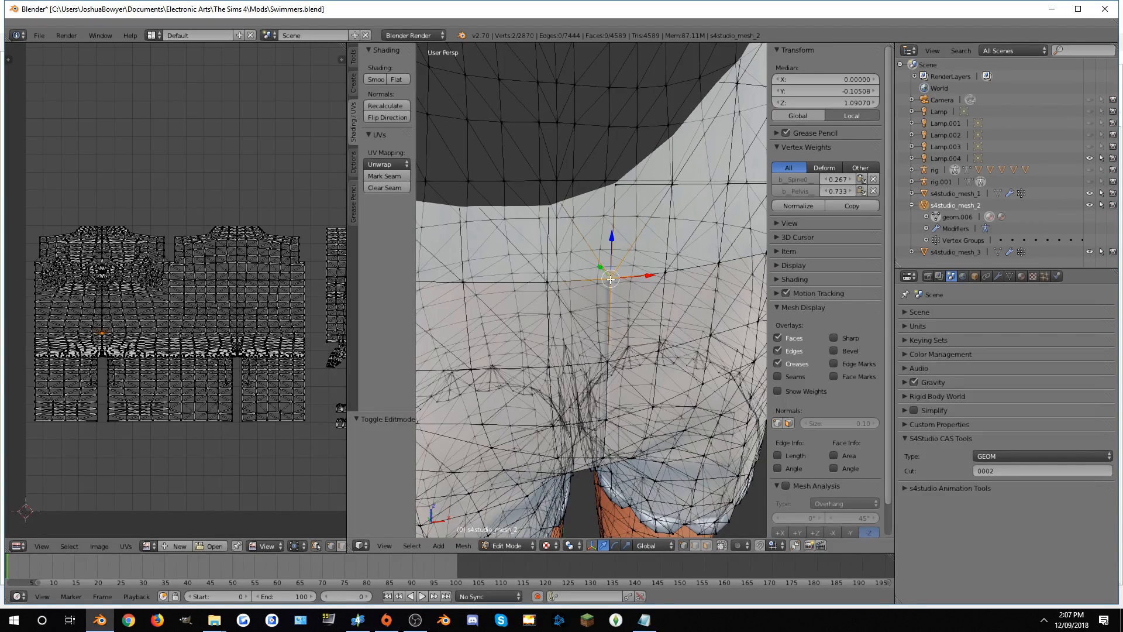
{"action": "mouse_move", "coordinate": [618, 303]}
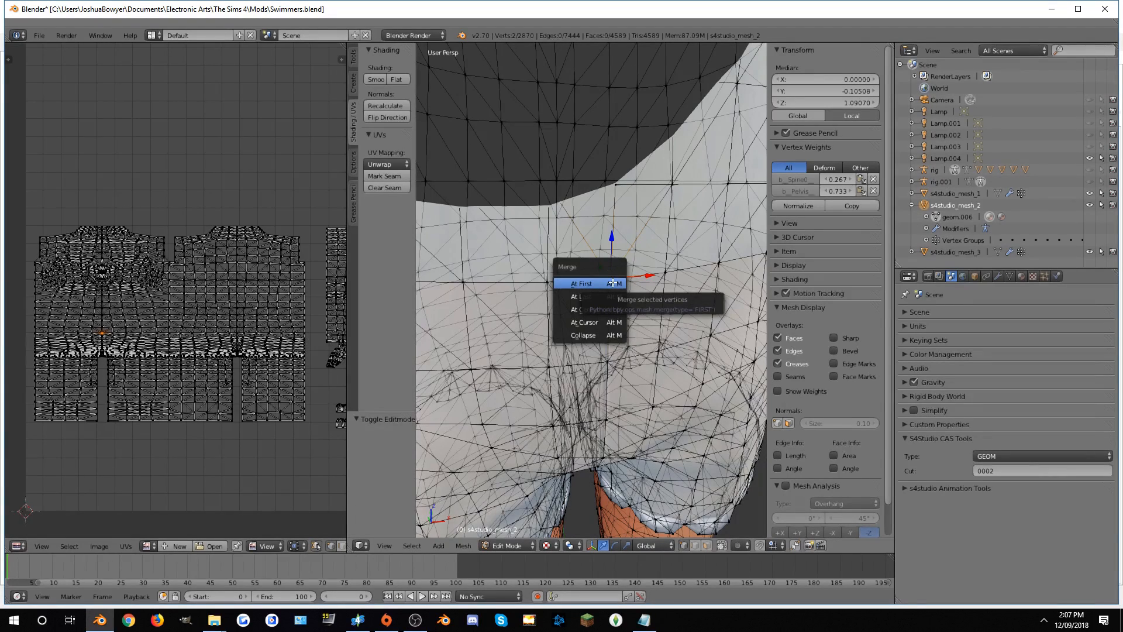
{"action": "mouse_move", "coordinate": [582, 296]}
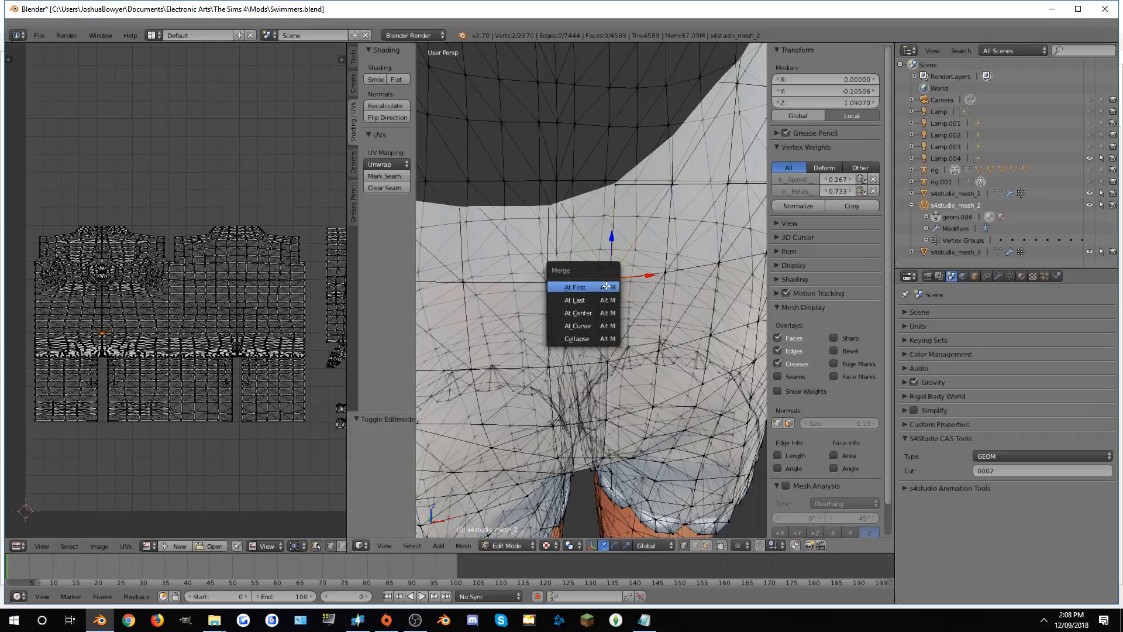
{"action": "left_click", "coordinate": [575, 287]}
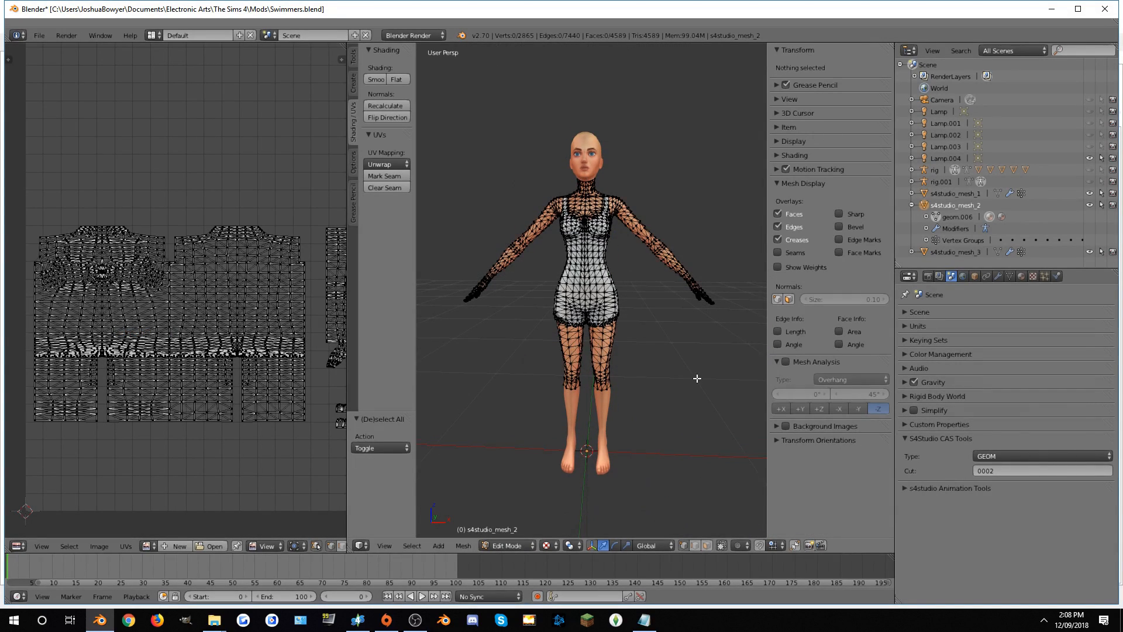
{"action": "mouse_move", "coordinate": [642, 366]}
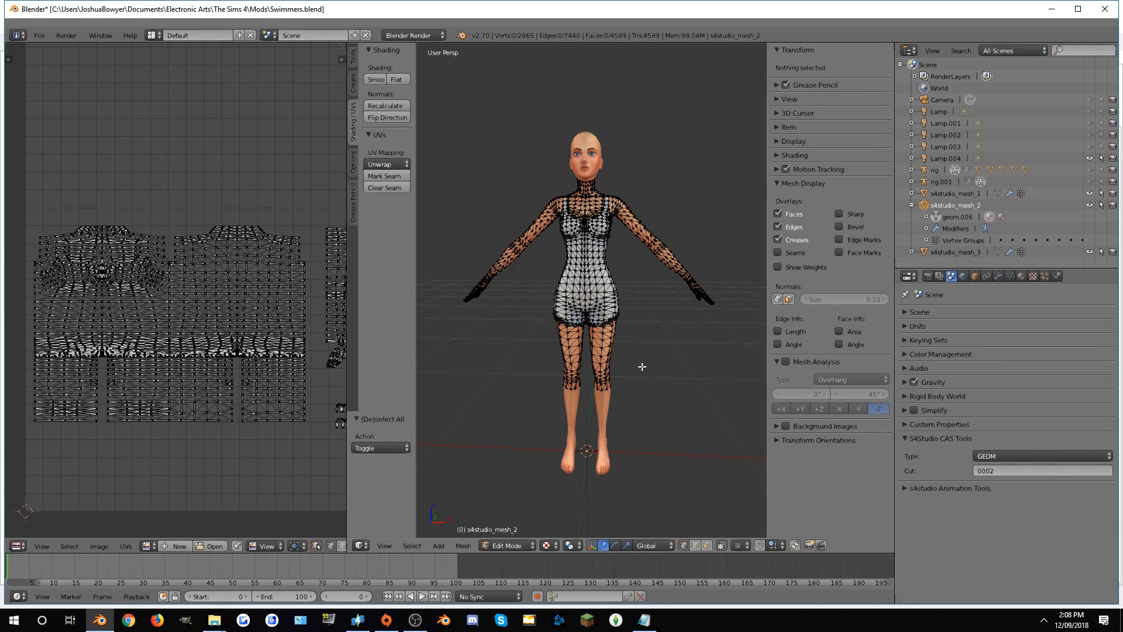
{"action": "key", "text": "a"}
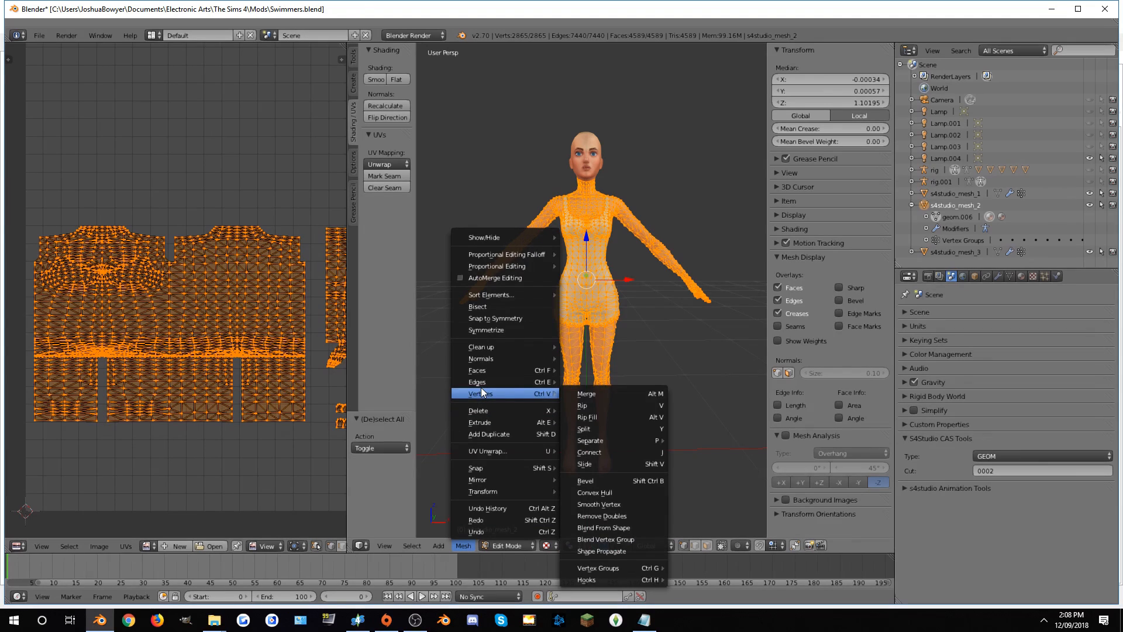
{"action": "mouse_move", "coordinate": [601, 516]}
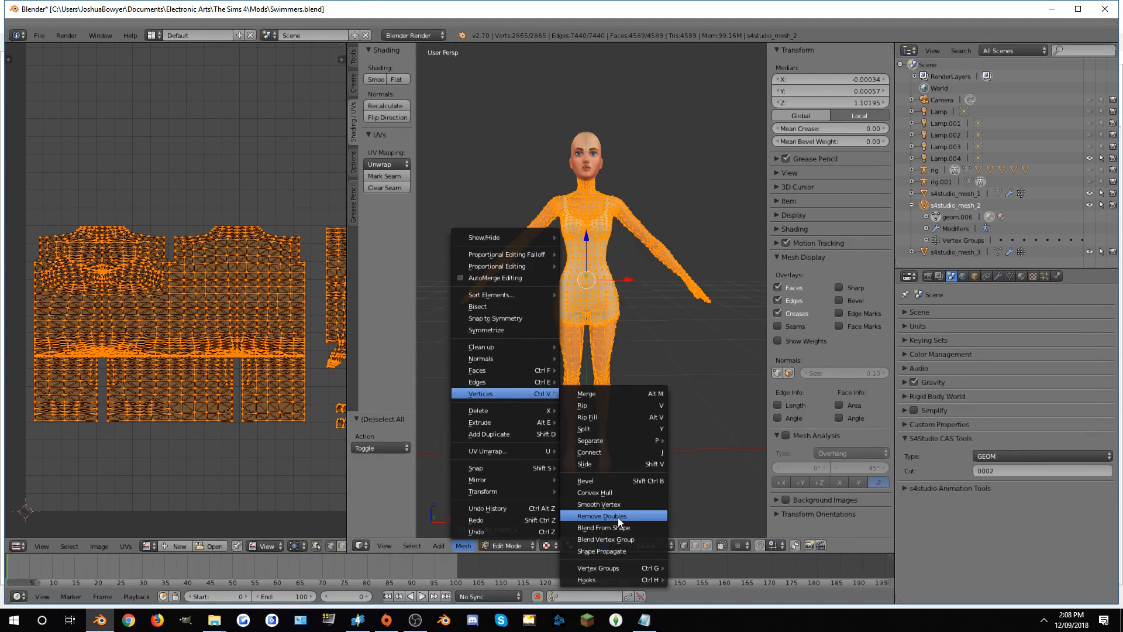
{"action": "left_click", "coordinate": [604, 516]}
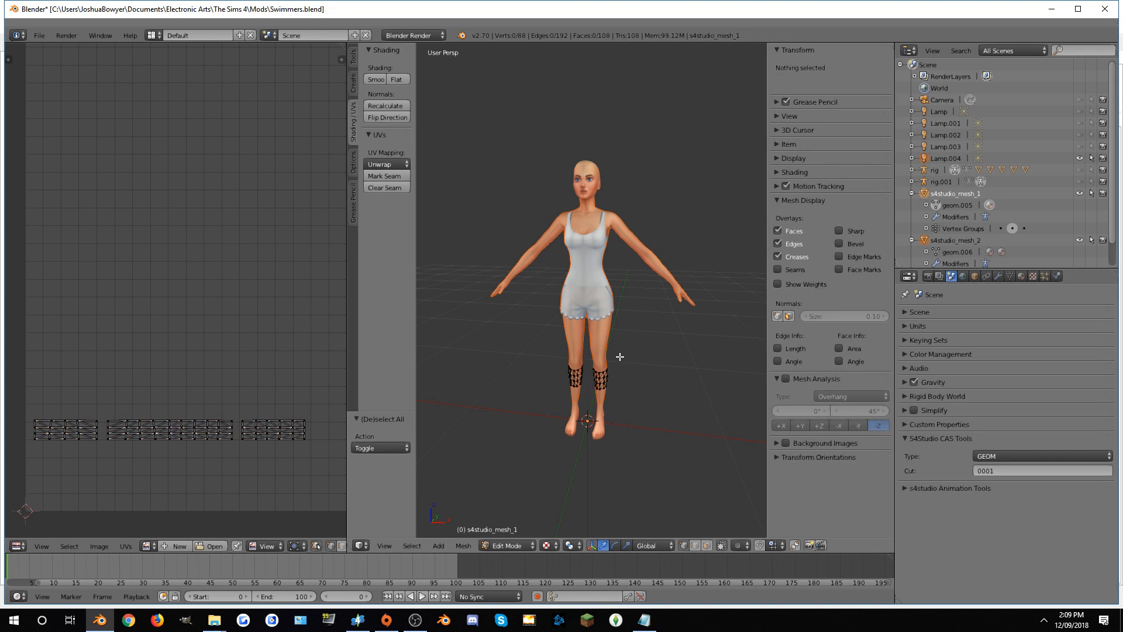
Save the edited Swimmers blend file
{"action": "left_click", "coordinate": [463, 545]}
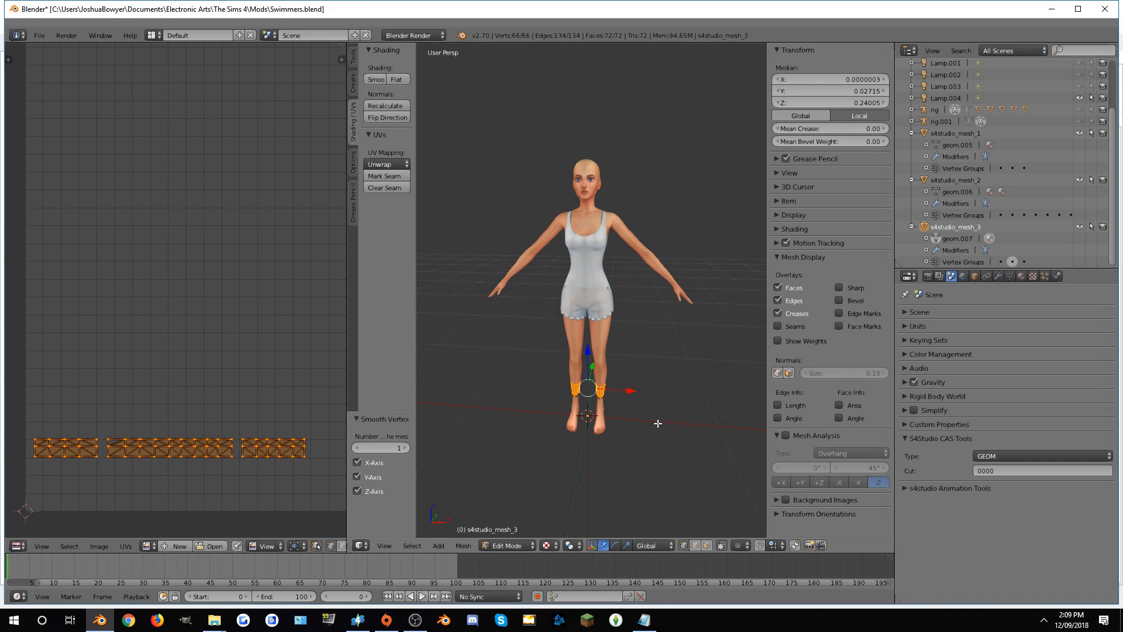
{"action": "left_click", "coordinate": [38, 35]}
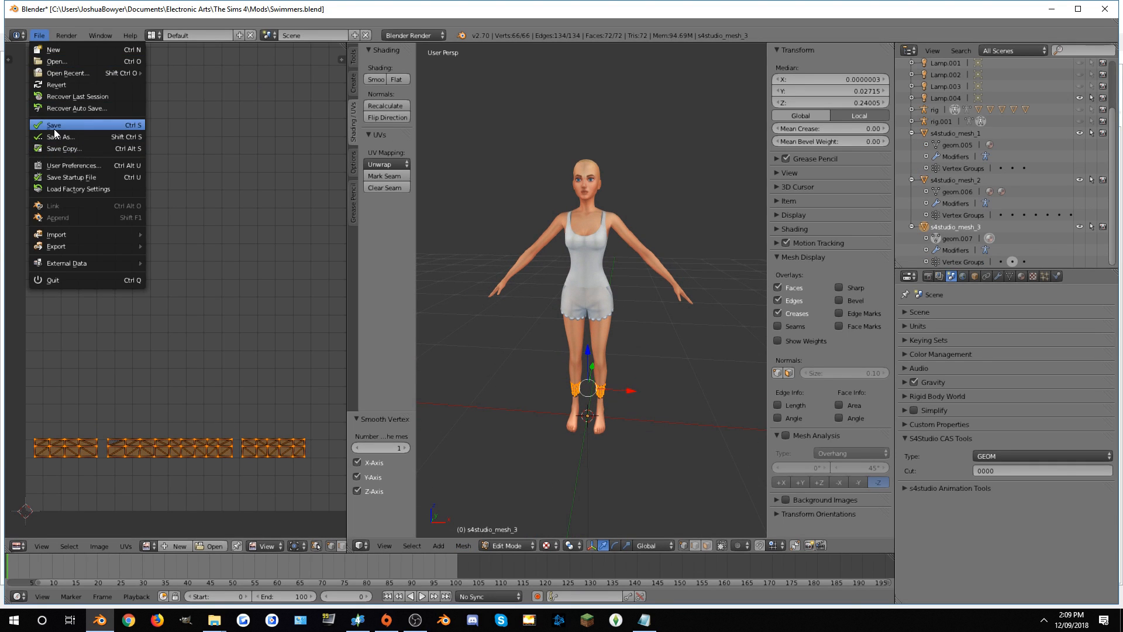
{"action": "left_click", "coordinate": [54, 125]}
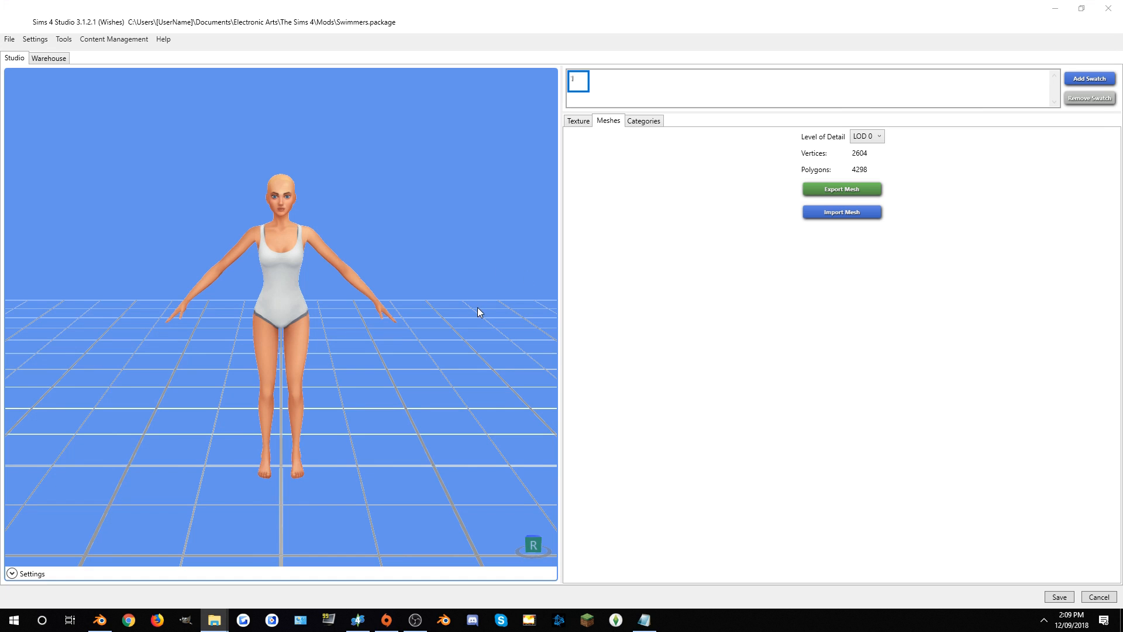
Import the edited Blender mesh into the outfit package
{"action": "left_click_drag", "start_coordinate": [479, 312], "coordinate": [395, 391]}
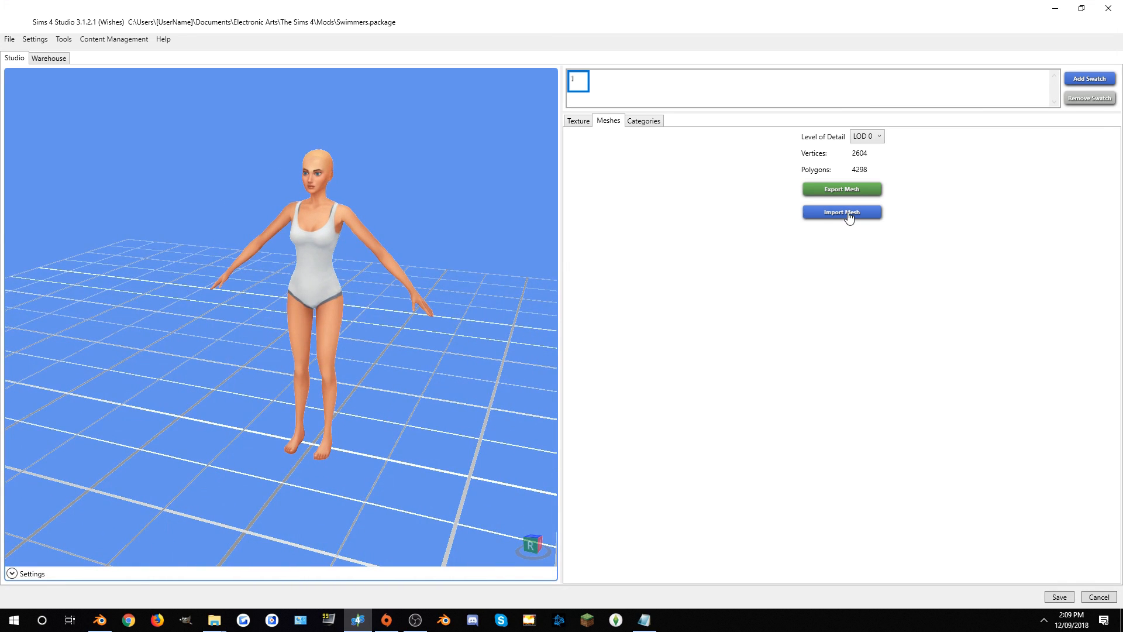
{"action": "left_click", "coordinate": [841, 212]}
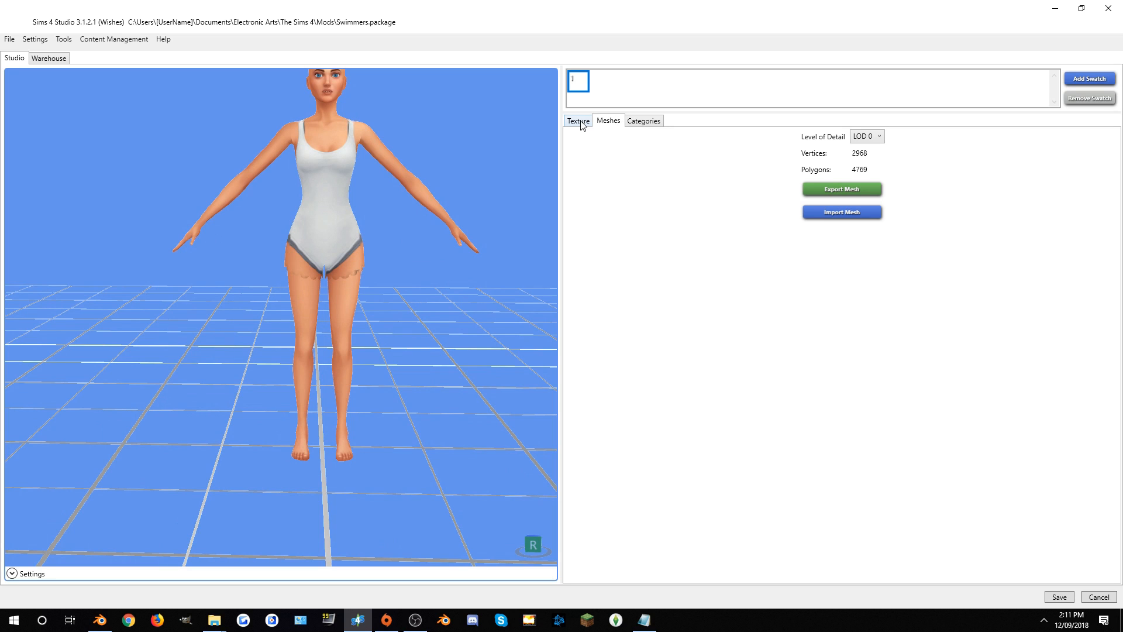
Export the outfit's diffuse texture as Swimmers.png into the Mods folder
{"action": "left_click", "coordinate": [578, 121]}
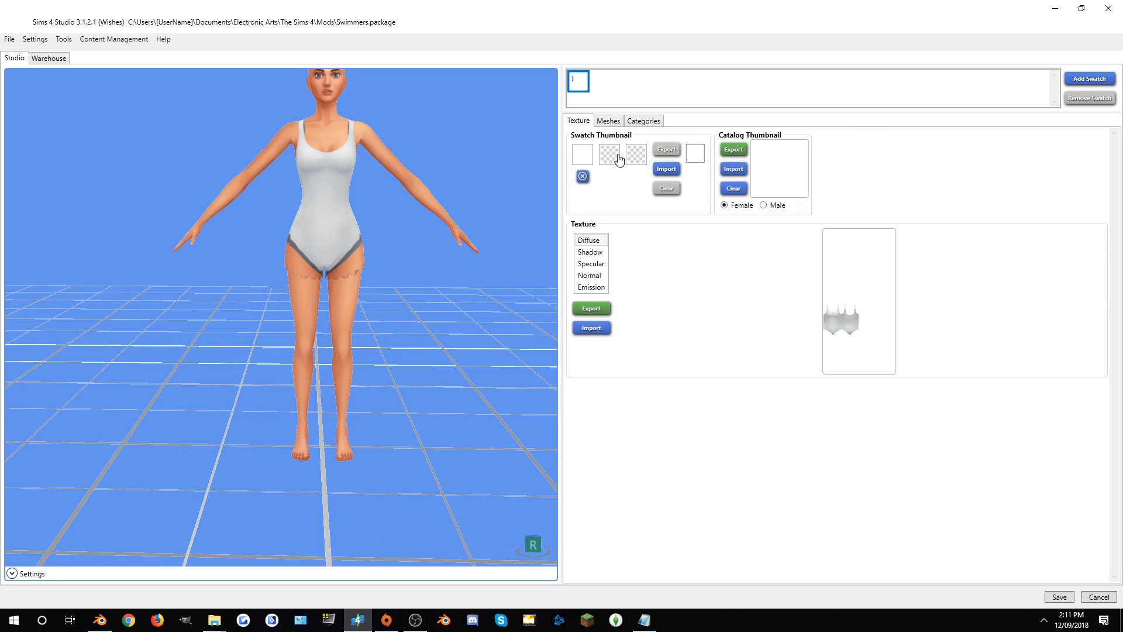
{"action": "left_click", "coordinate": [666, 148]}
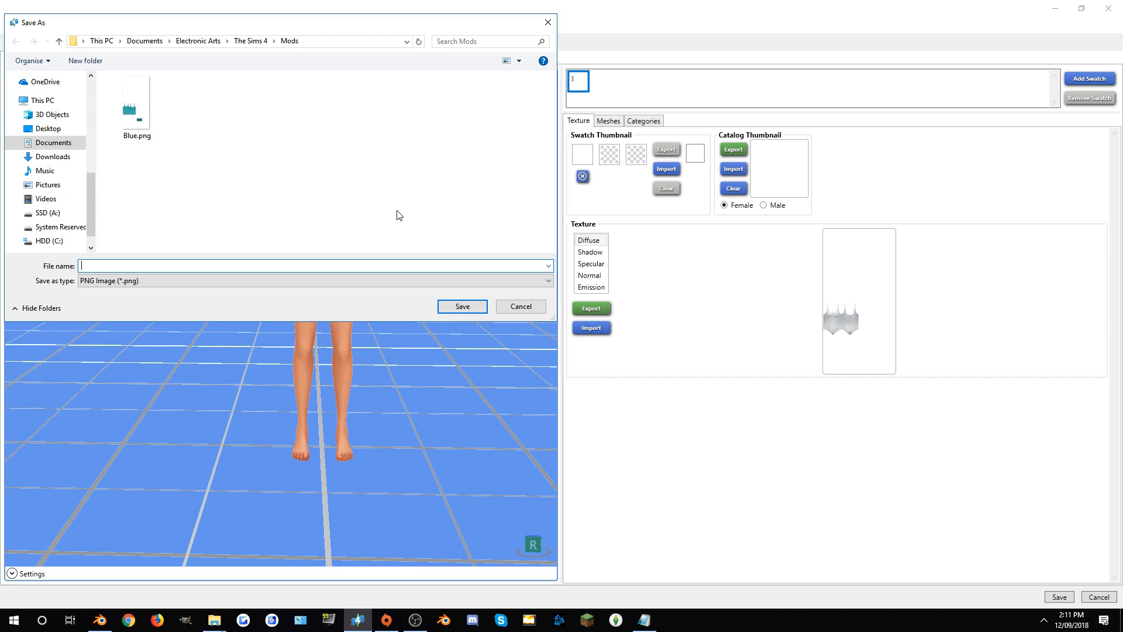
{"action": "left_click", "coordinate": [520, 305]}
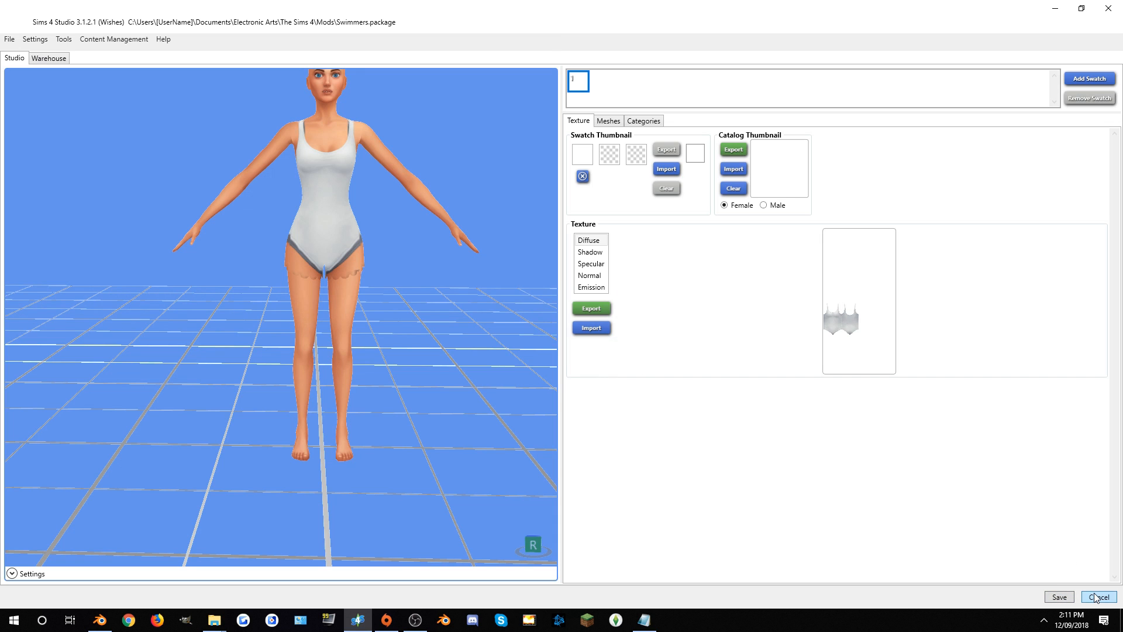
{"action": "left_click", "coordinate": [1098, 597]}
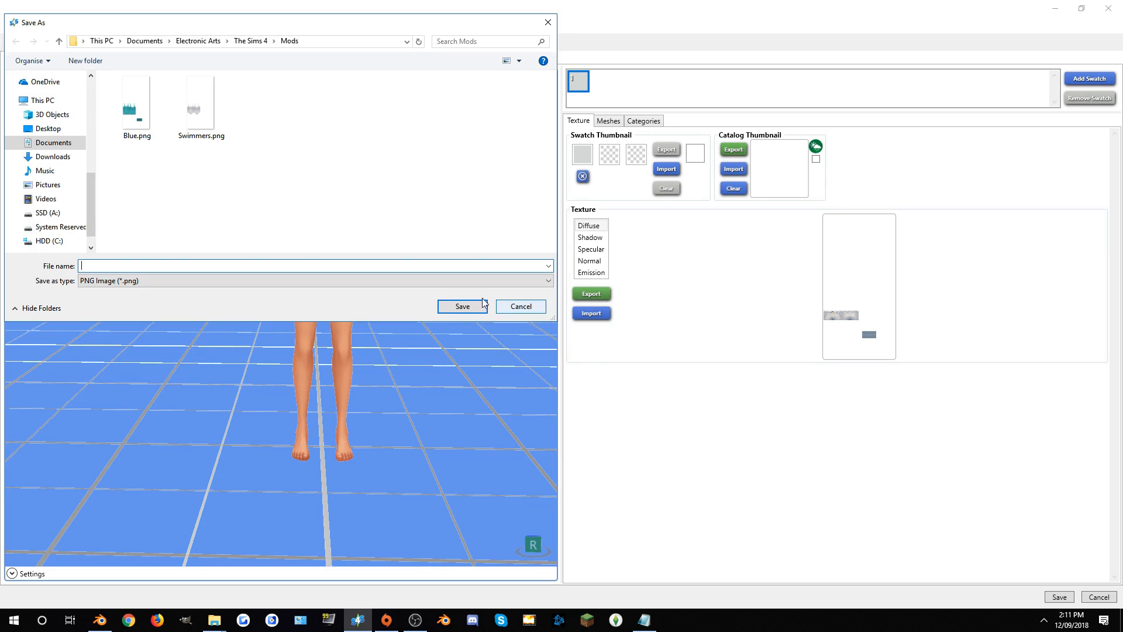
{"action": "left_click", "coordinate": [520, 306]}
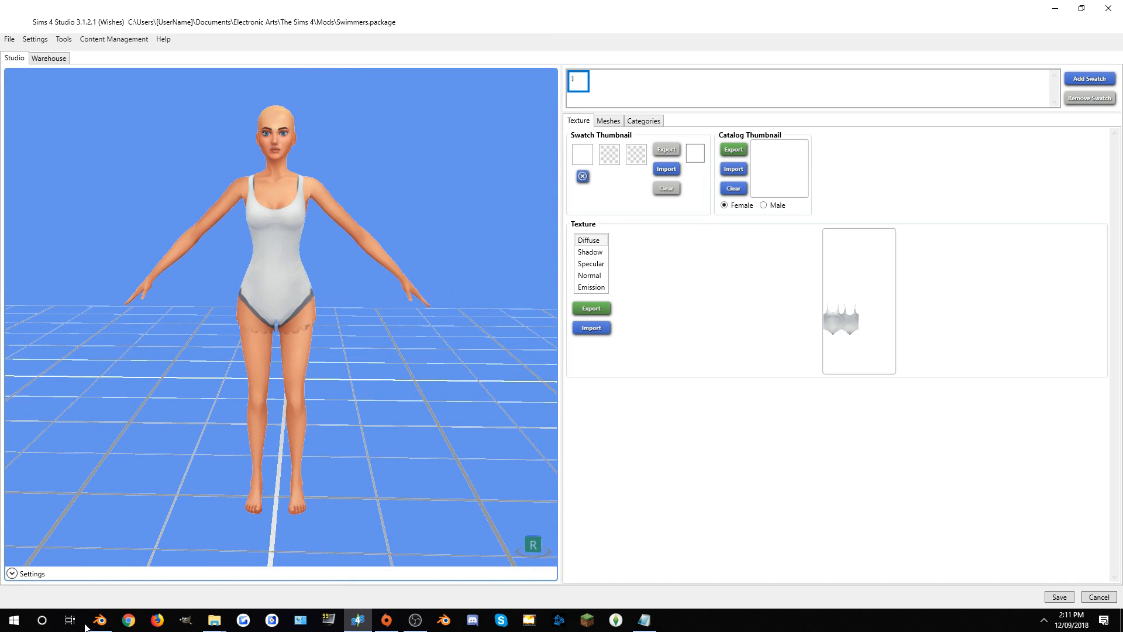
{"action": "left_click", "coordinate": [185, 620]}
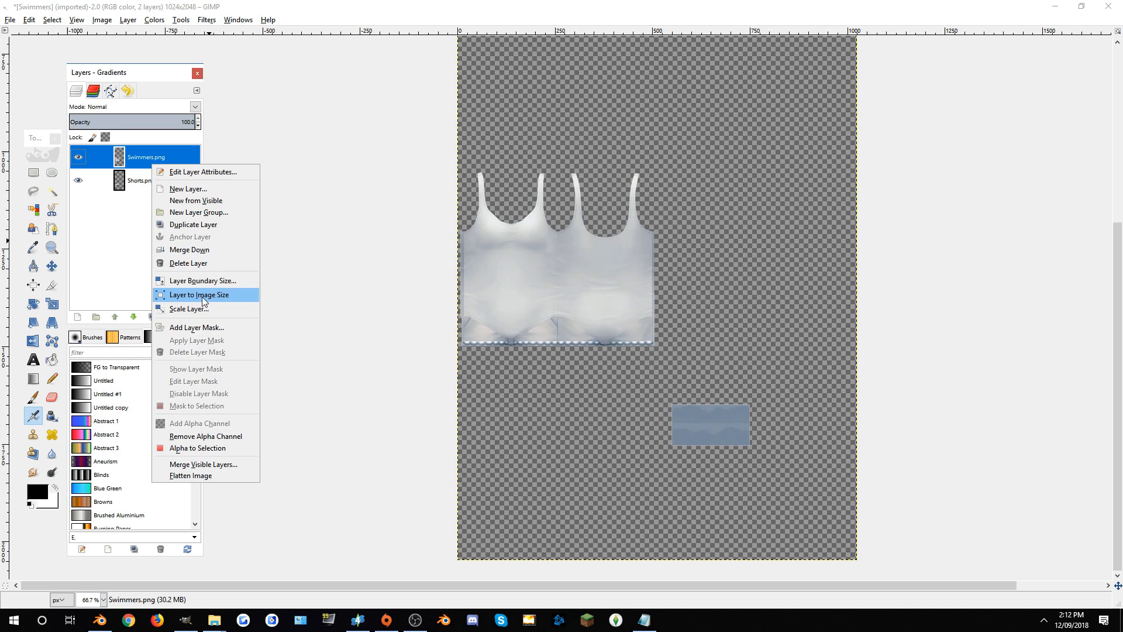
Extend the swimsuit texture layer to the full image size
{"action": "left_click", "coordinate": [188, 263]}
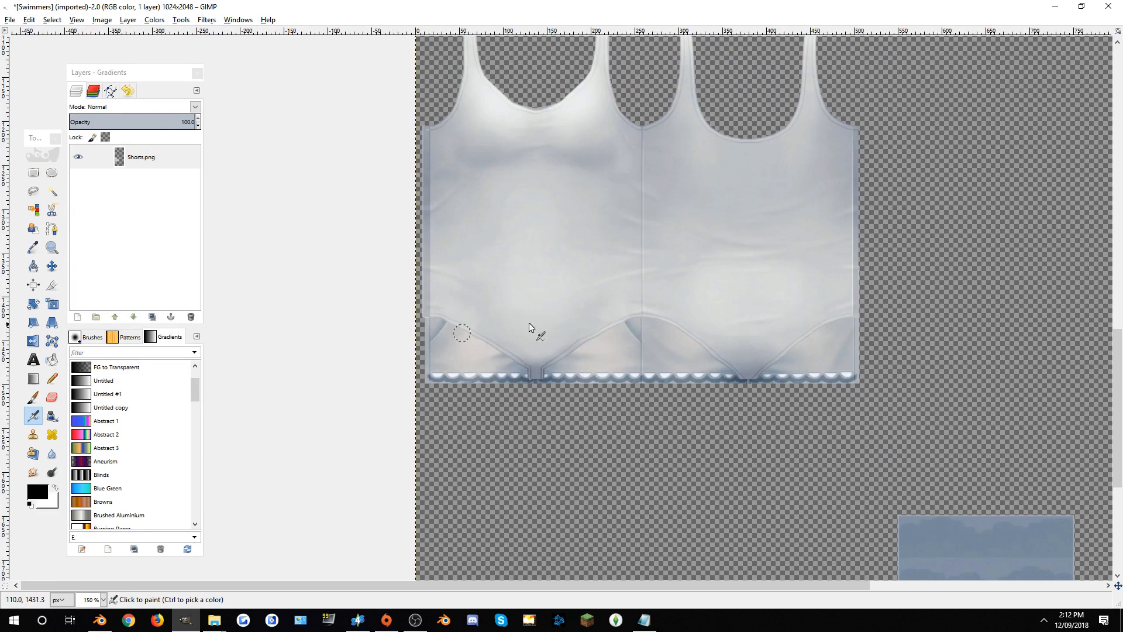
{"action": "mouse_move", "coordinate": [629, 347]}
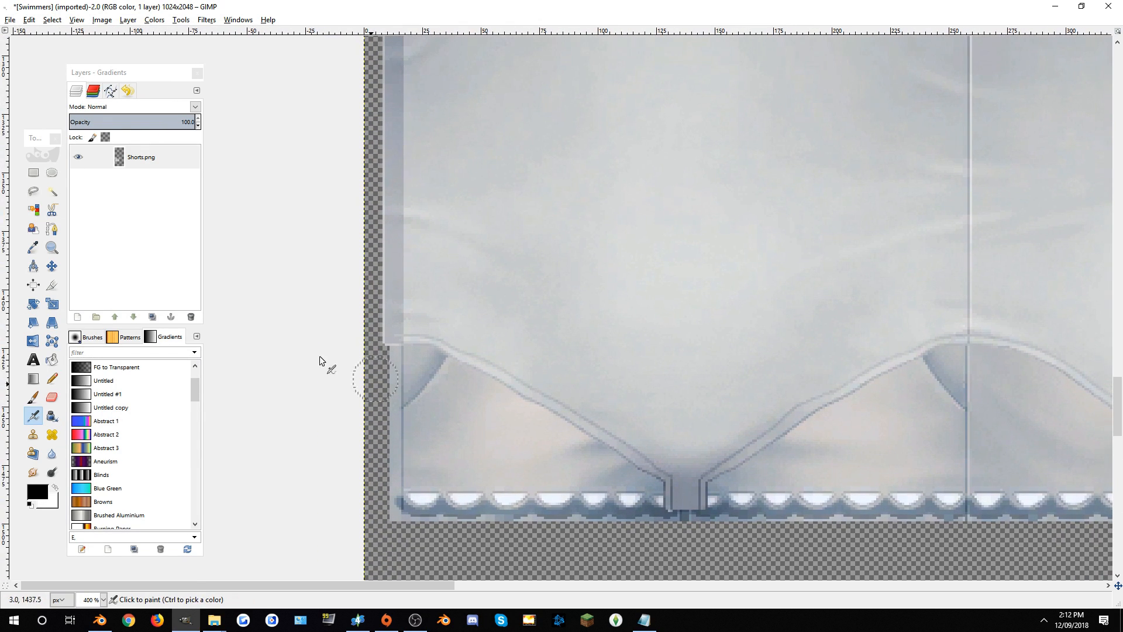
{"action": "mouse_move", "coordinate": [358, 280]}
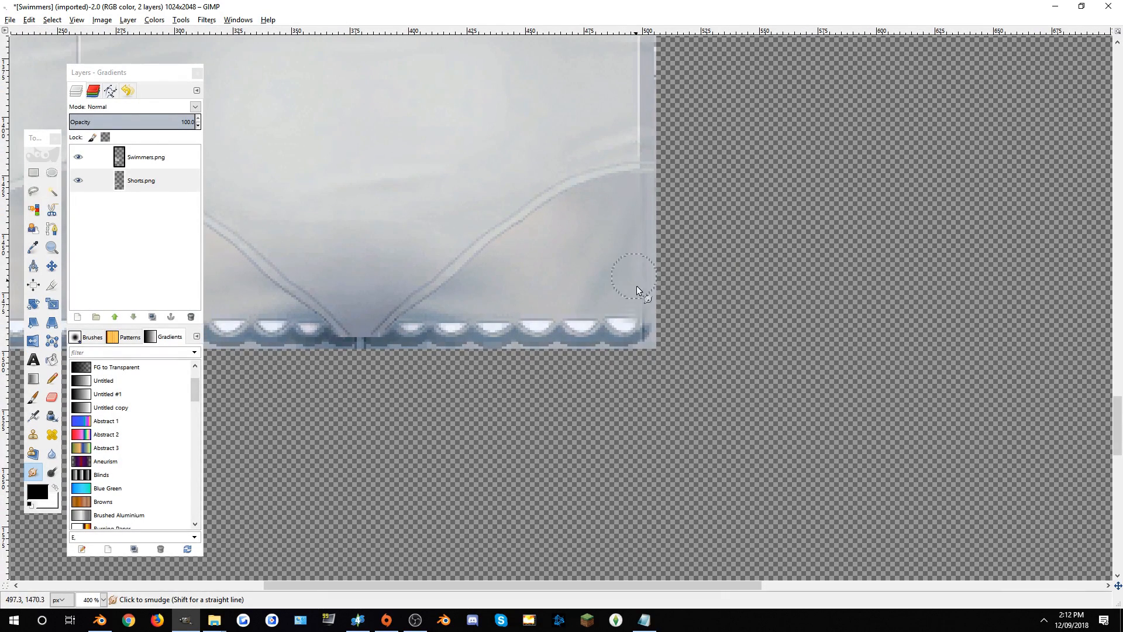
{"action": "mouse_move", "coordinate": [788, 363]}
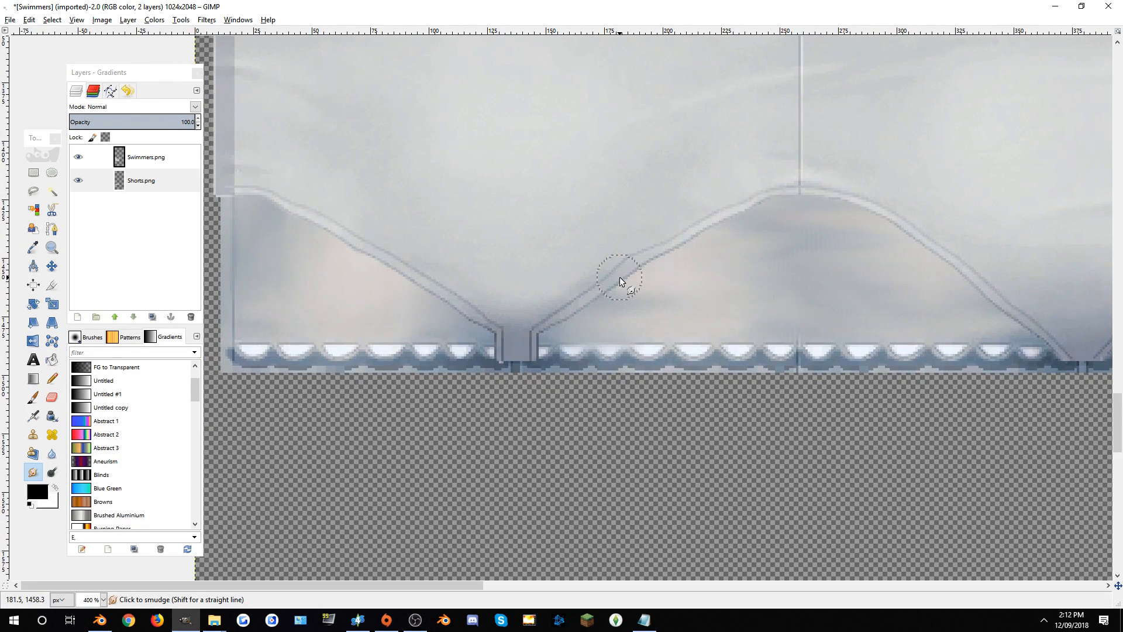
Merge the swimsuit texture layer down into the shorts layer
{"action": "right_click", "coordinate": [145, 157]}
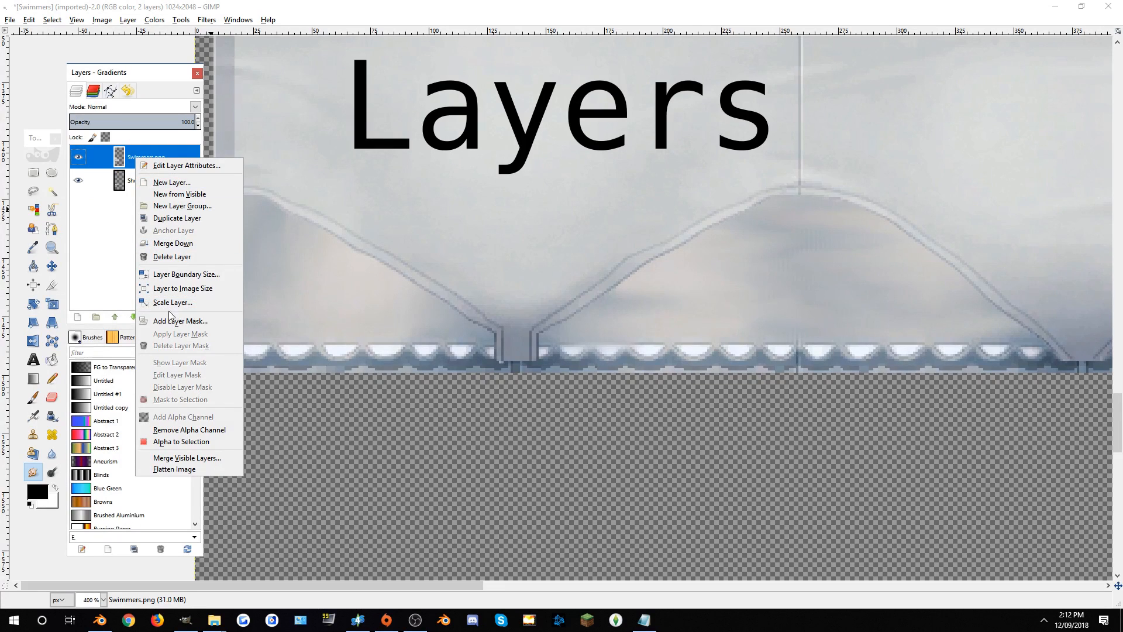
{"action": "left_click", "coordinate": [173, 244]}
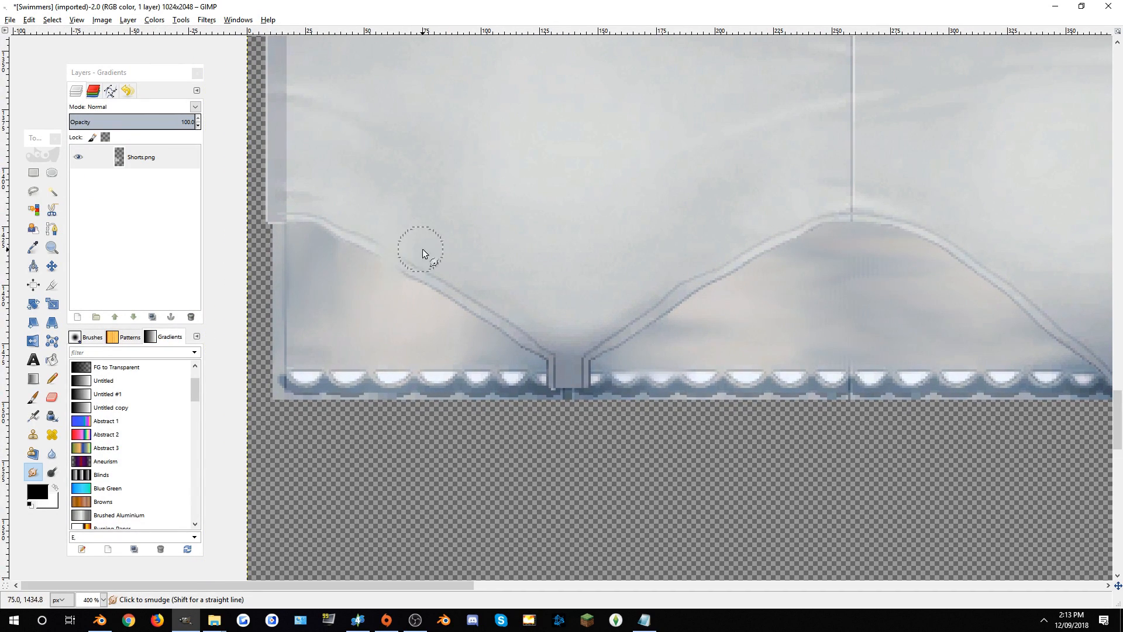
Smudge away the left and right diagonal seam lines above the hem
{"action": "left_click_drag", "start_coordinate": [421, 253], "coordinate": [441, 279]}
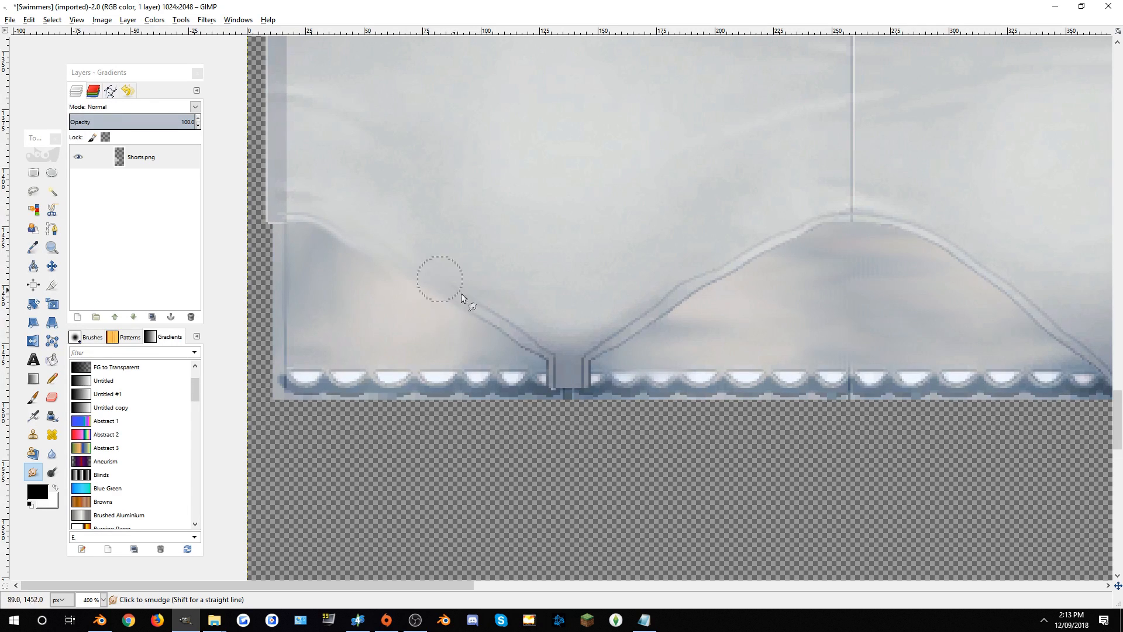
{"action": "left_click_drag", "start_coordinate": [441, 279], "coordinate": [516, 334]}
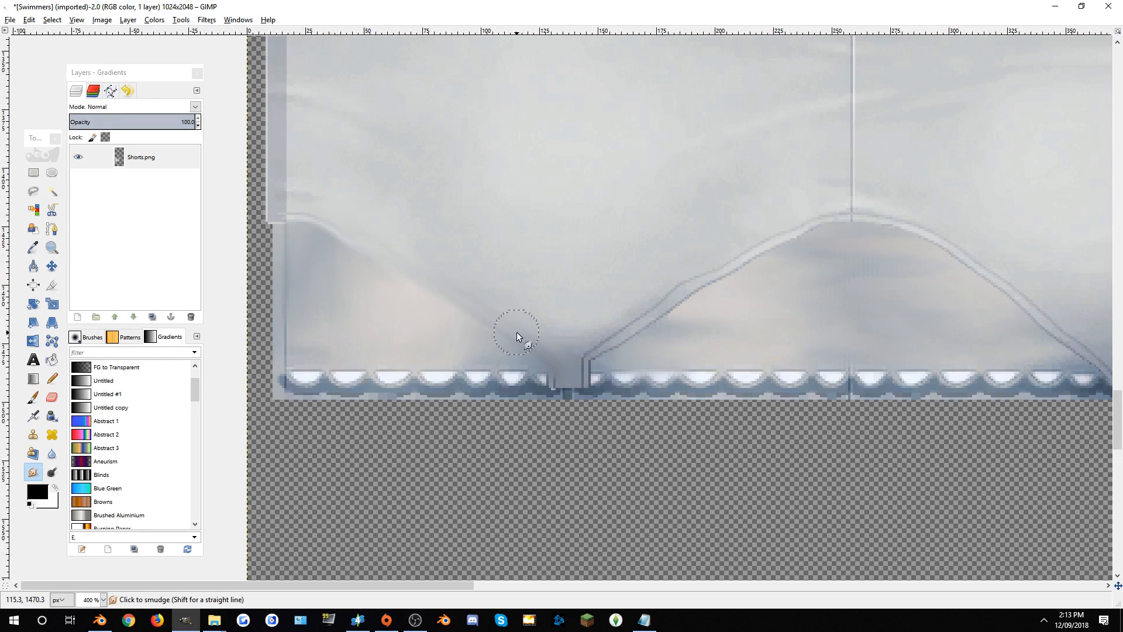
{"action": "mouse_move", "coordinate": [341, 233]}
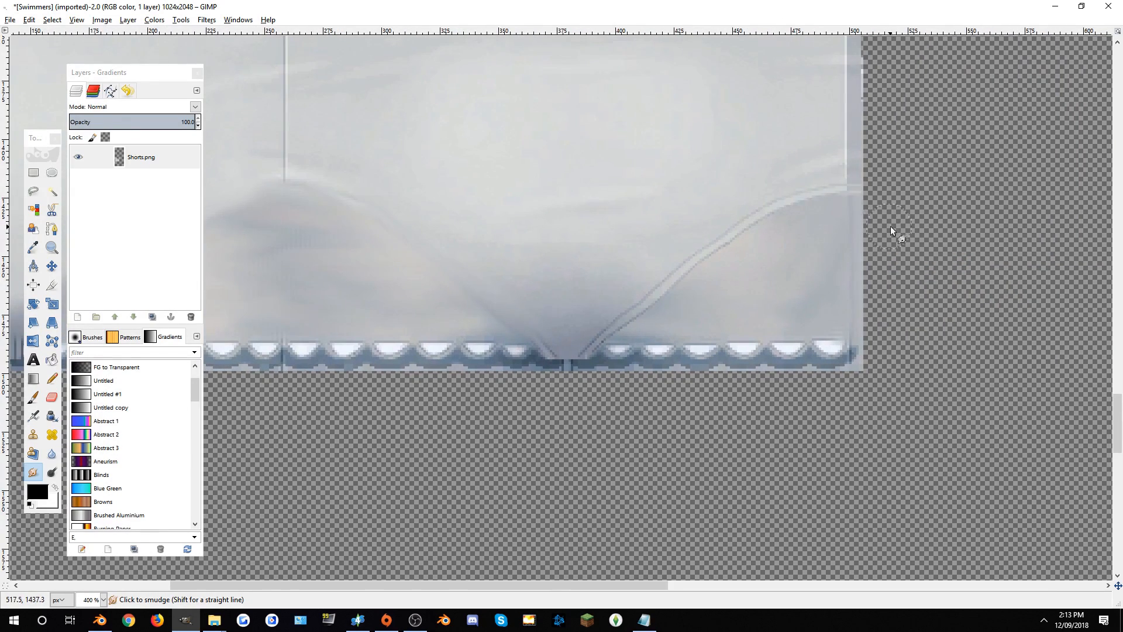
{"action": "left_click_drag", "start_coordinate": [891, 229], "coordinate": [709, 269]}
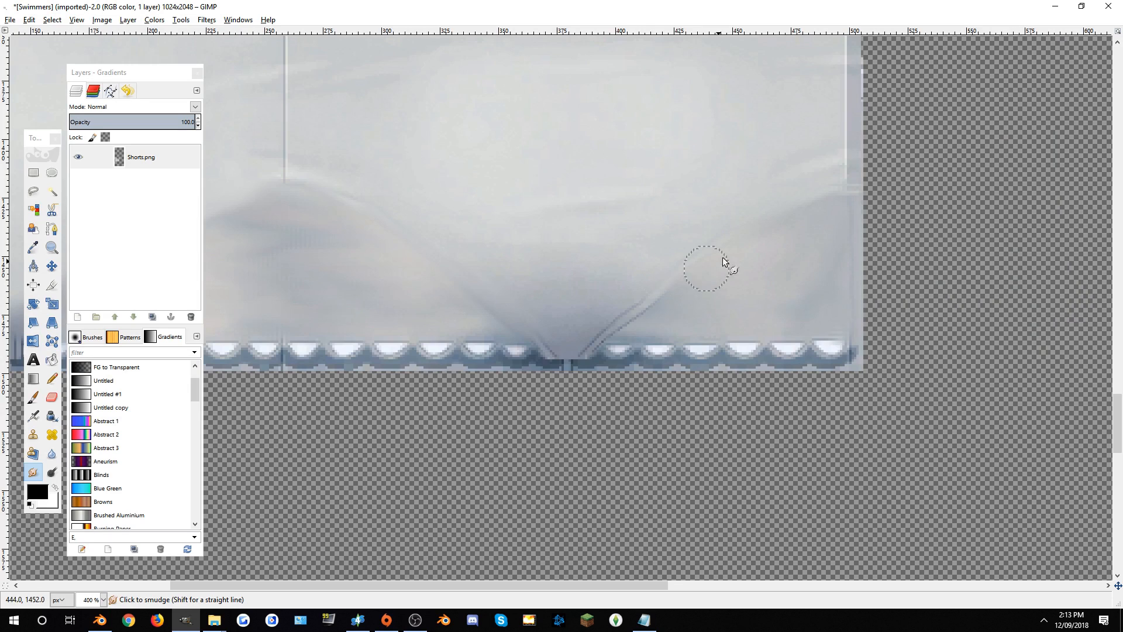
{"action": "left_click_drag", "start_coordinate": [709, 269], "coordinate": [570, 358]}
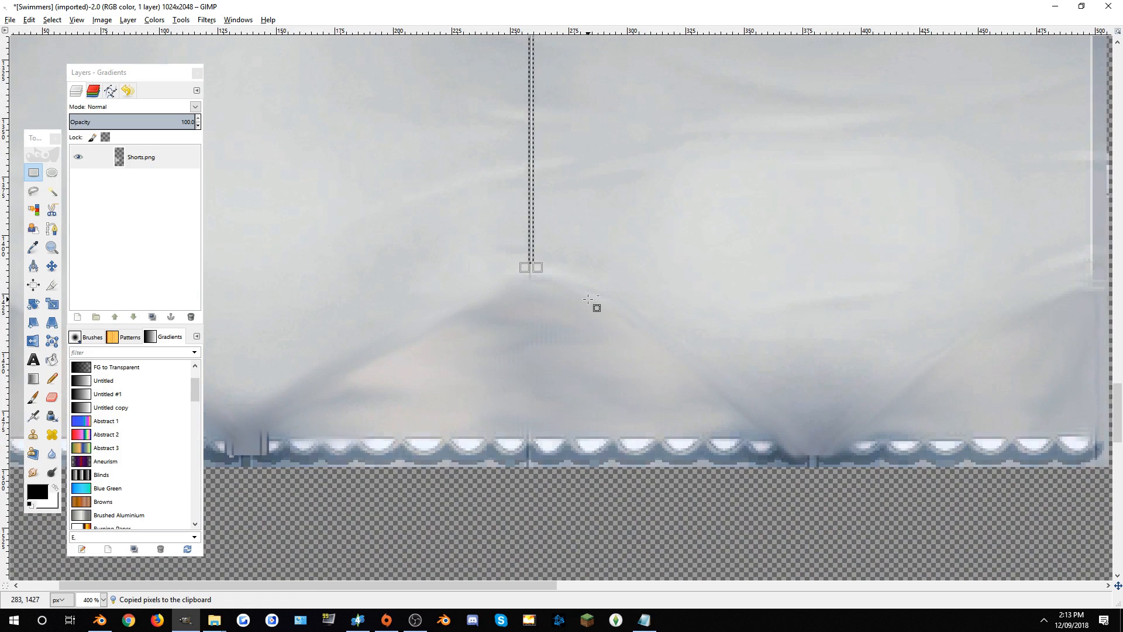
Paste the copied fabric strip and position it over the centre seam gap
{"action": "right_click", "coordinate": [157, 156]}
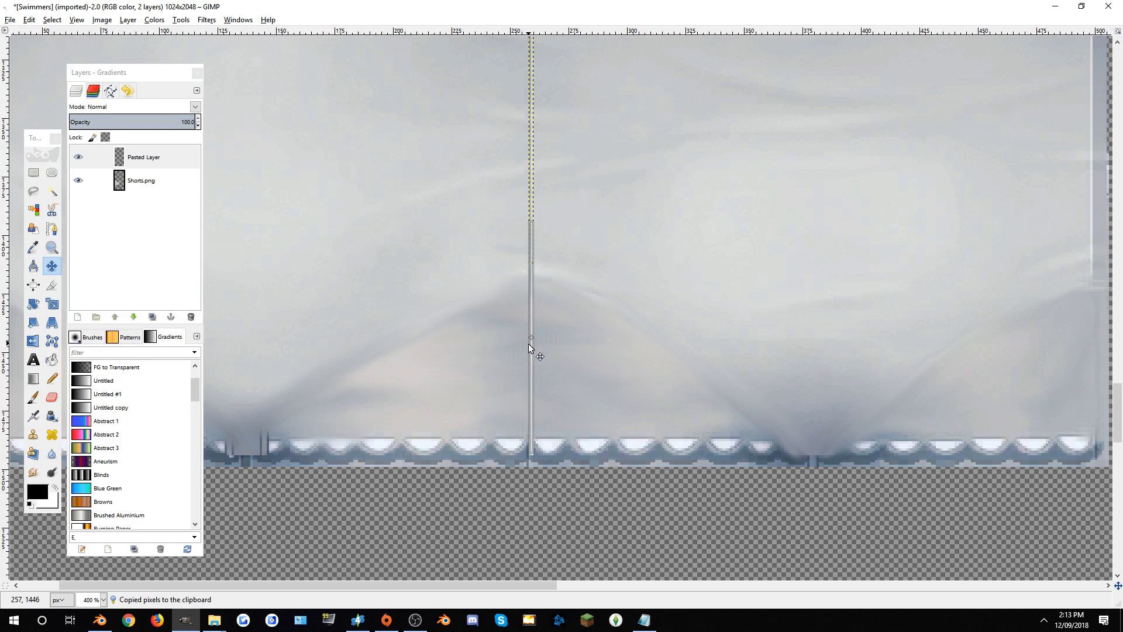
{"action": "left_click_drag", "start_coordinate": [530, 347], "coordinate": [530, 358]}
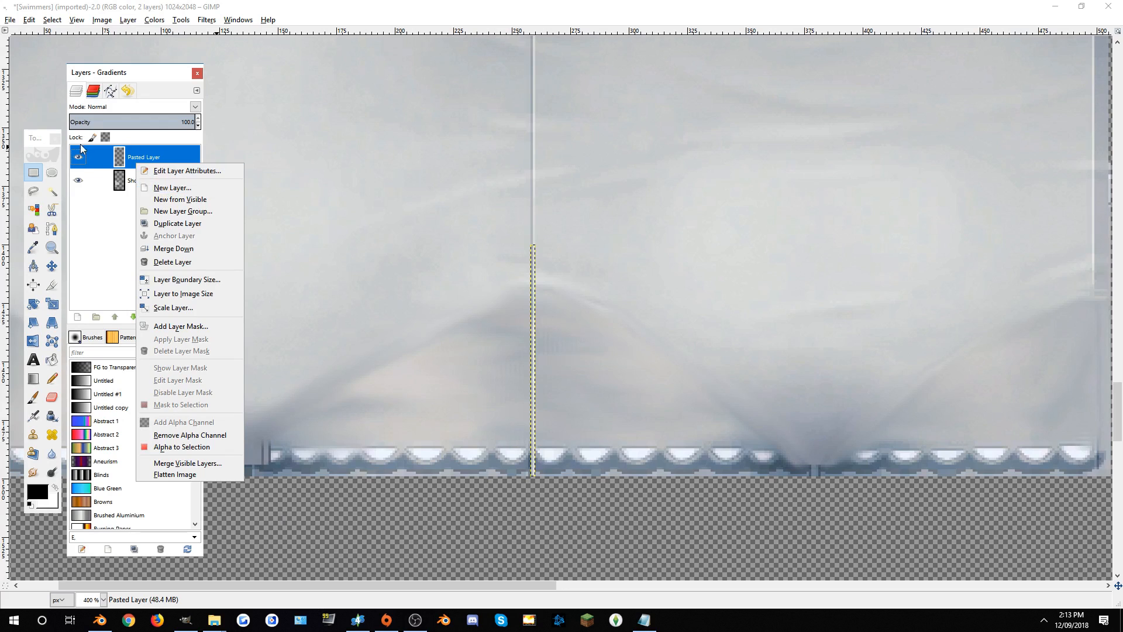
{"action": "left_click", "coordinate": [532, 152]}
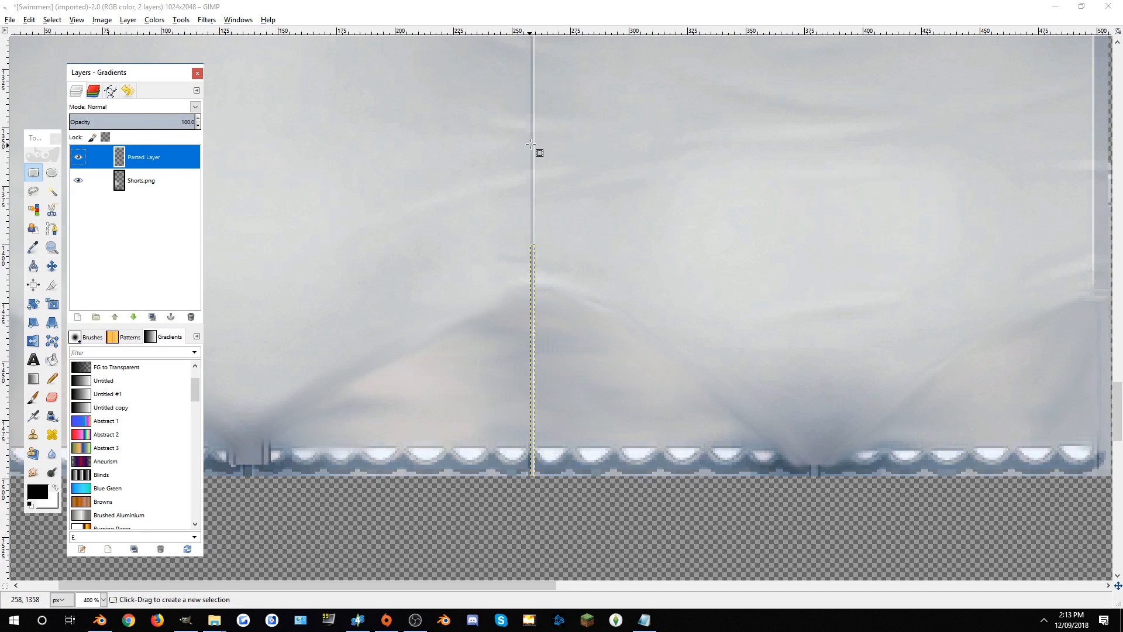
{"action": "left_click", "coordinate": [142, 180]}
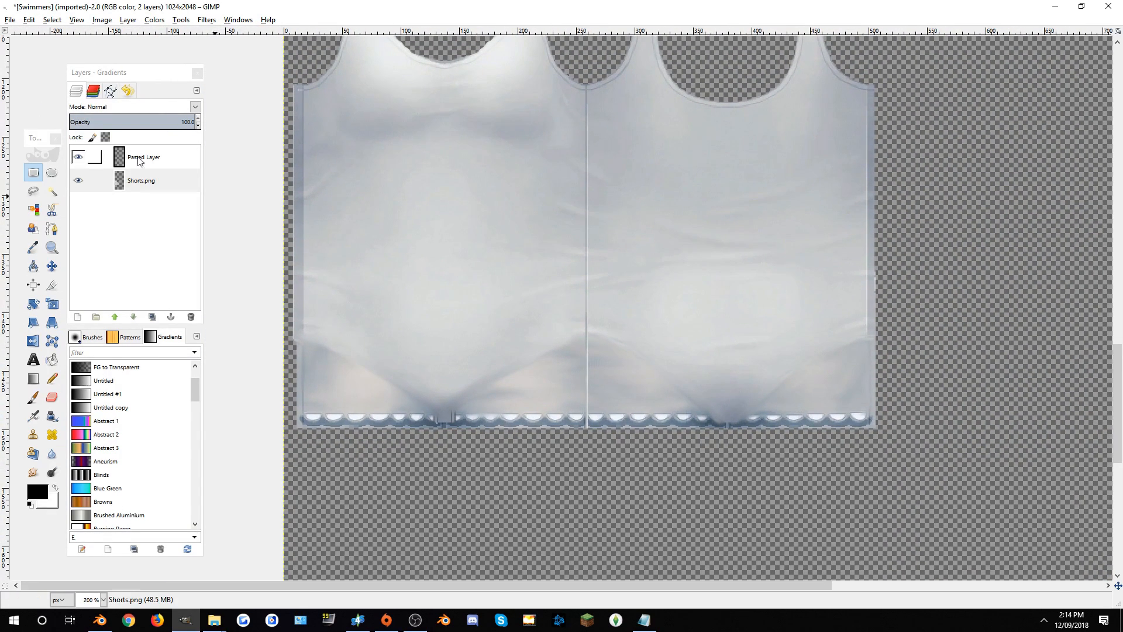
{"action": "mouse_move", "coordinate": [838, 402]}
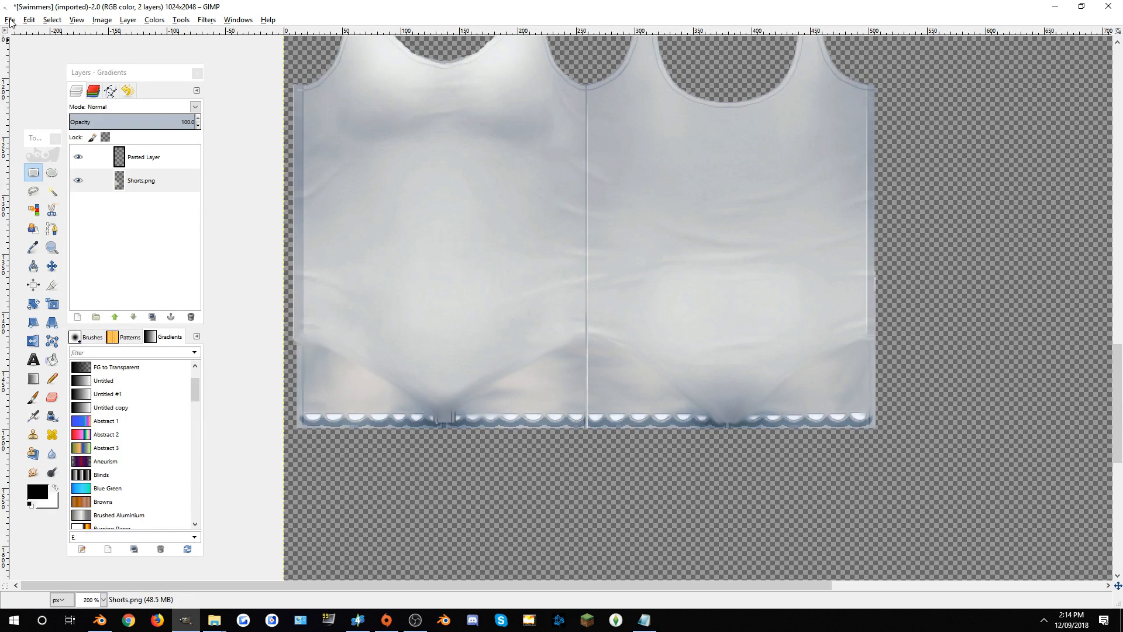
Overwrite Swimmers.png in the Mods folder with the blended texture
{"action": "left_click", "coordinate": [11, 20]}
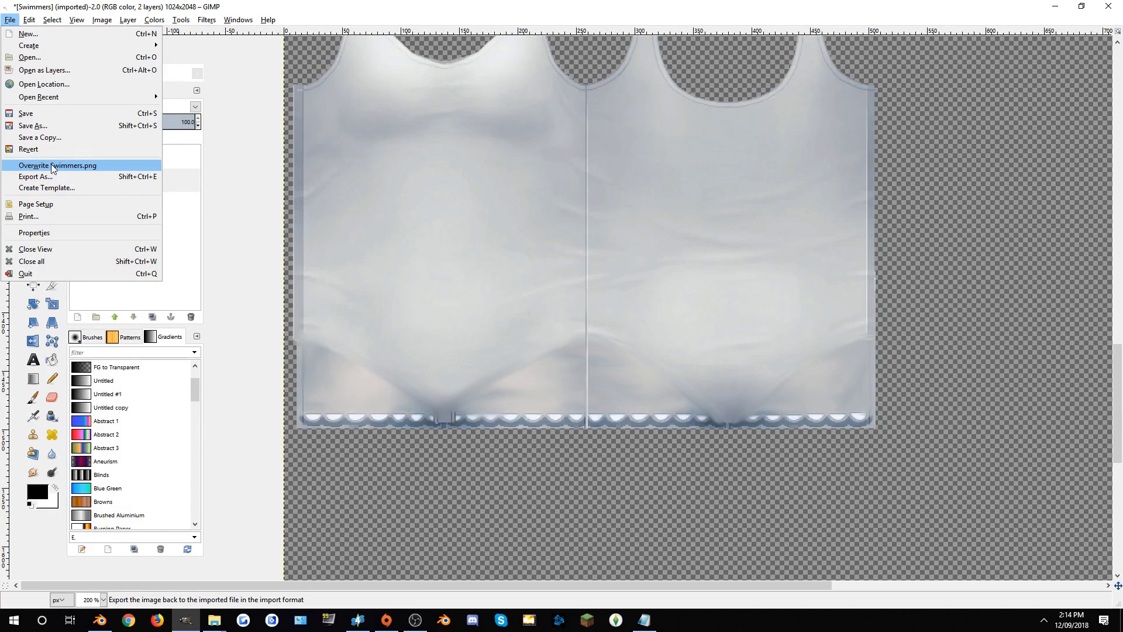
{"action": "mouse_move", "coordinate": [56, 165]}
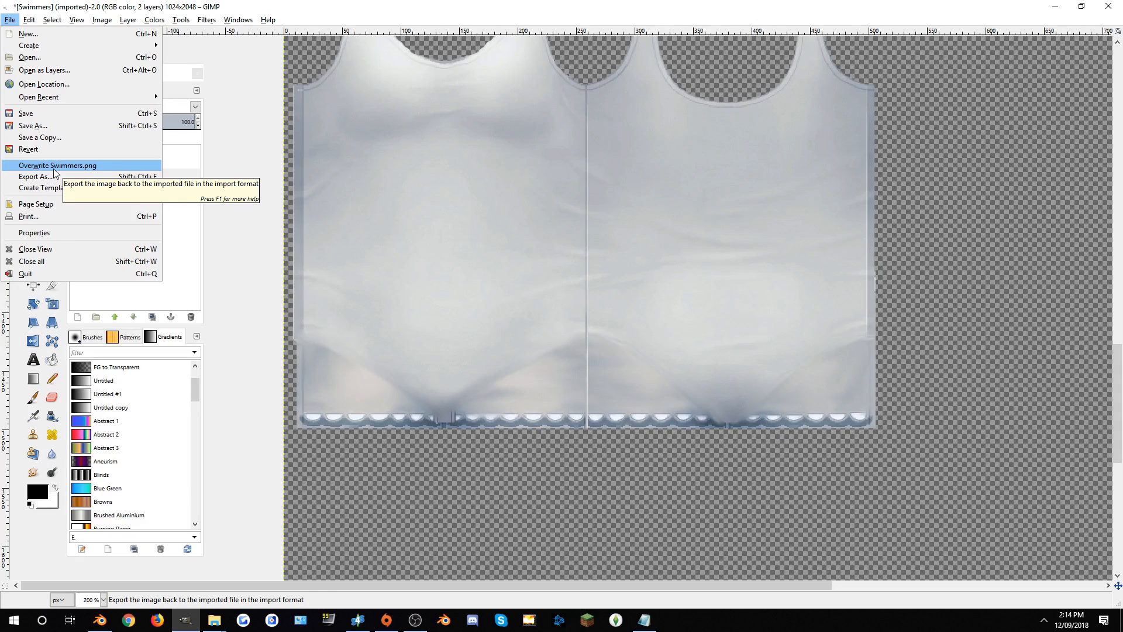
{"action": "left_click", "coordinate": [56, 165]}
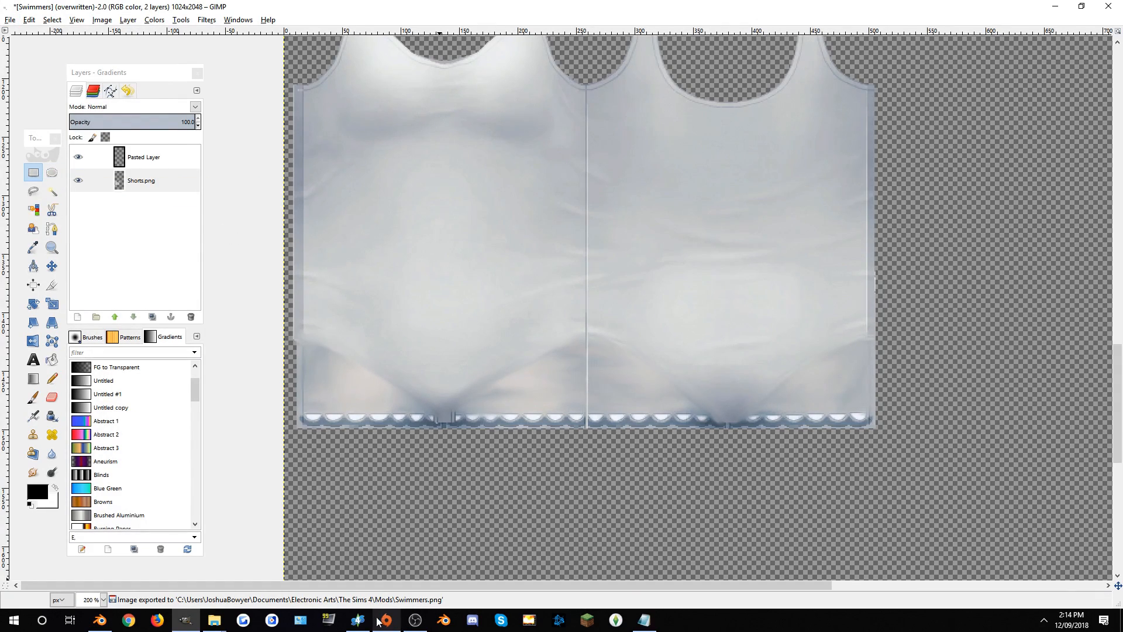
Load the edited texture onto the outfit and add a second teal colour swatch
{"action": "left_click", "coordinate": [358, 620]}
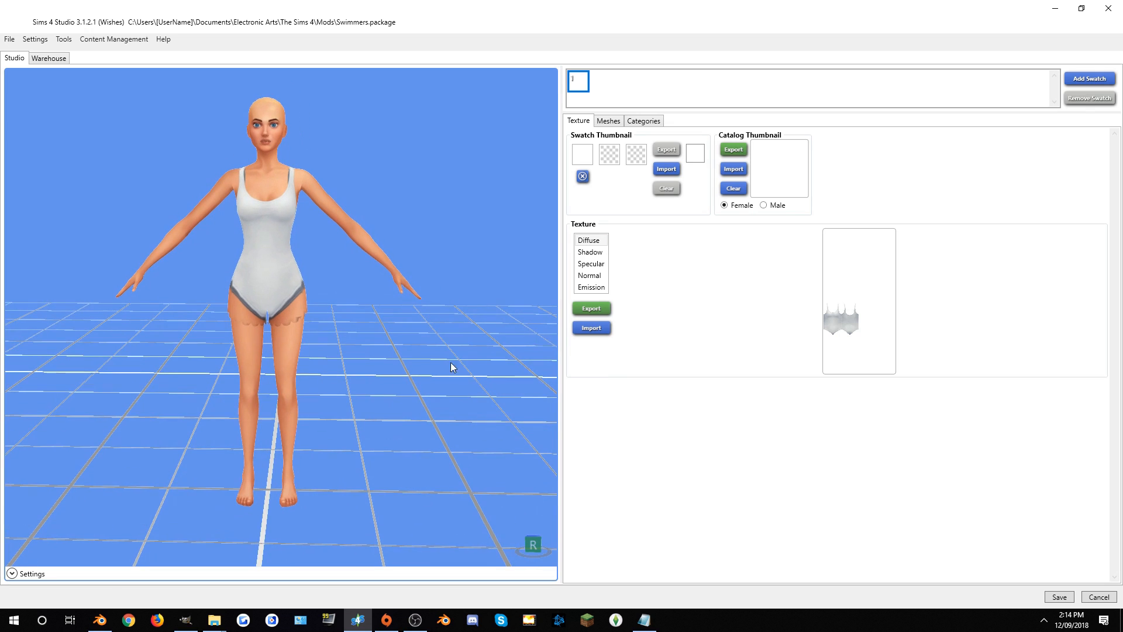
{"action": "left_click", "coordinate": [590, 328]}
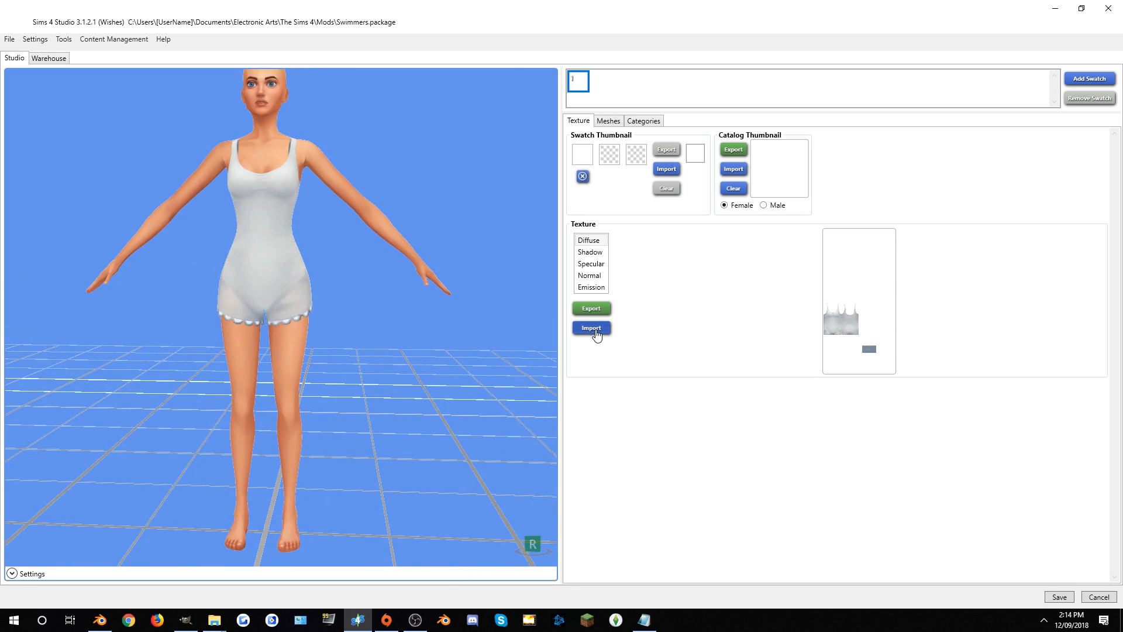
{"action": "left_click", "coordinate": [591, 328]}
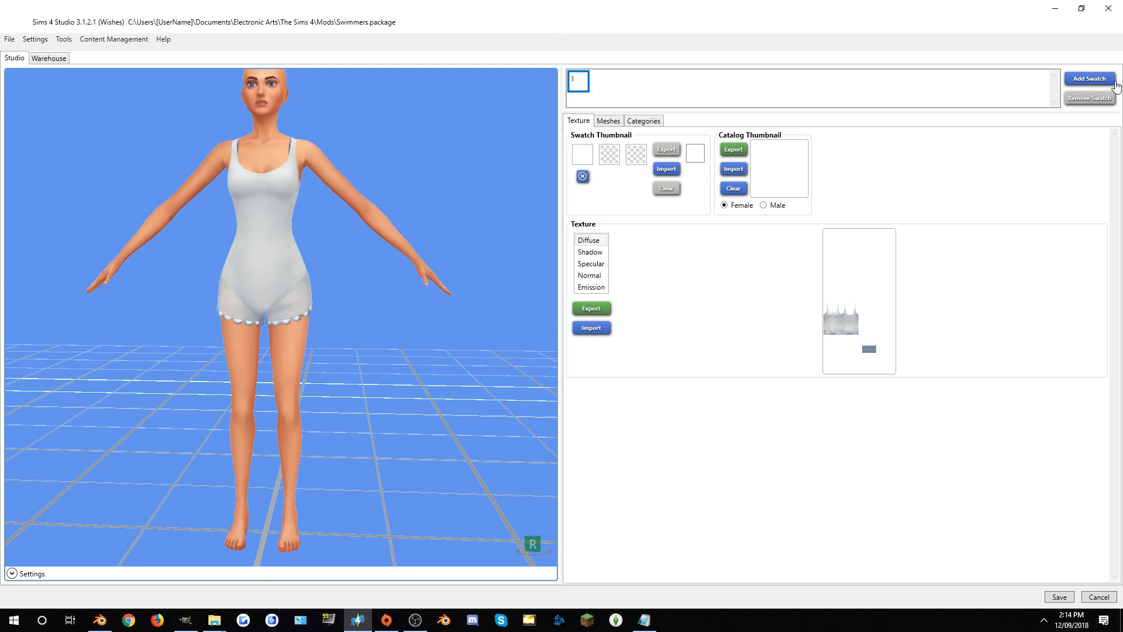
{"action": "left_click", "coordinate": [1090, 79]}
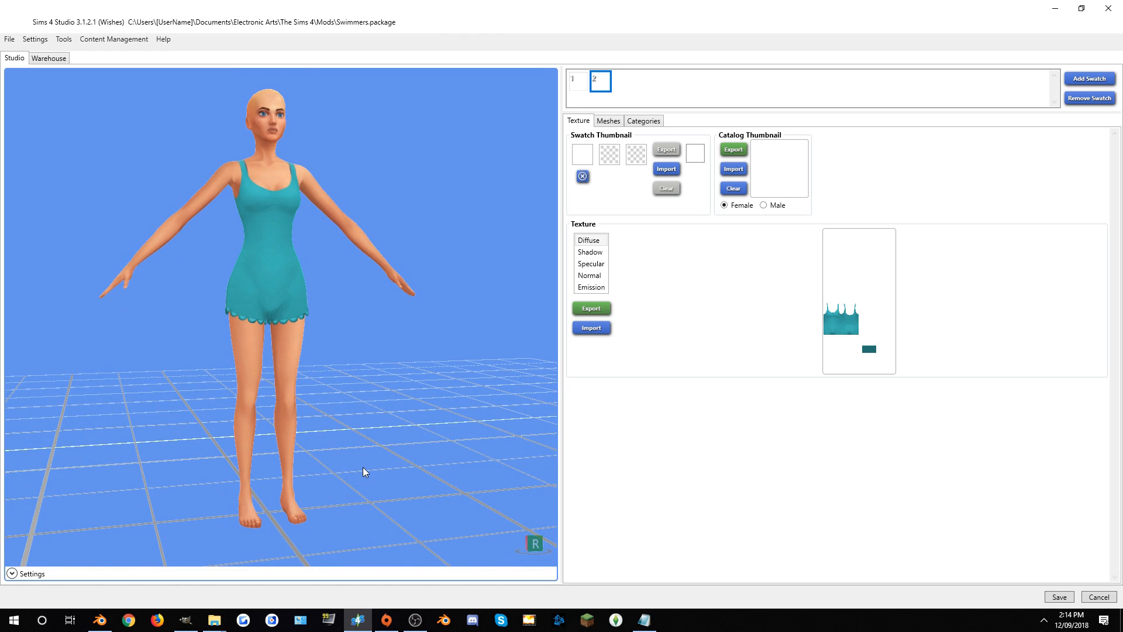
{"action": "mouse_move", "coordinate": [418, 371]}
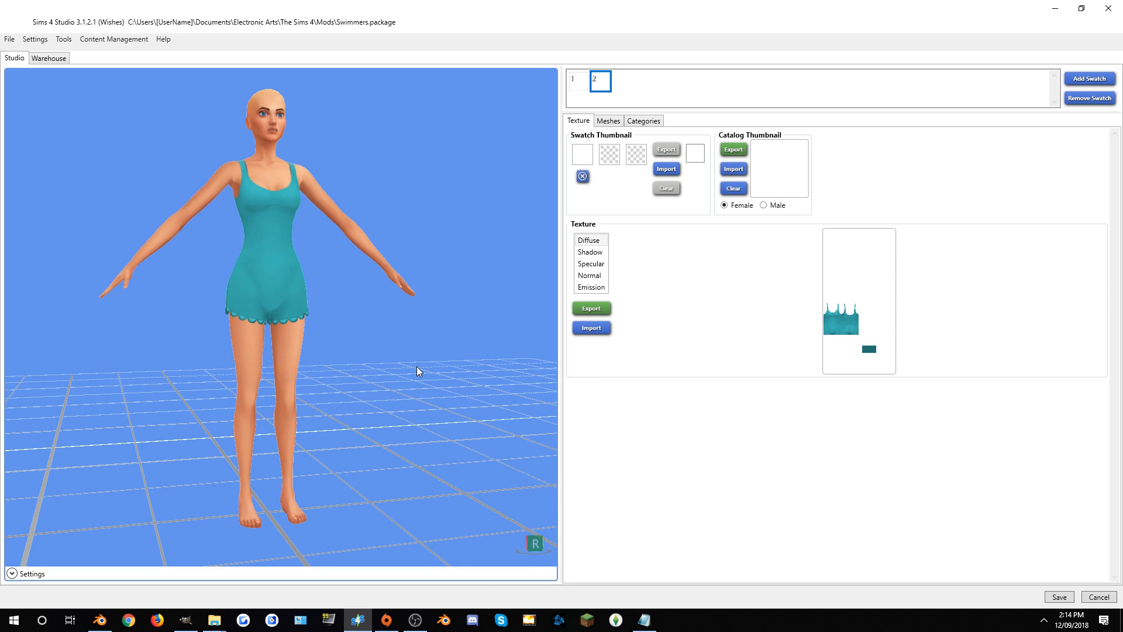
Replace the LOD 1 mesh with the new outfit mesh after checking the lower detail levels
{"action": "left_click", "coordinate": [609, 120]}
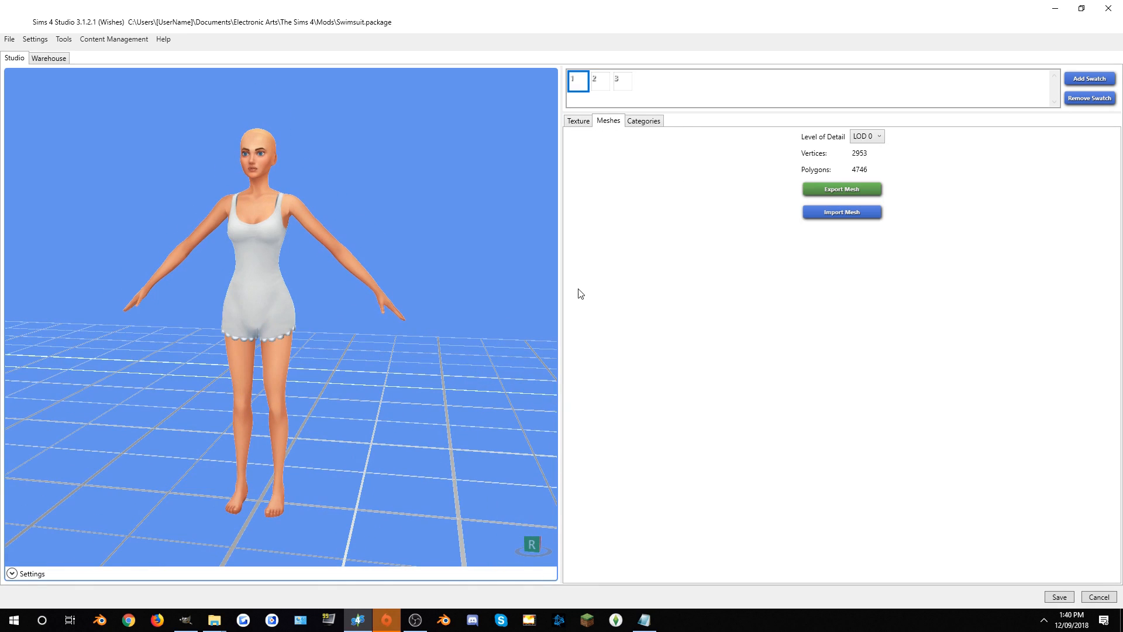
{"action": "left_click", "coordinate": [867, 136]}
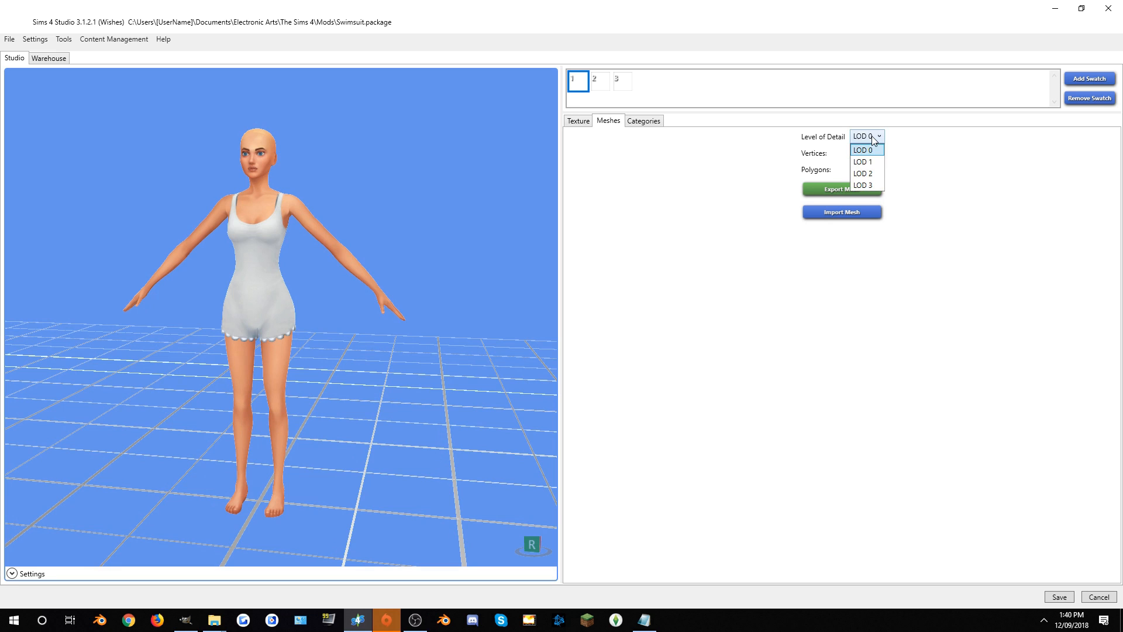
{"action": "left_click", "coordinate": [862, 161]}
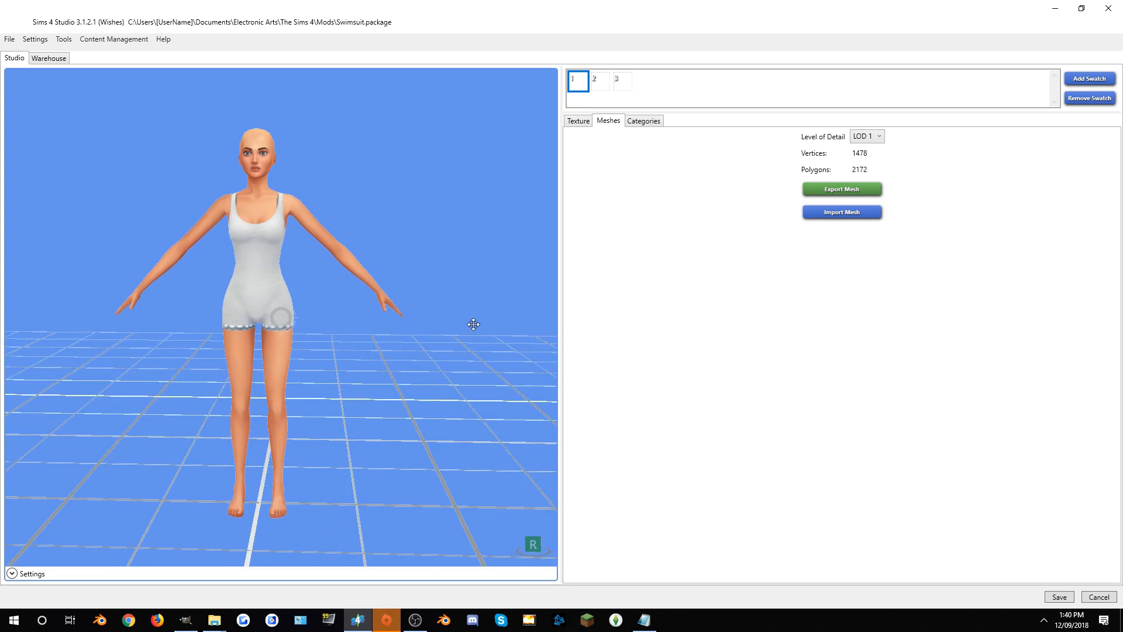
{"action": "left_click", "coordinate": [867, 136]}
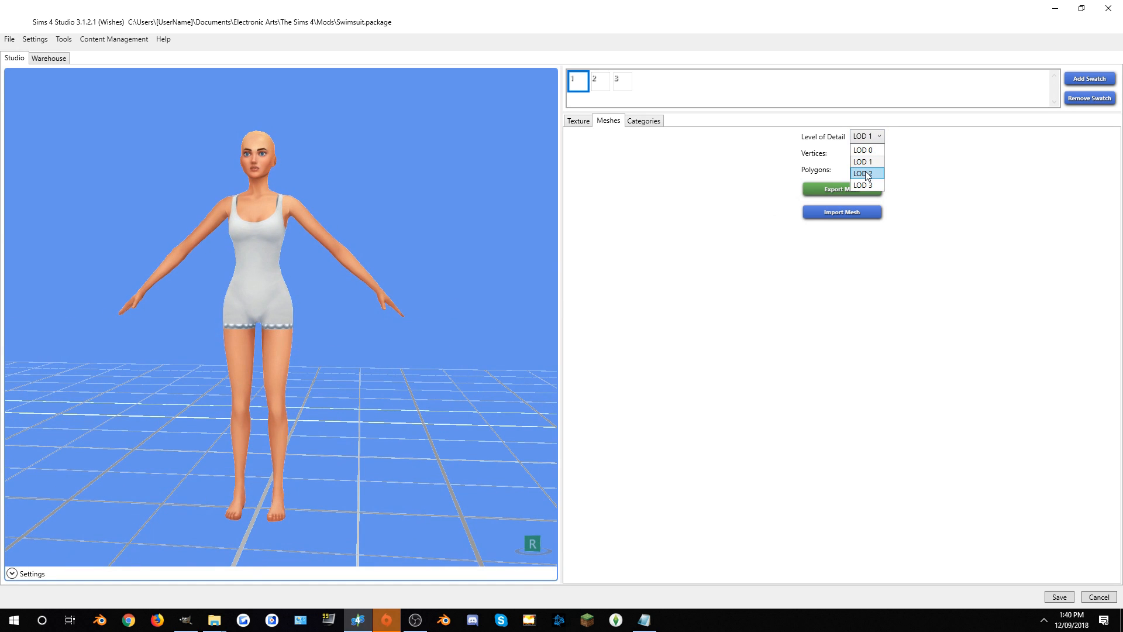
{"action": "left_click", "coordinate": [864, 173]}
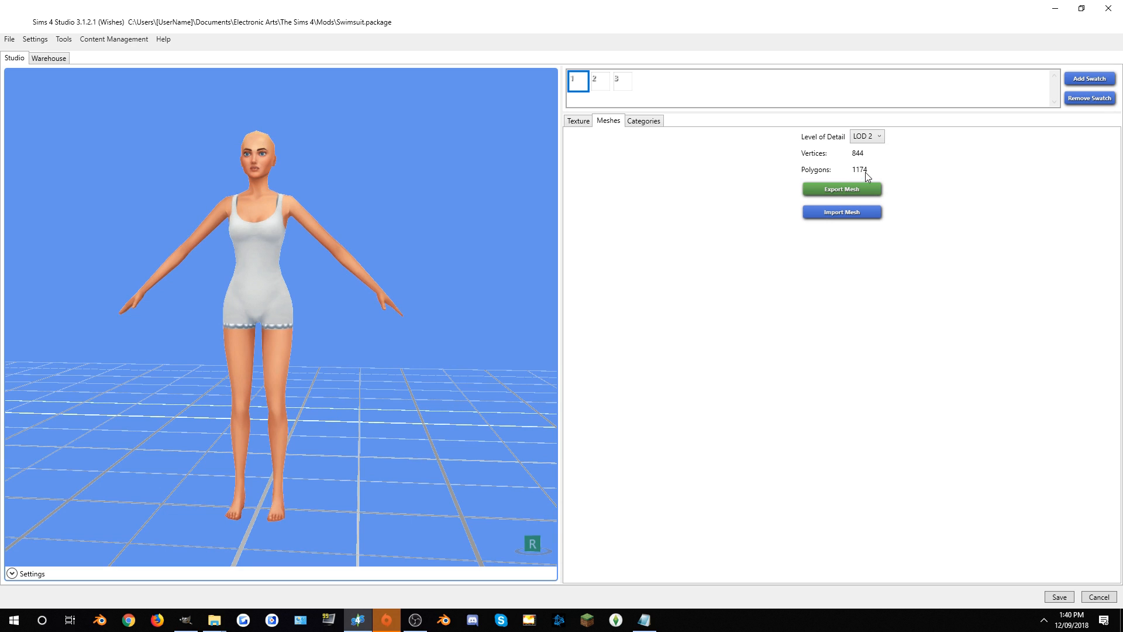
{"action": "left_click", "coordinate": [867, 136]}
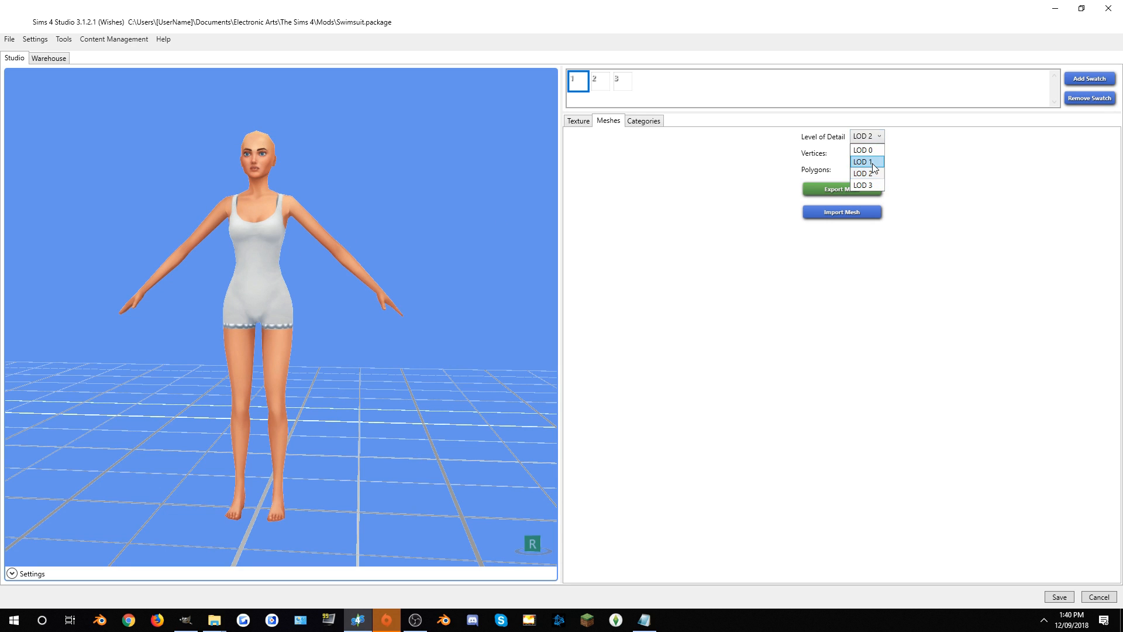
{"action": "left_click", "coordinate": [864, 161]}
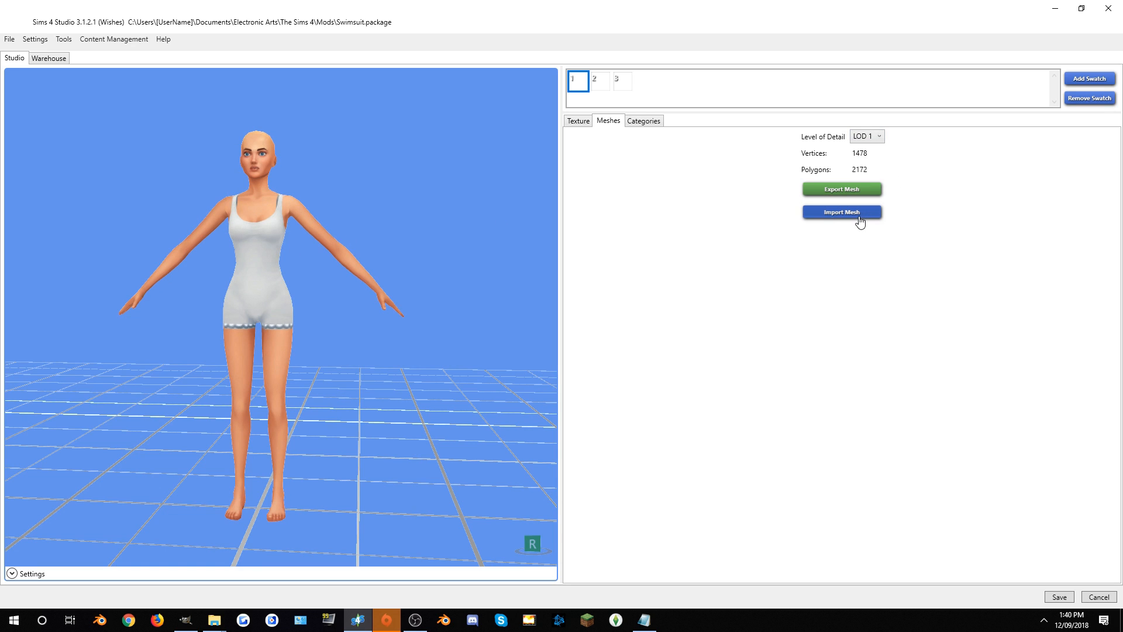
{"action": "left_click", "coordinate": [841, 212]}
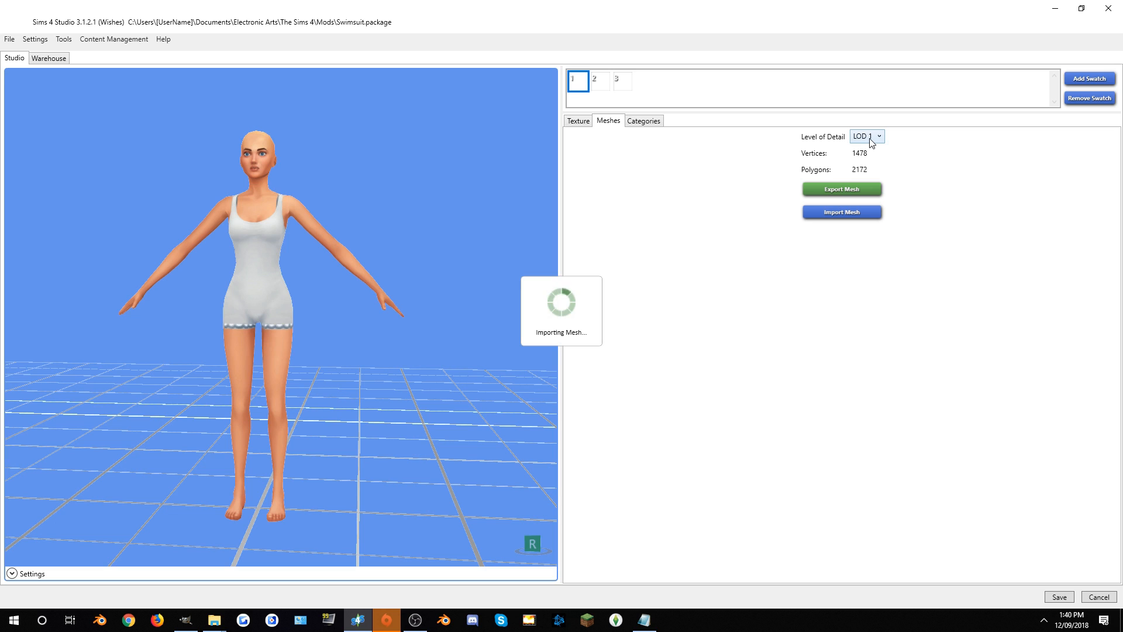
{"action": "left_click", "coordinate": [867, 135]}
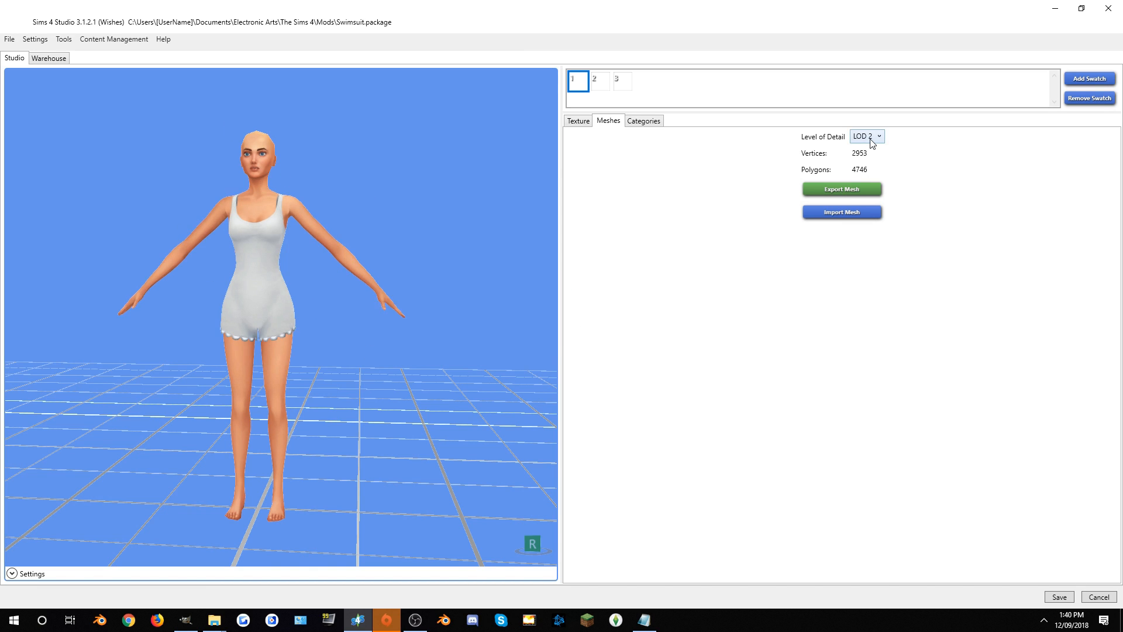
Blank out the third swatch's normal map texture
{"action": "left_click", "coordinate": [620, 81]}
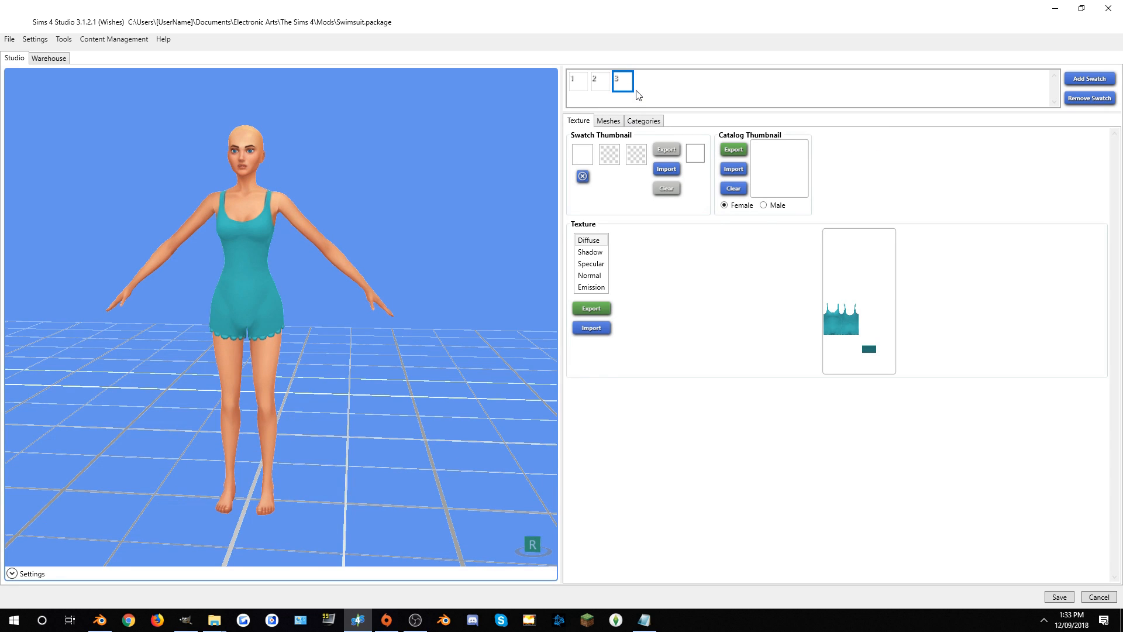
{"action": "left_click", "coordinate": [590, 252]}
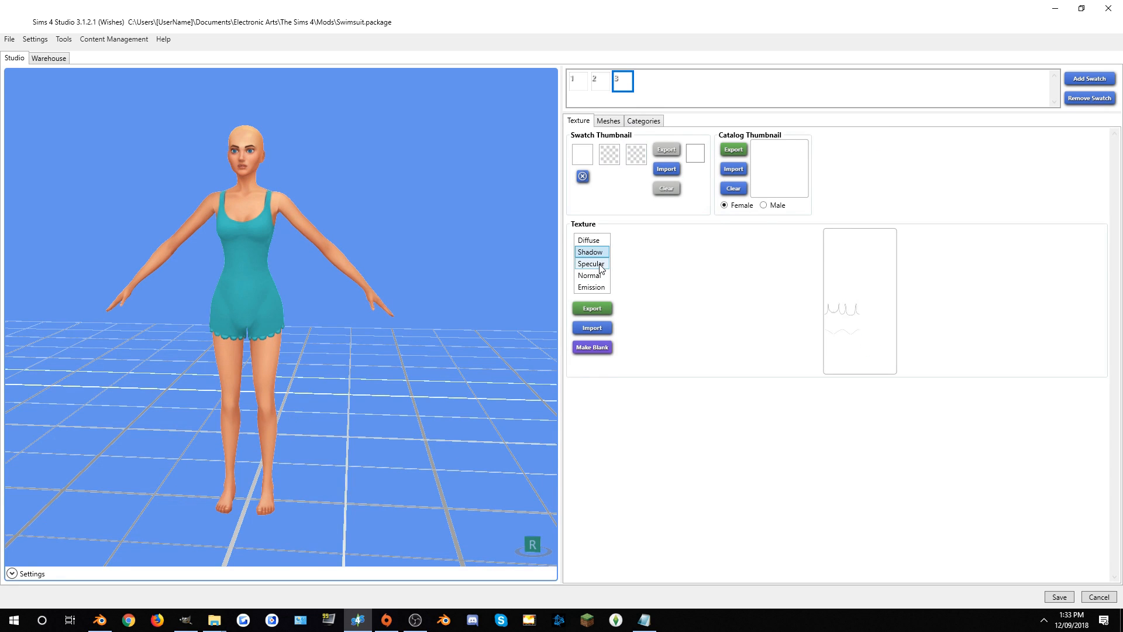
{"action": "left_click", "coordinate": [591, 275]}
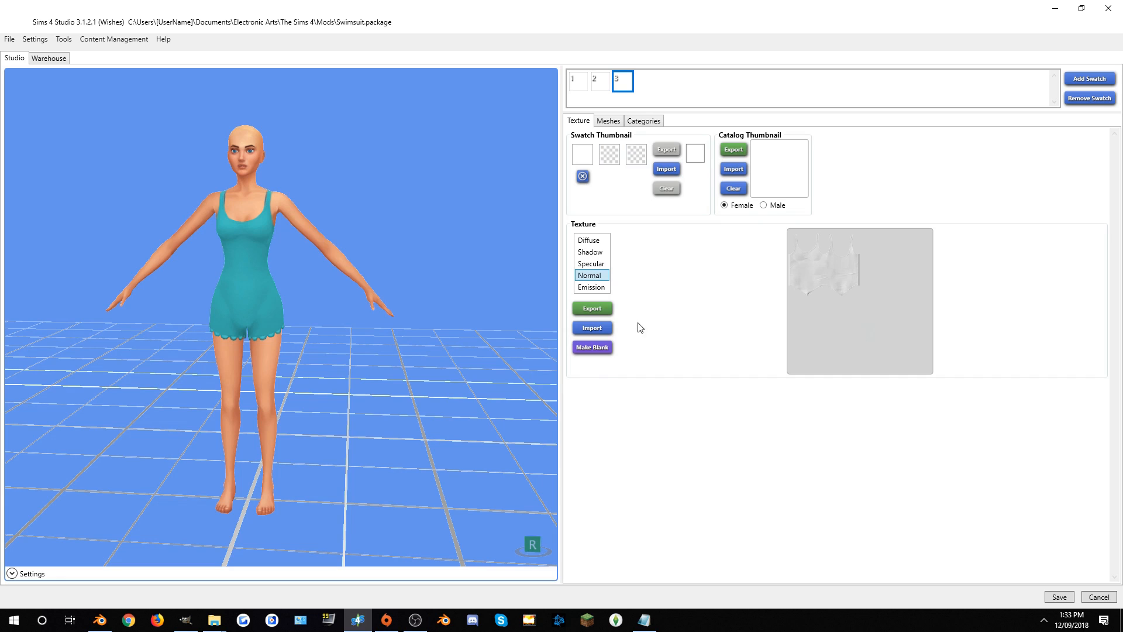
{"action": "mouse_move", "coordinate": [612, 343]}
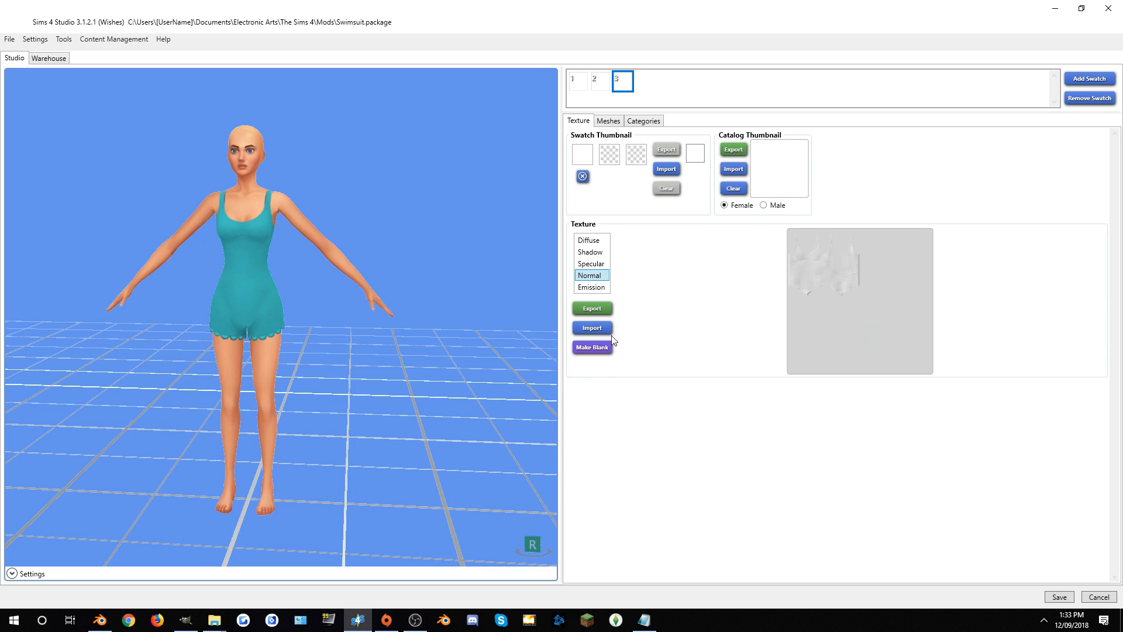
{"action": "left_click", "coordinate": [592, 346]}
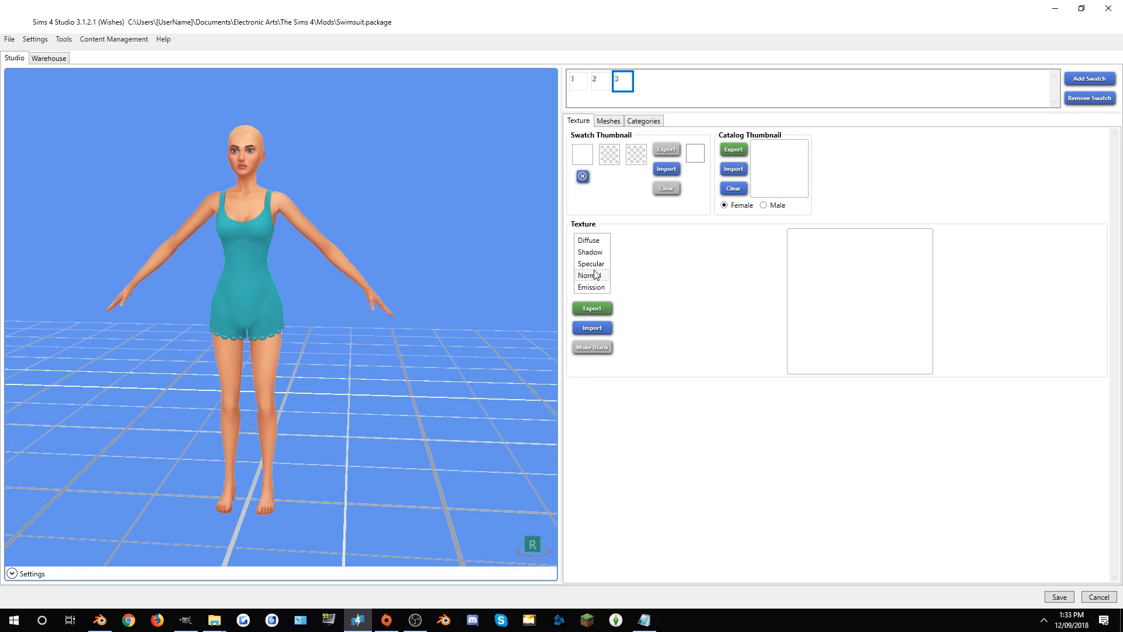
Verify the shadow and specular maps of the swatch are empty
{"action": "left_click", "coordinate": [590, 251]}
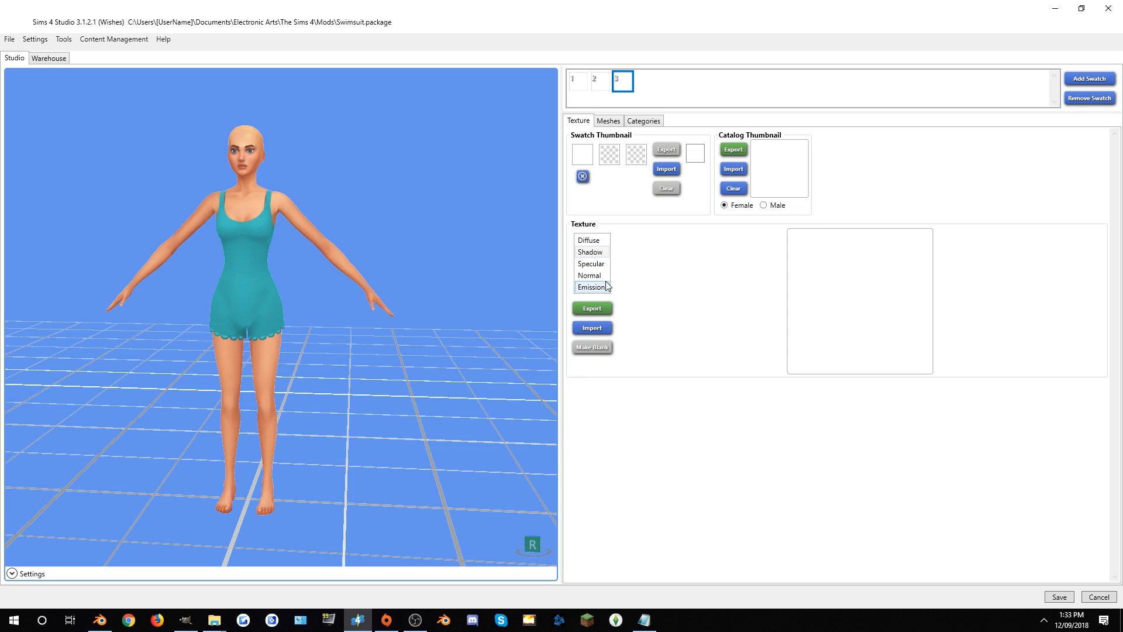
{"action": "left_click", "coordinate": [590, 263]}
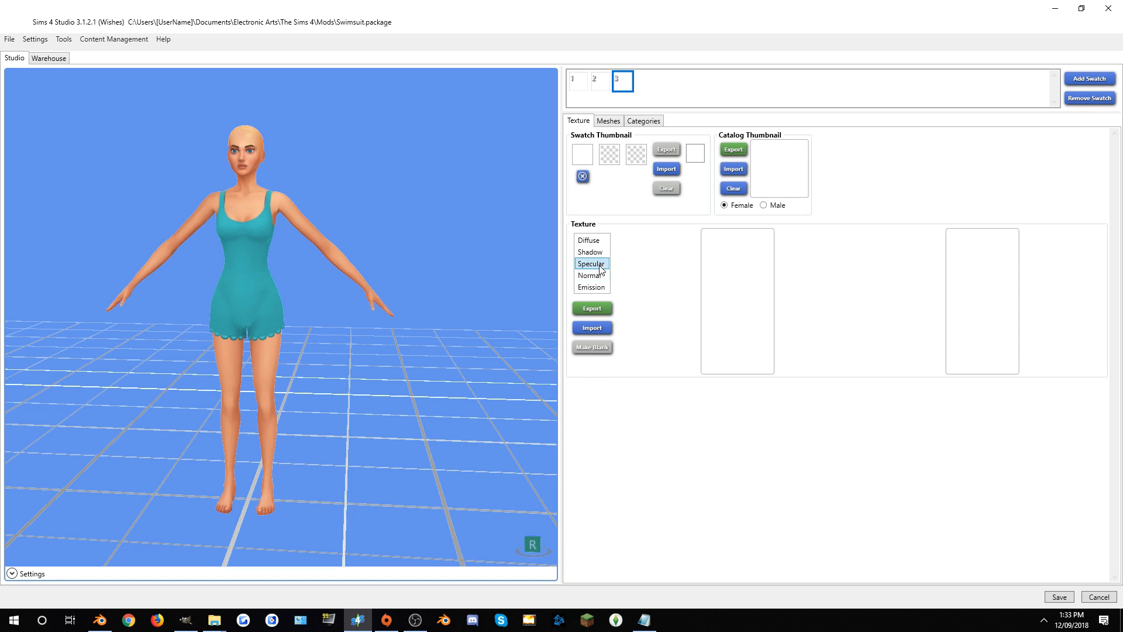
{"action": "left_click", "coordinate": [590, 252]}
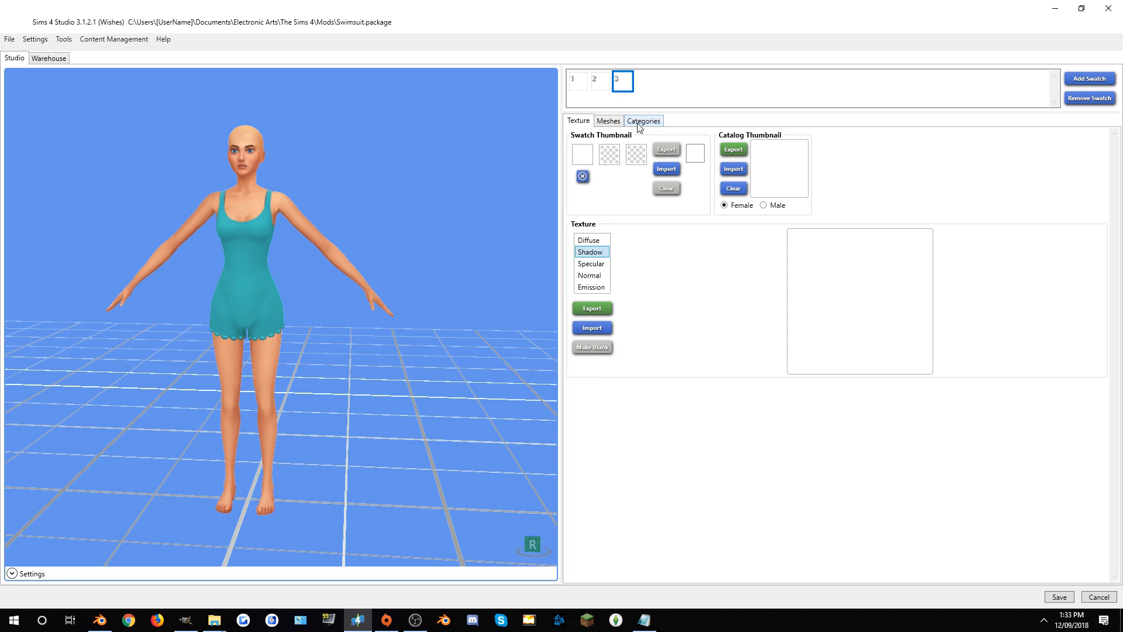
Set the swatch's colour category to blue and save the package
{"action": "left_click", "coordinate": [642, 120]}
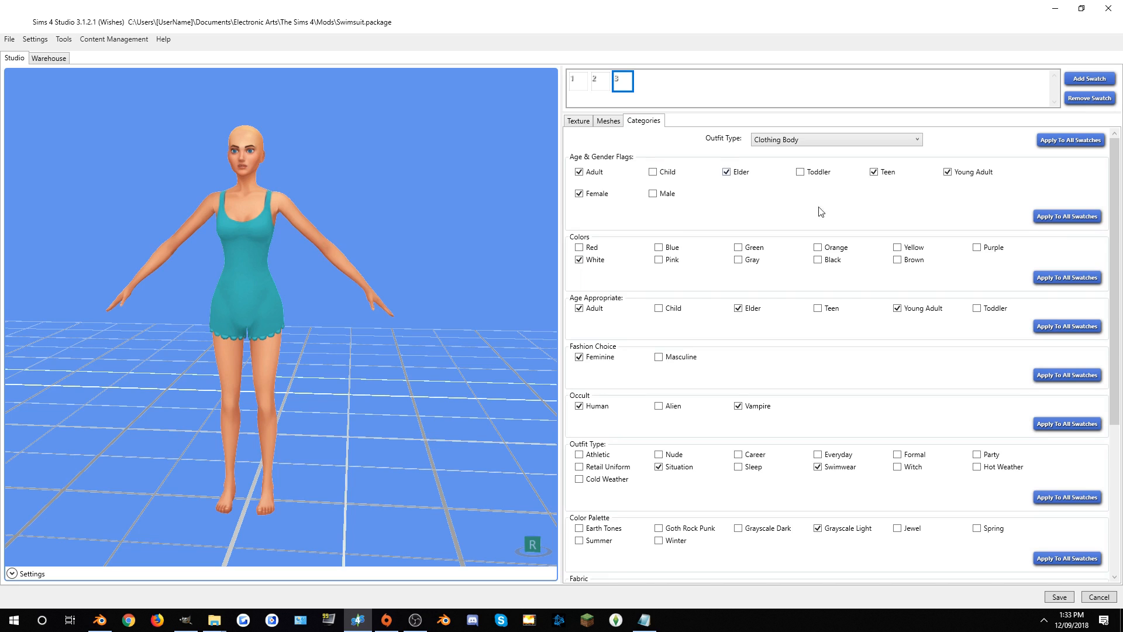
{"action": "mouse_move", "coordinate": [867, 274]}
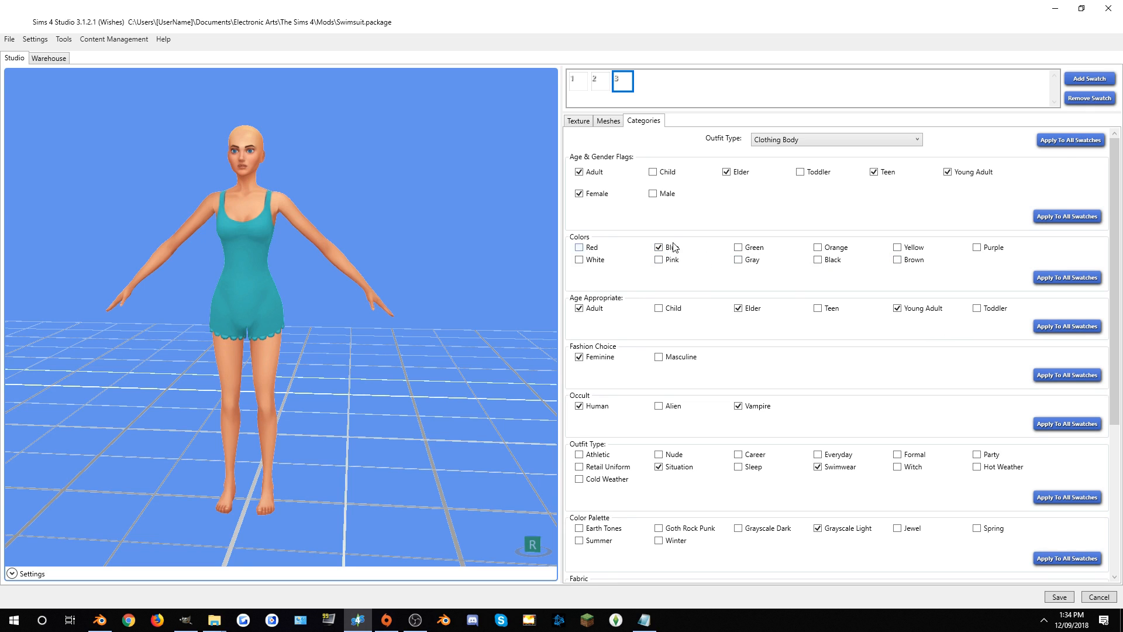
{"action": "left_click", "coordinate": [1058, 597]}
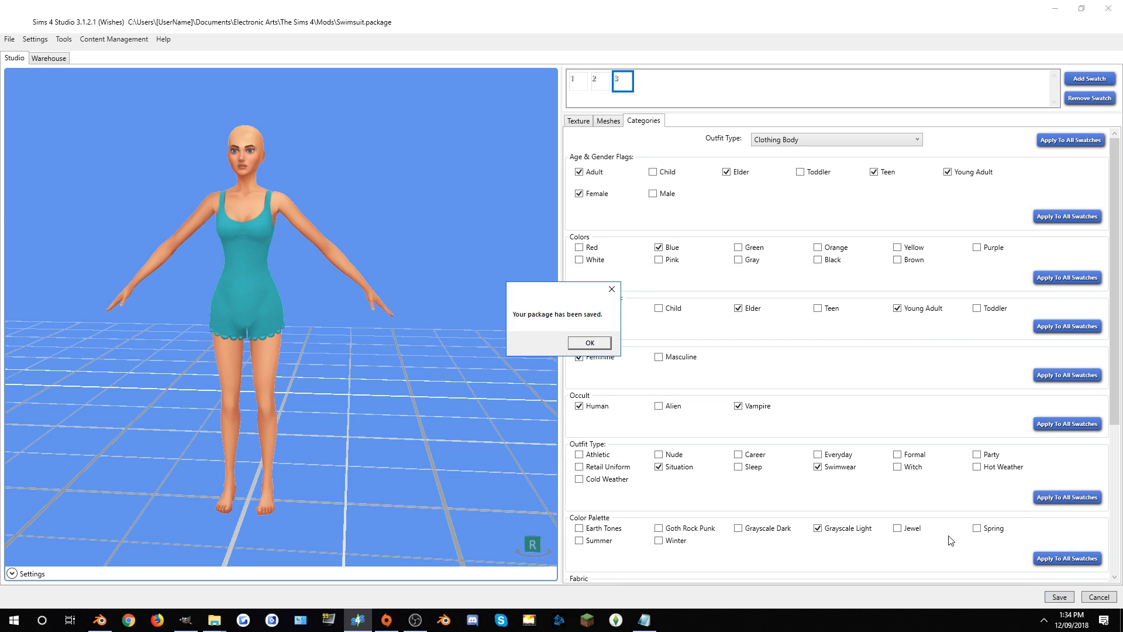
{"action": "left_click", "coordinate": [589, 343]}
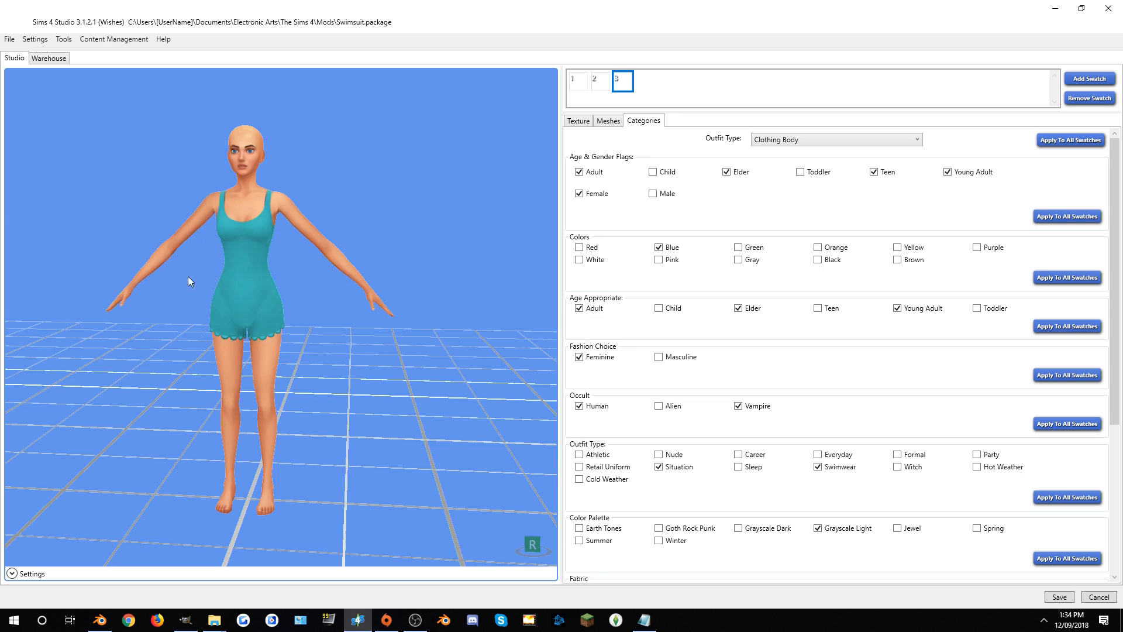
{"action": "mouse_move", "coordinate": [297, 334]}
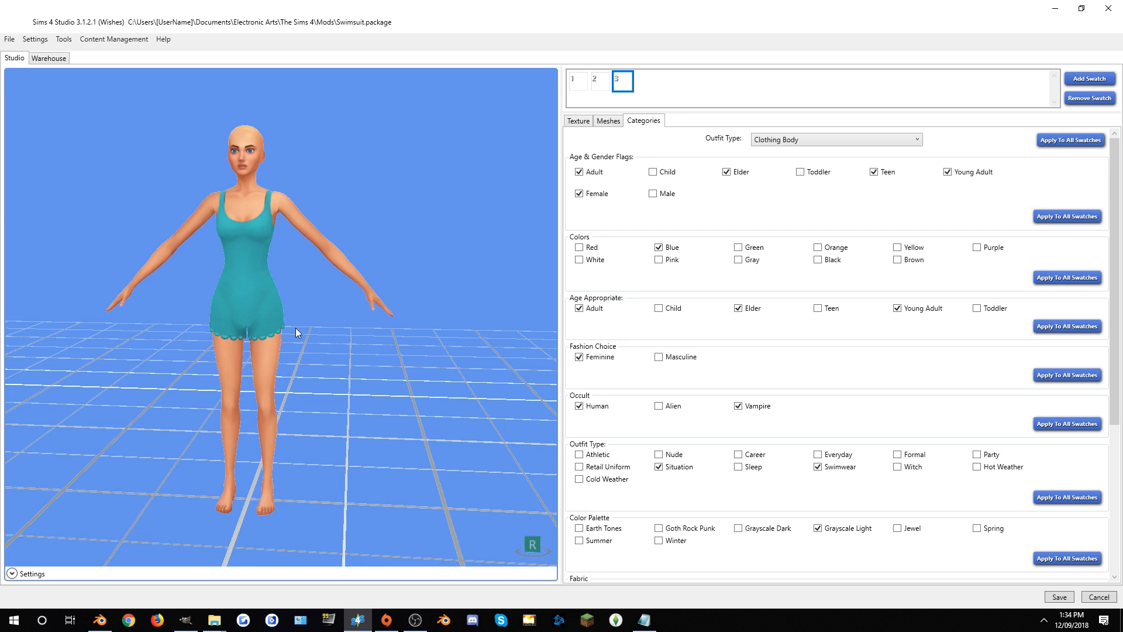
{"action": "mouse_move", "coordinate": [291, 110]}
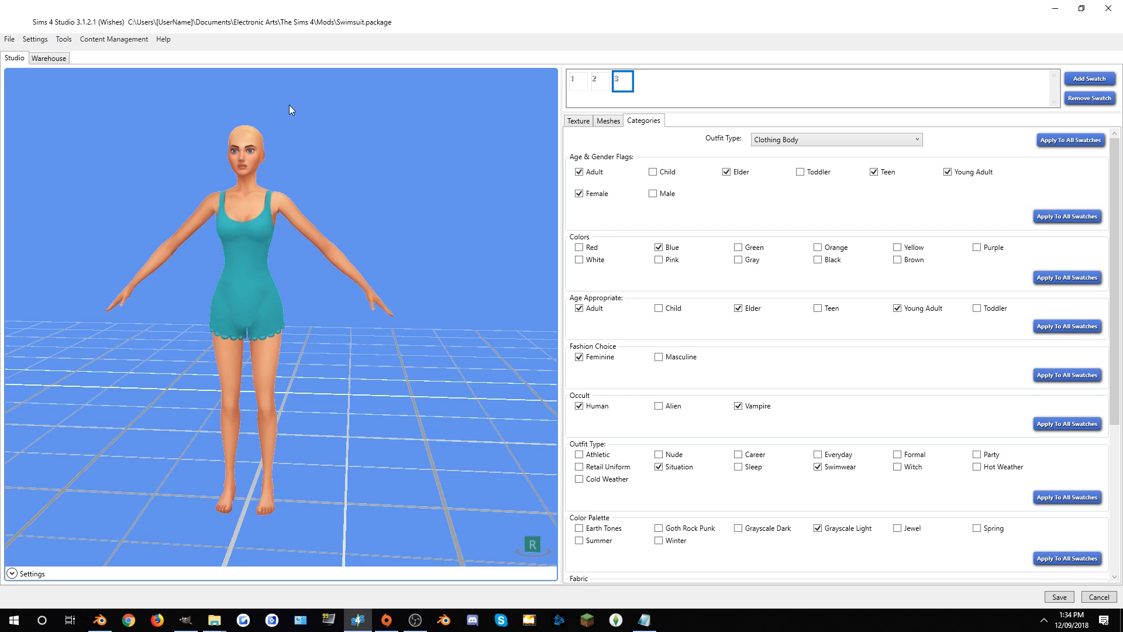
Add a Seasons DLC pack requirement to the outfit via Tools > Modding
{"action": "left_click", "coordinate": [63, 38]}
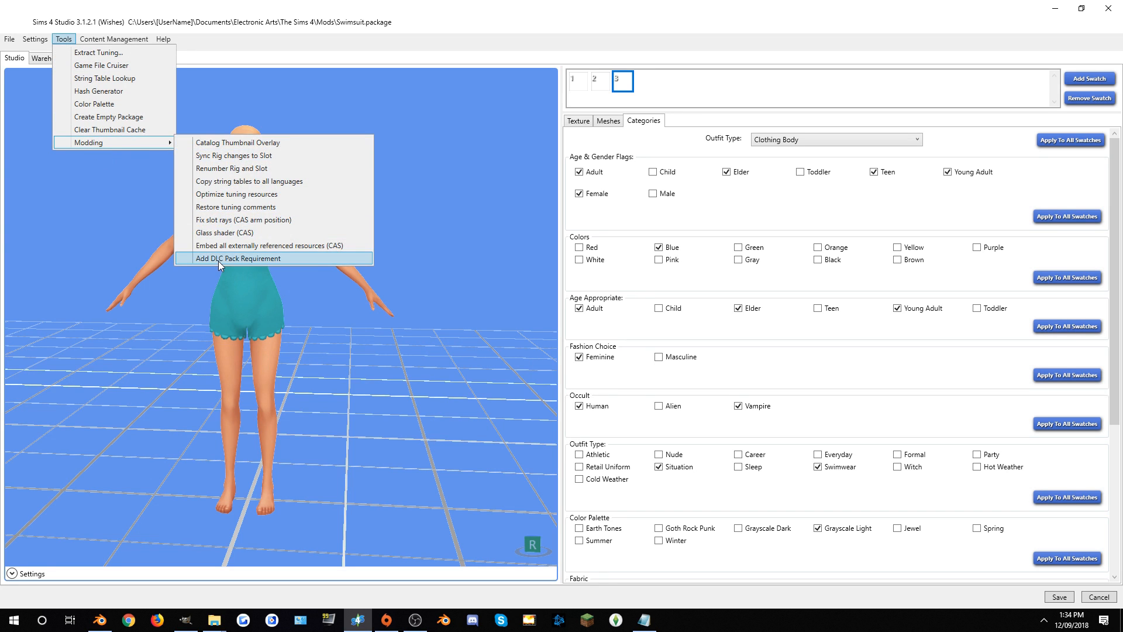
{"action": "left_click", "coordinate": [238, 257]}
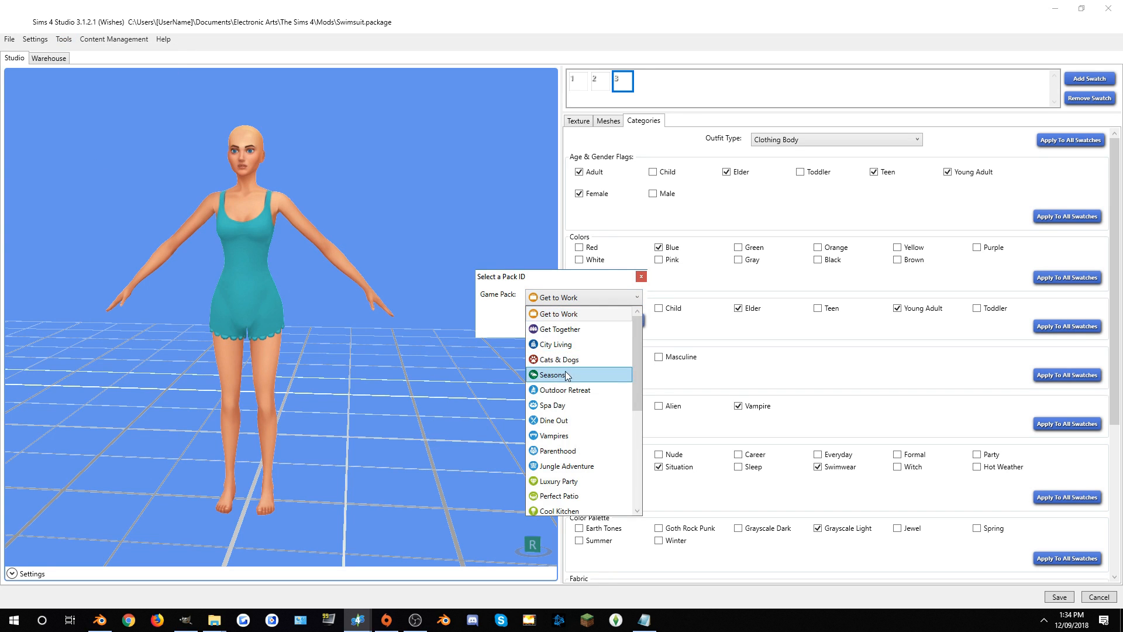
{"action": "left_click", "coordinate": [551, 374]}
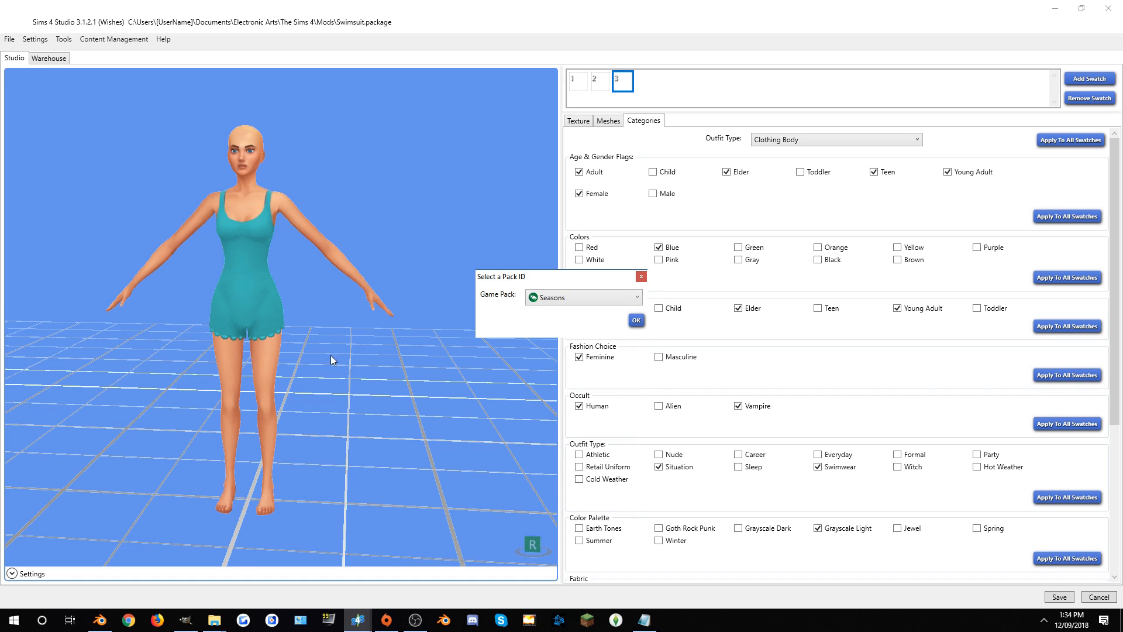
{"action": "mouse_move", "coordinate": [639, 335]}
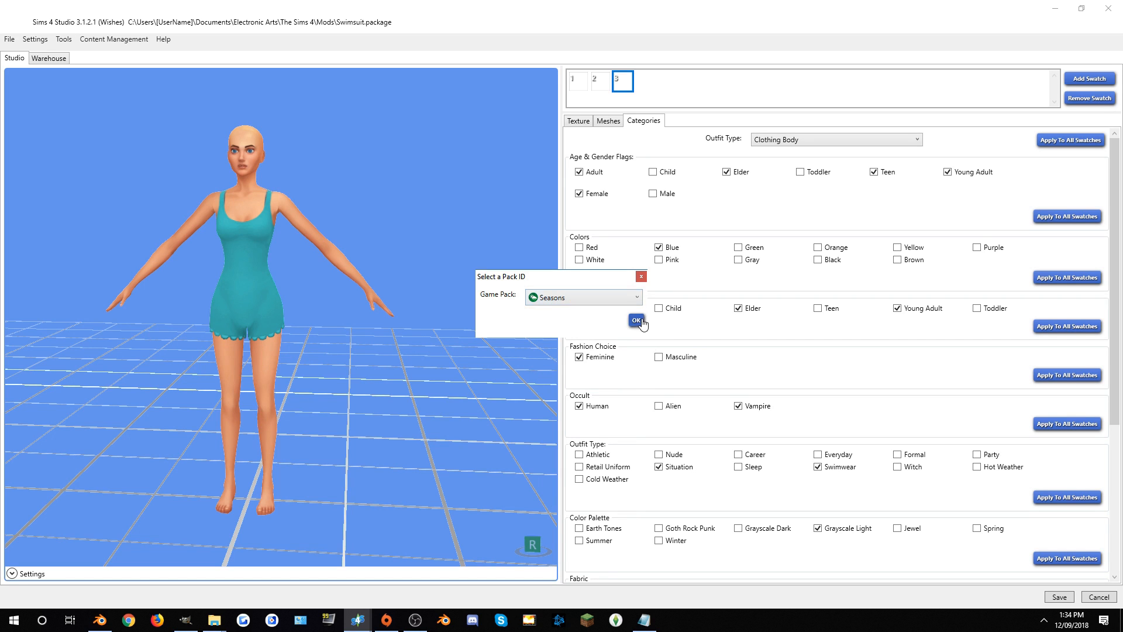
{"action": "left_click", "coordinate": [636, 320]}
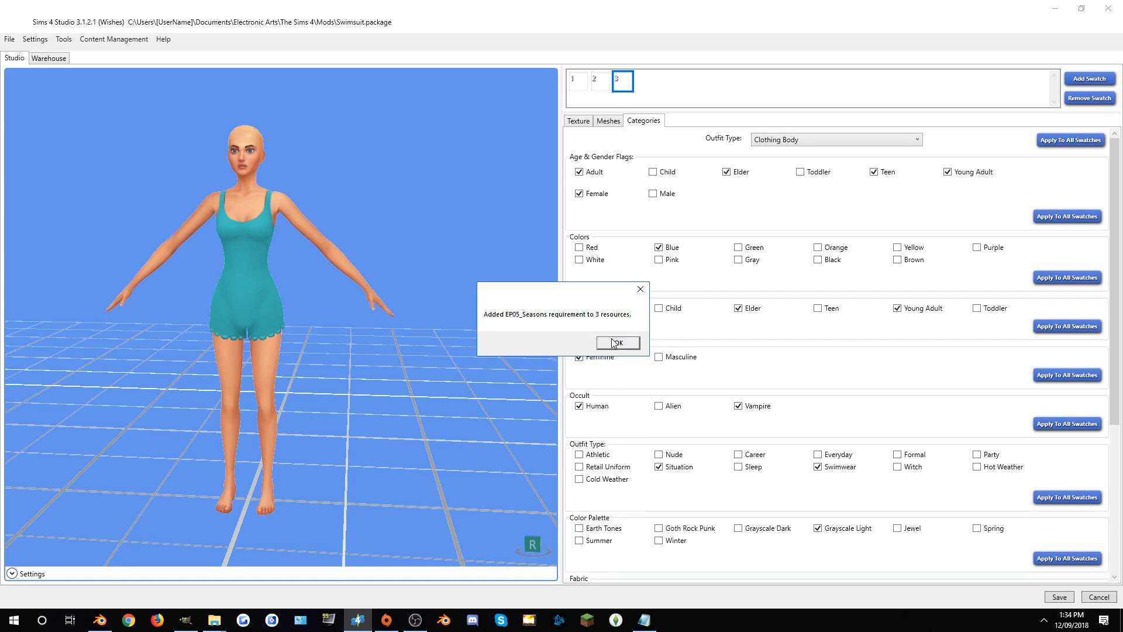
{"action": "left_click", "coordinate": [617, 343]}
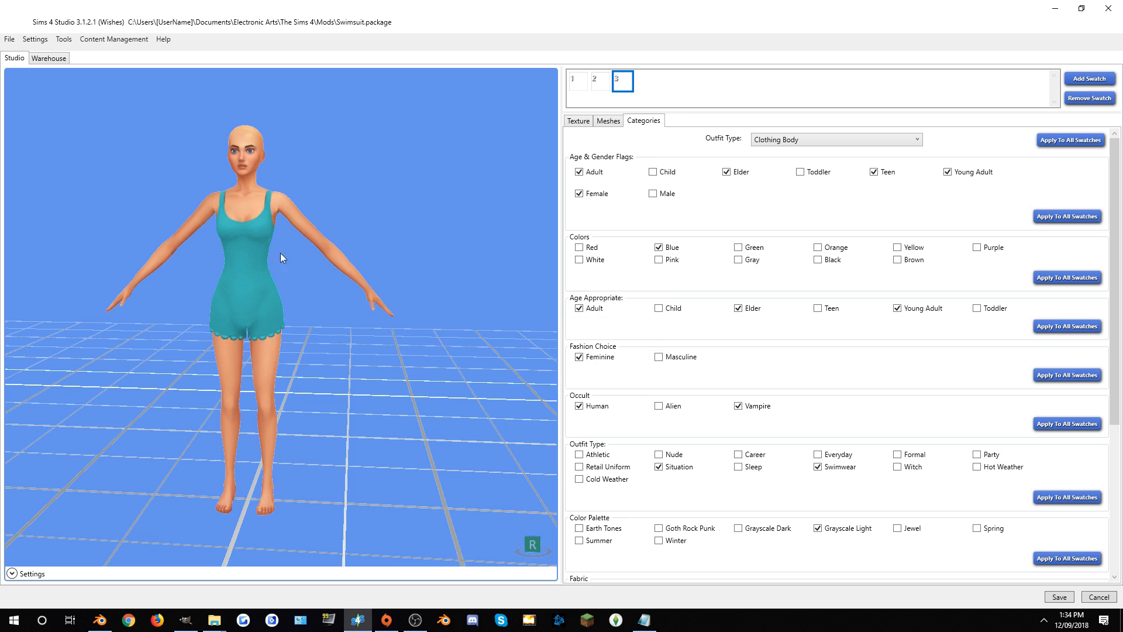
{"action": "mouse_move", "coordinate": [381, 304]}
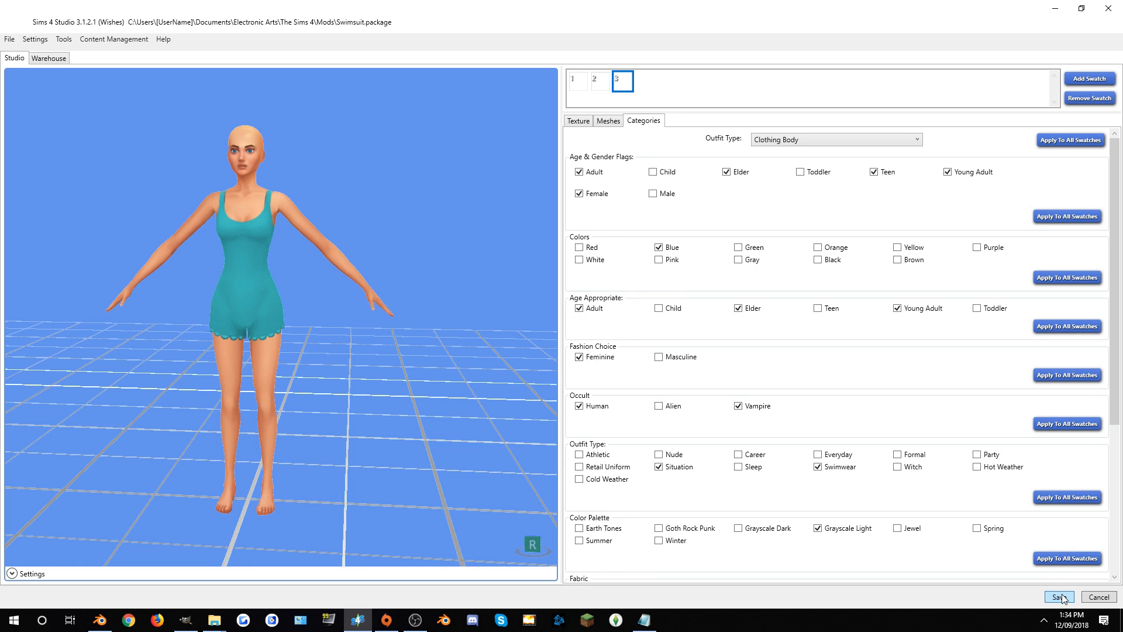
{"action": "mouse_move", "coordinate": [919, 564]}
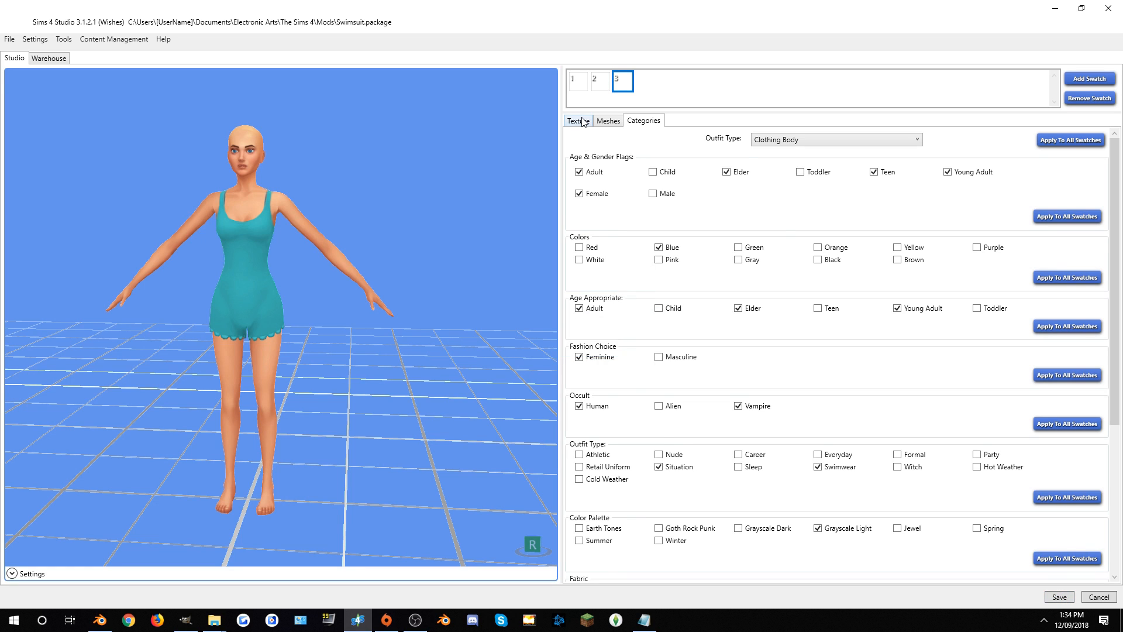
Dress the sim in the custom white swimsuit with shorts from the full-body outfits
{"action": "left_click", "coordinate": [578, 121]}
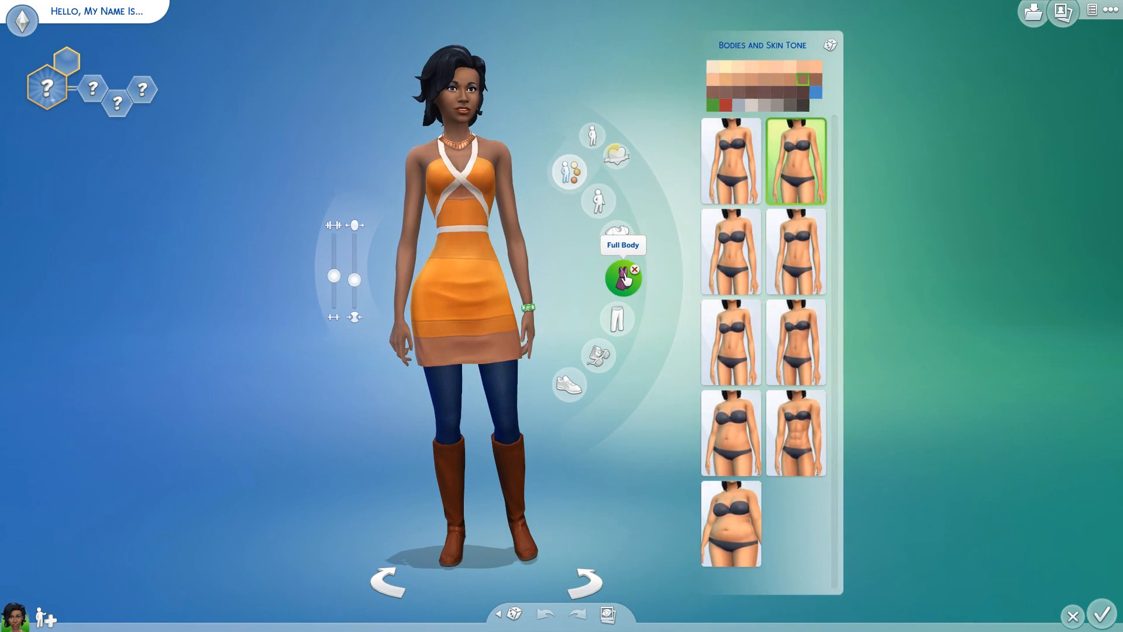
{"action": "left_click", "coordinate": [622, 278]}
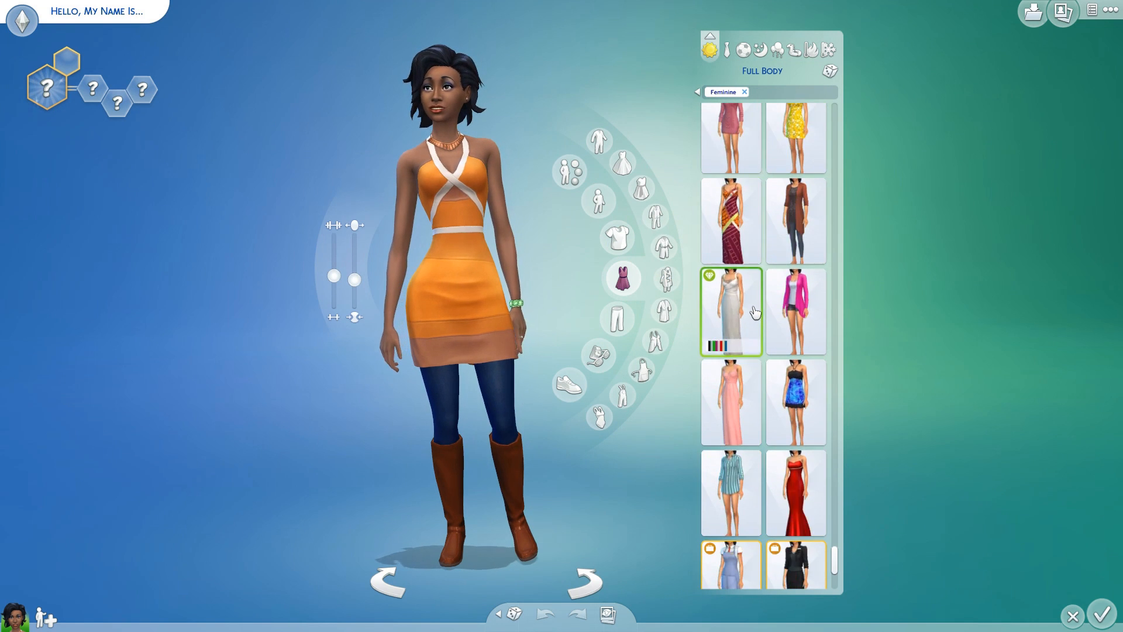
{"action": "scroll", "scroll_direction": "down", "scroll_amount": 3}
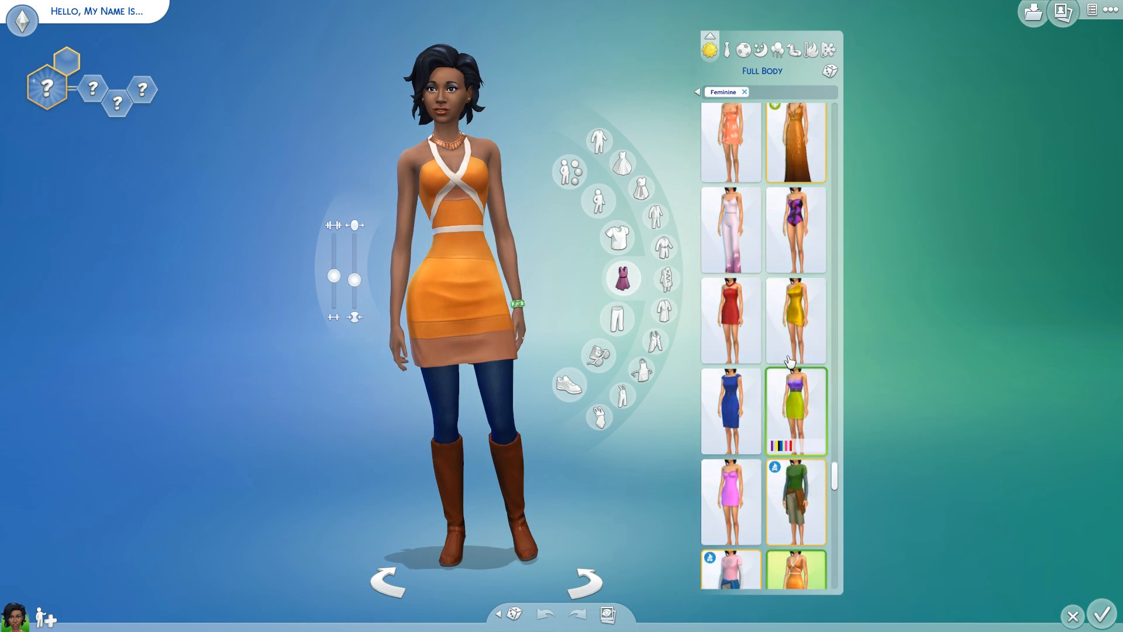
{"action": "scroll", "scroll_direction": "down", "scroll_amount": 3}
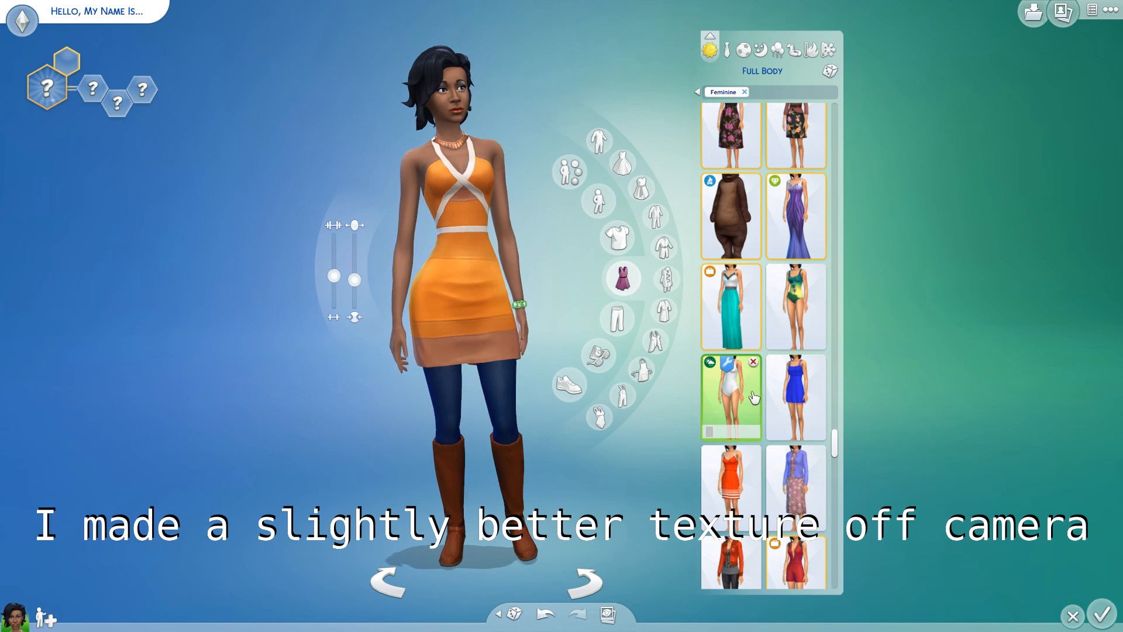
{"action": "left_click", "coordinate": [730, 397]}
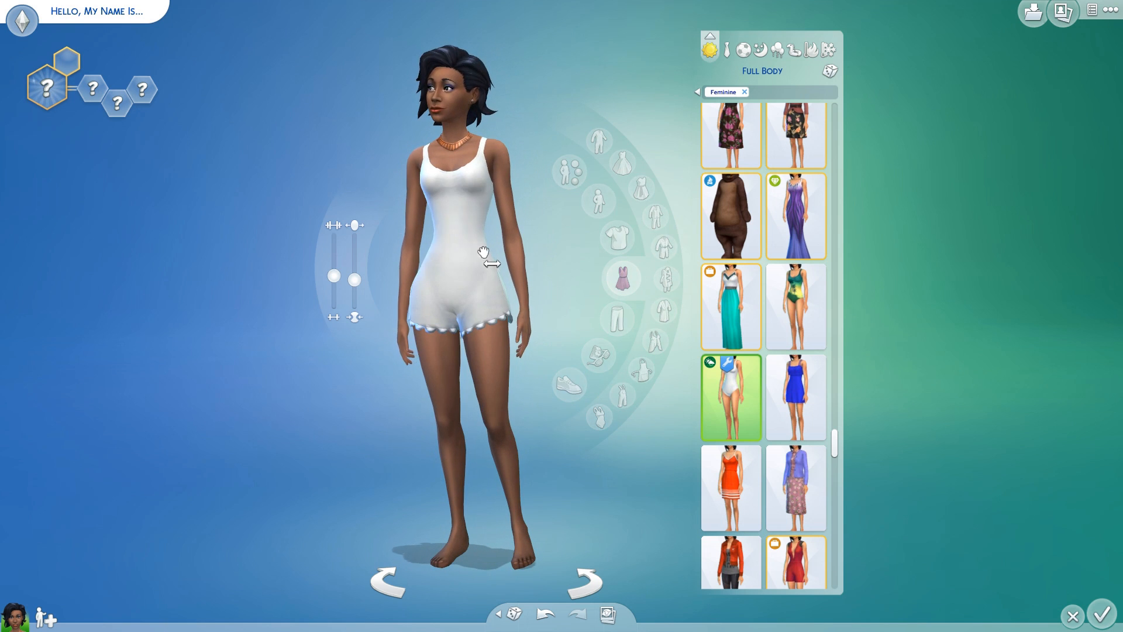
Rotate the sim to view the outfit and move on to hair editing
{"action": "left_click_drag", "start_coordinate": [480, 257], "coordinate": [602, 489]}
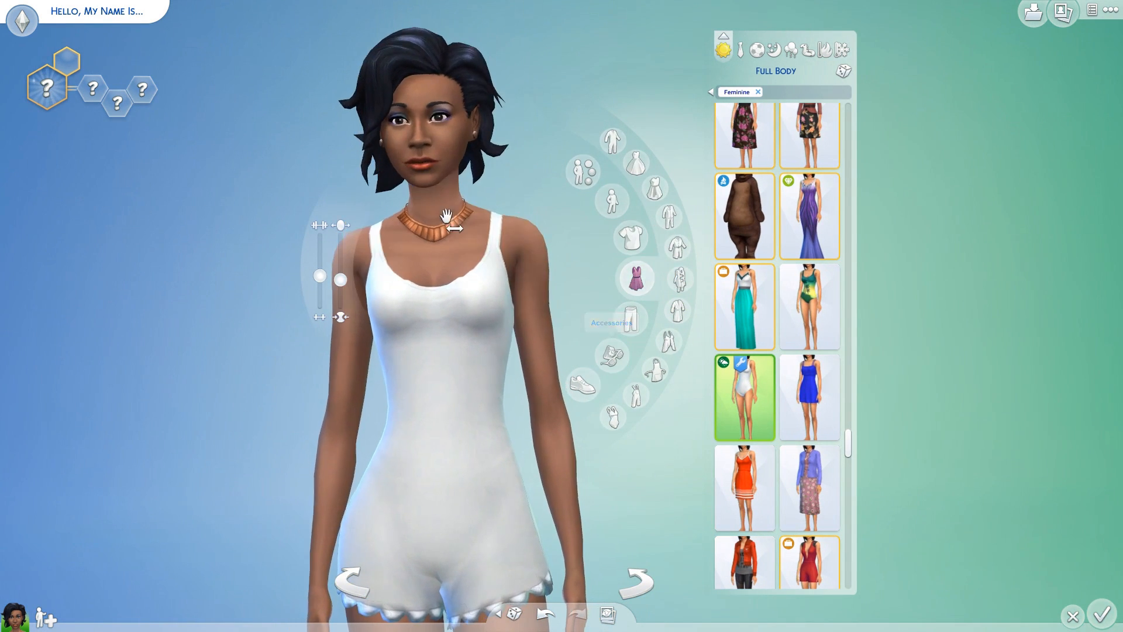
{"action": "left_click", "coordinate": [806, 49]}
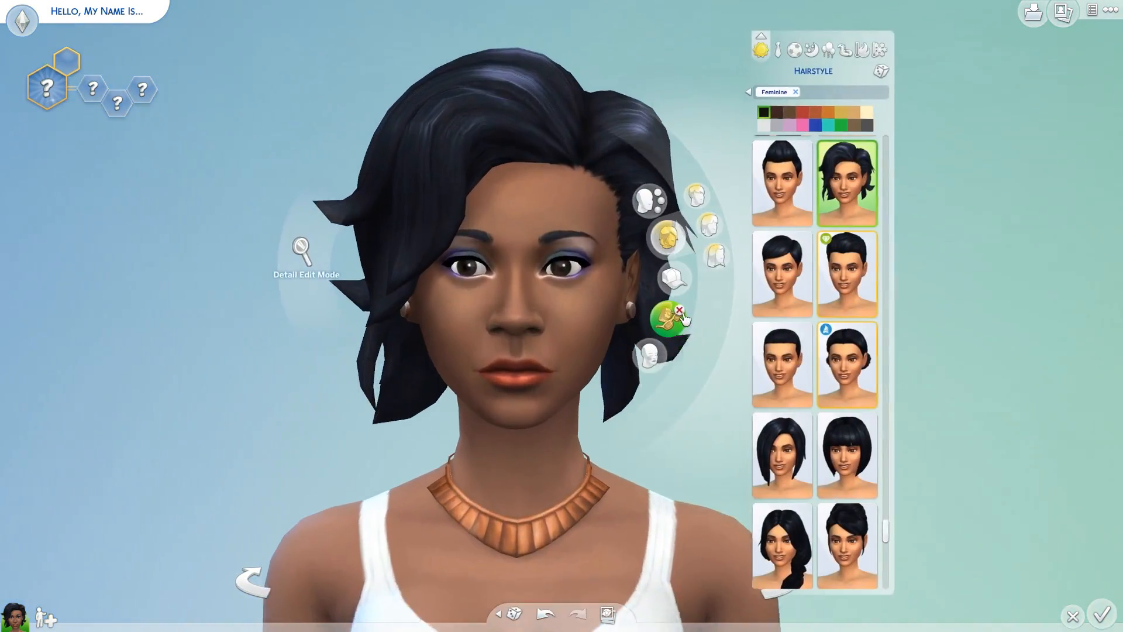